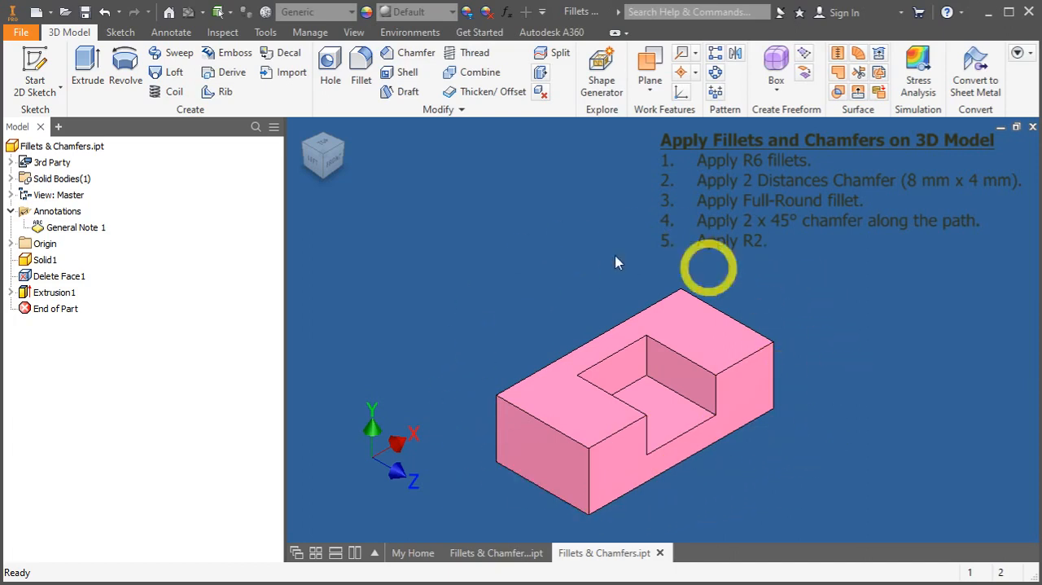
# Orbit the plain block and then the completed part to inspect their undersides.
pyautogui.moveTo(708, 264); pyautogui.dragTo(583, 485)
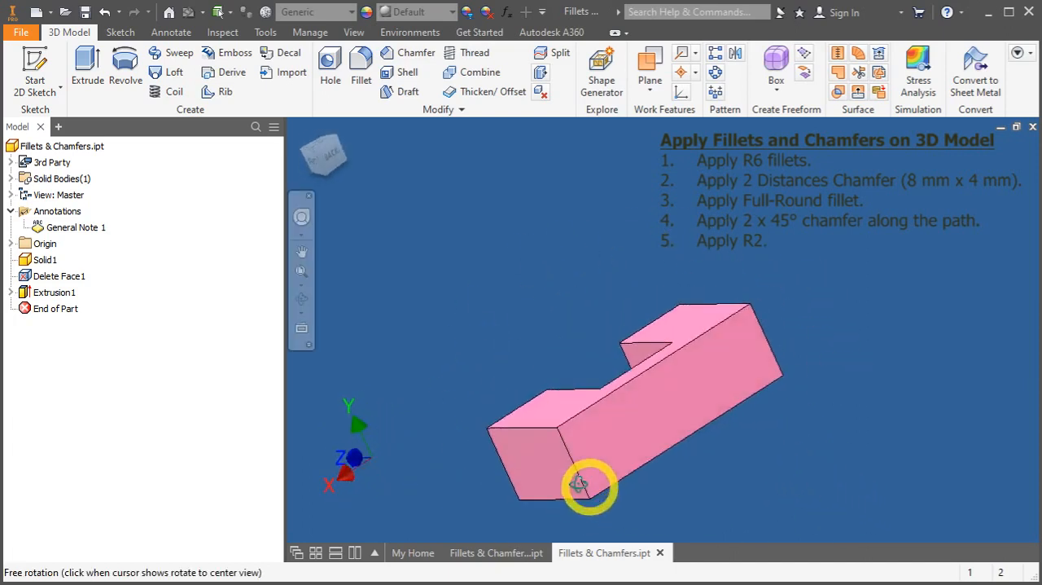
pyautogui.moveTo(589, 487); pyautogui.dragTo(860, 470)
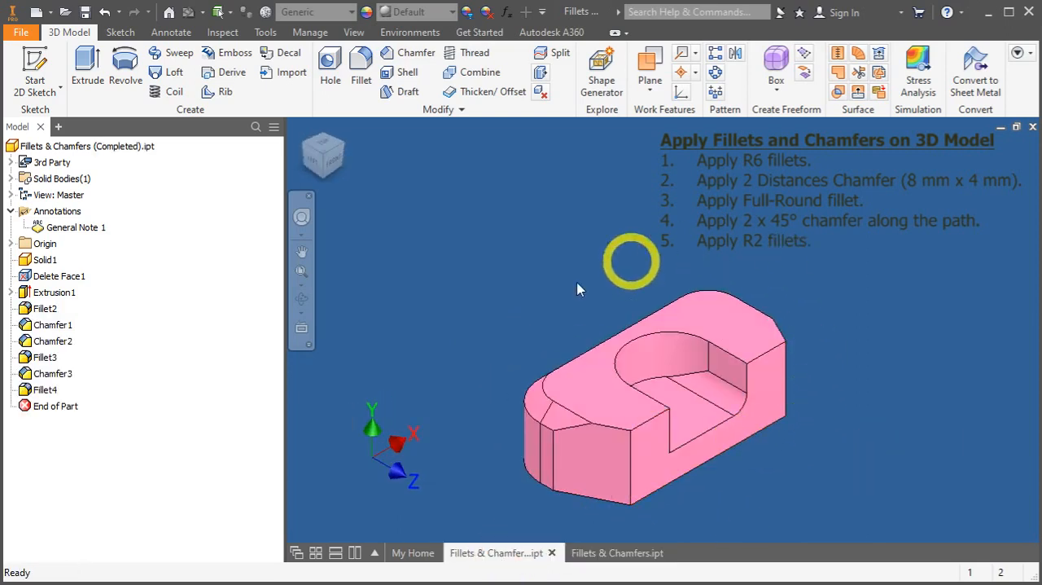
pyautogui.moveTo(632, 261); pyautogui.dragTo(541, 450)
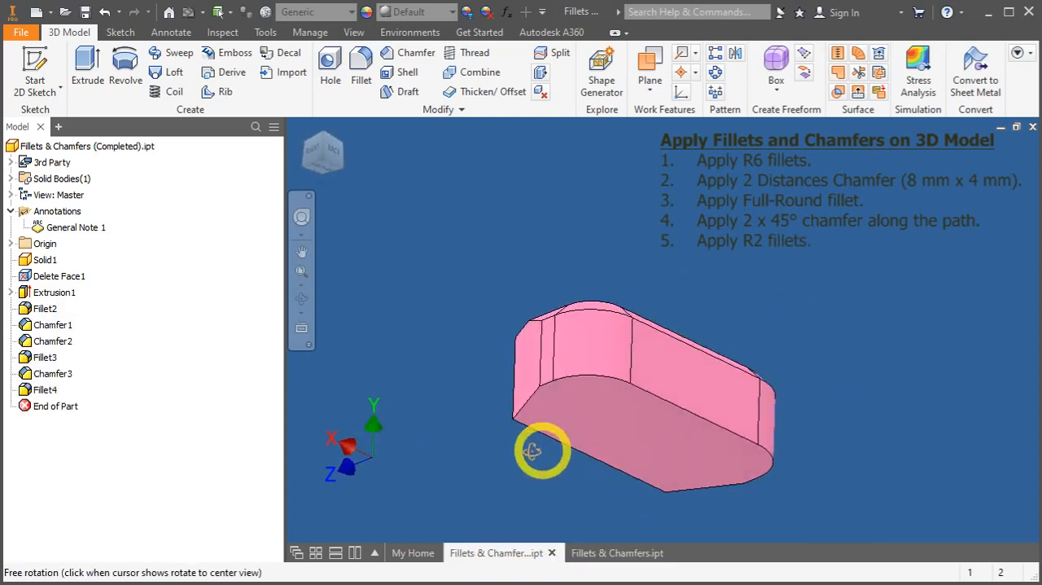
pyautogui.moveTo(541, 453); pyautogui.dragTo(231, 503)
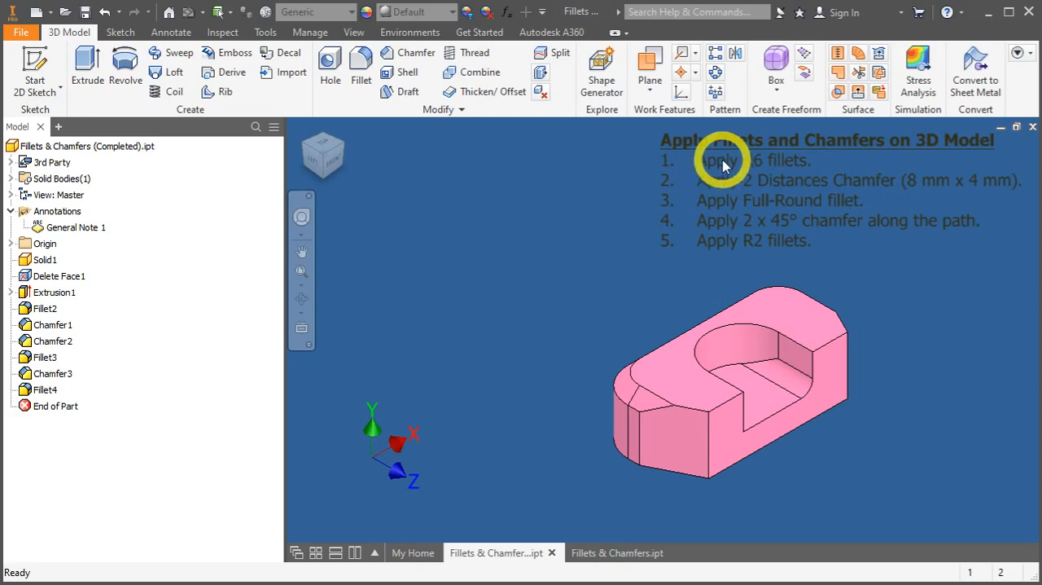
pyautogui.moveTo(778, 166)
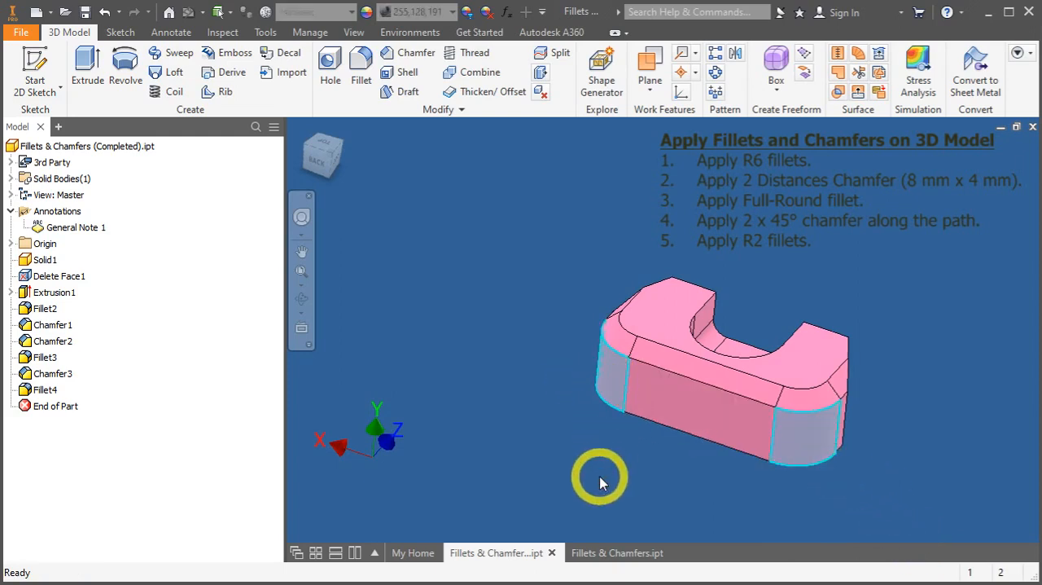
pyautogui.moveTo(599, 482); pyautogui.dragTo(729, 441)
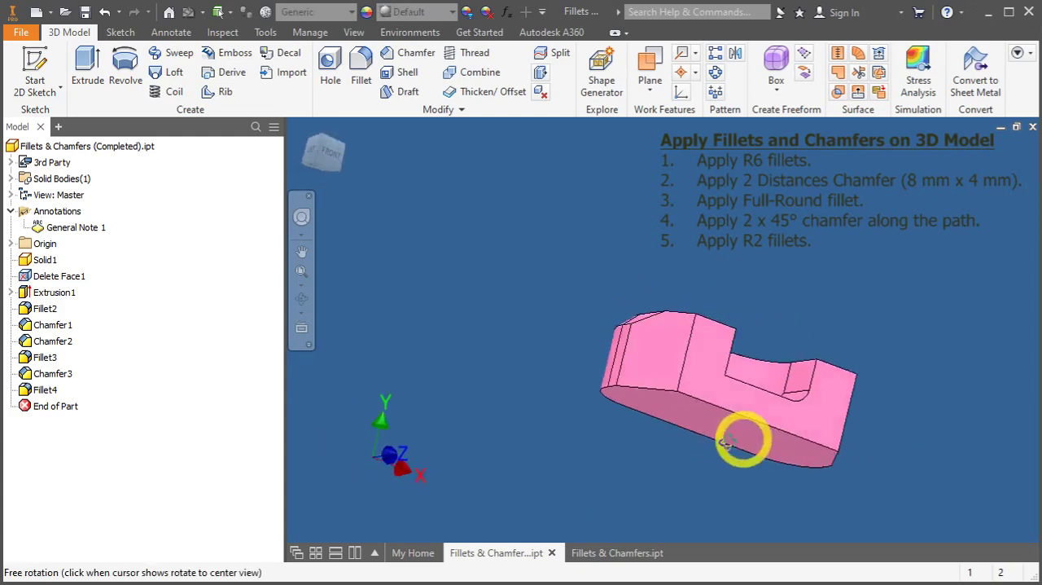
pyautogui.moveTo(729, 440); pyautogui.dragTo(830, 180)
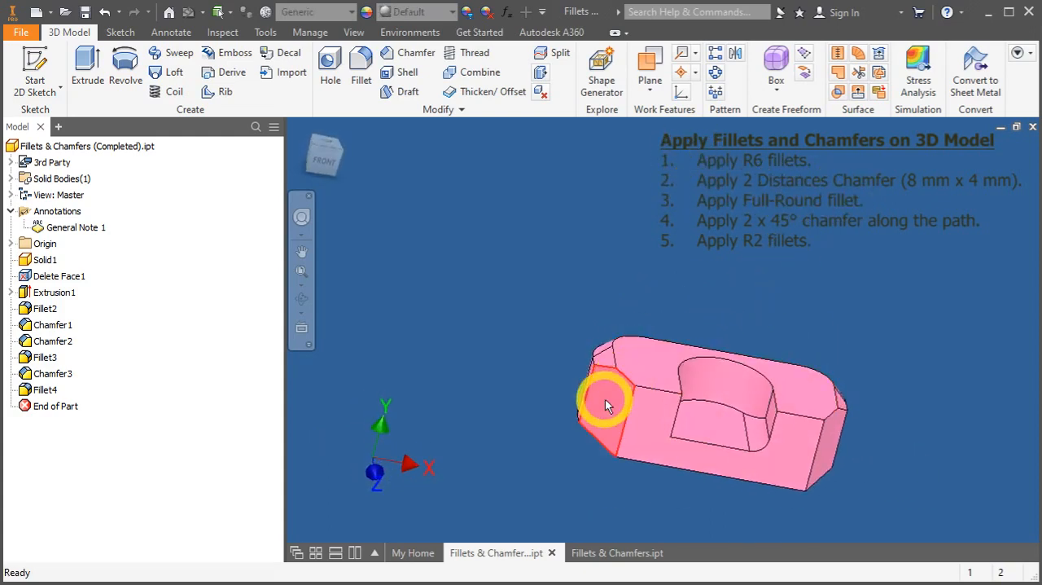
pyautogui.moveTo(606, 406); pyautogui.dragTo(892, 466)
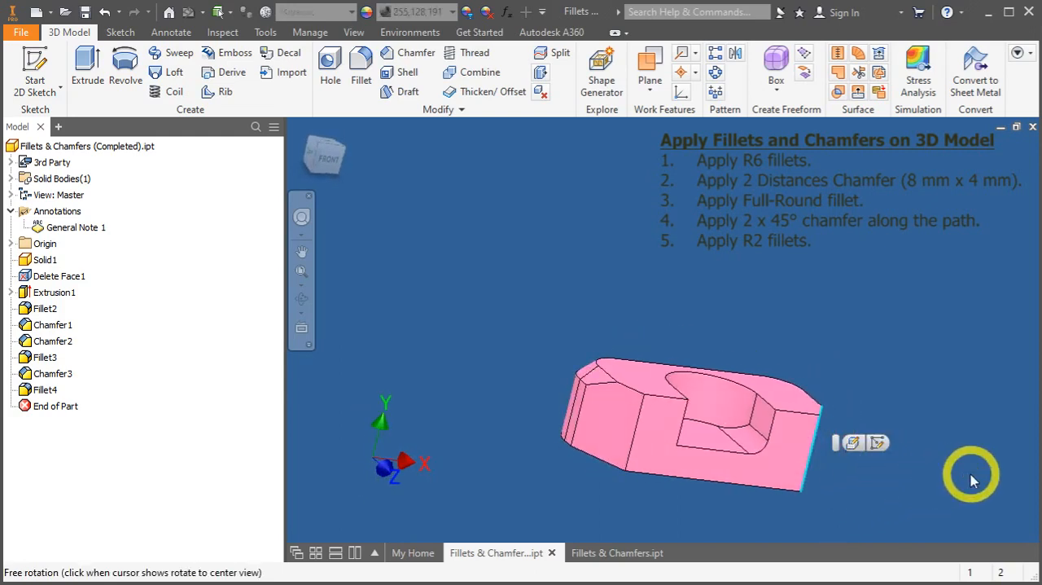
pyautogui.moveTo(971, 475); pyautogui.dragTo(626, 306)
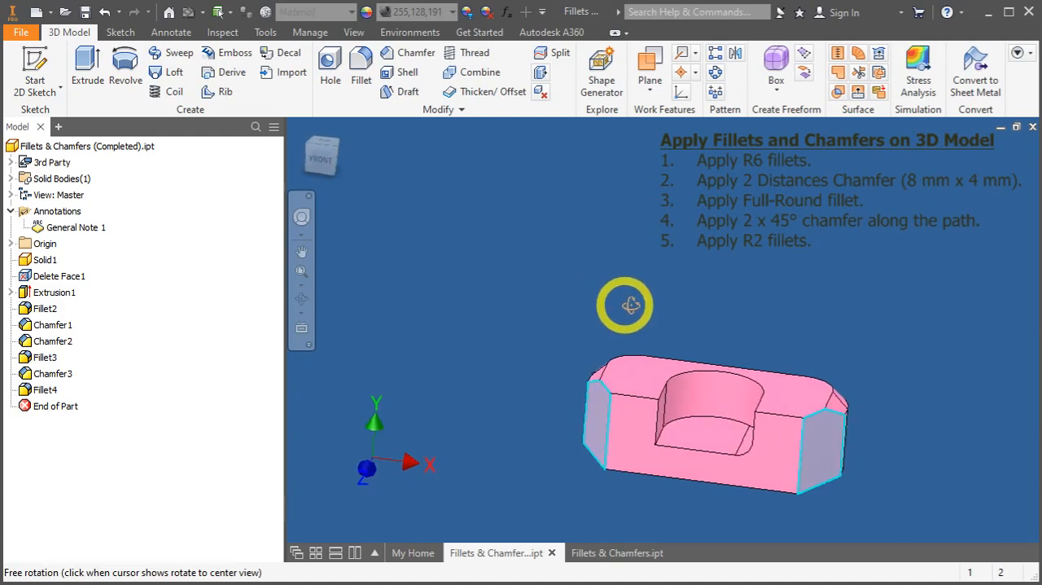
pyautogui.moveTo(626, 306); pyautogui.dragTo(734, 310)
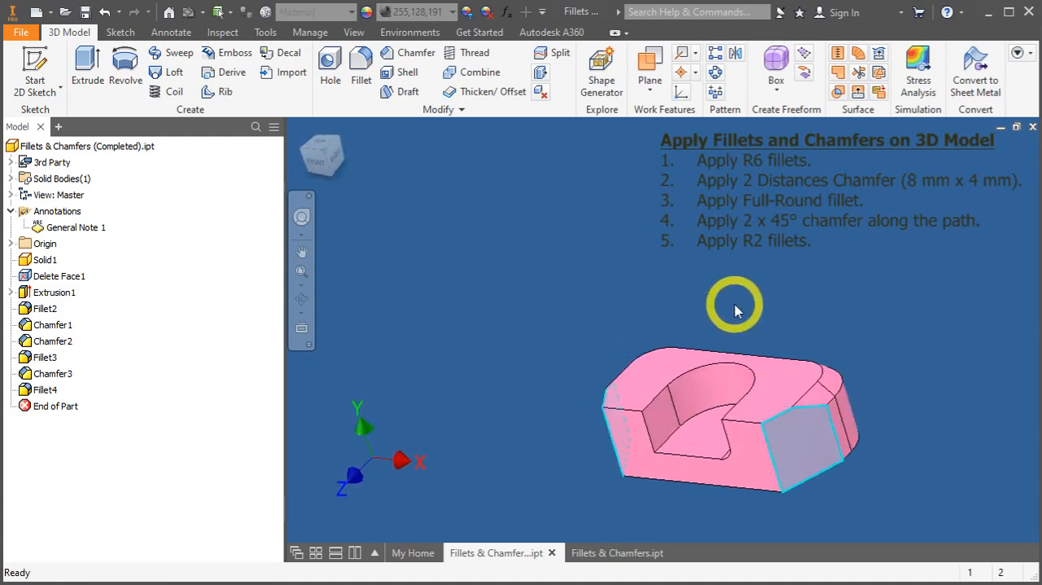
pyautogui.moveTo(736, 311); pyautogui.dragTo(918, 336)
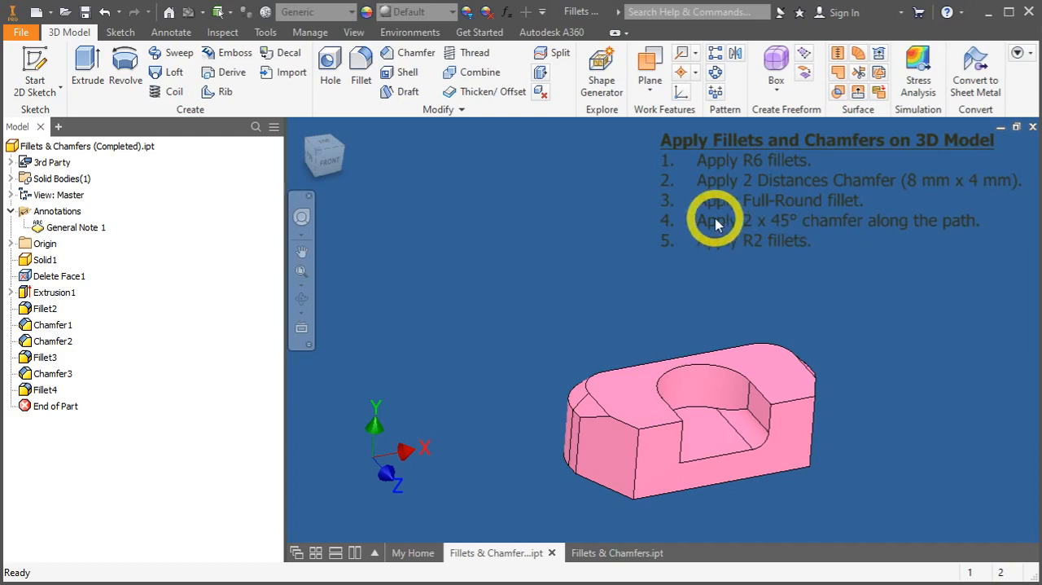
pyautogui.moveTo(770, 226)
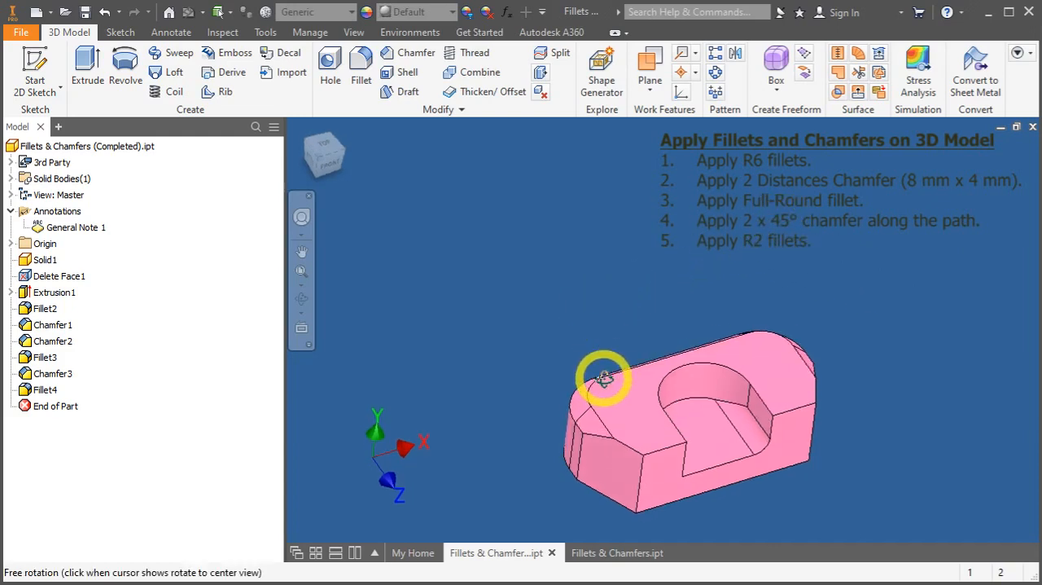
pyautogui.moveTo(602, 378); pyautogui.dragTo(713, 326)
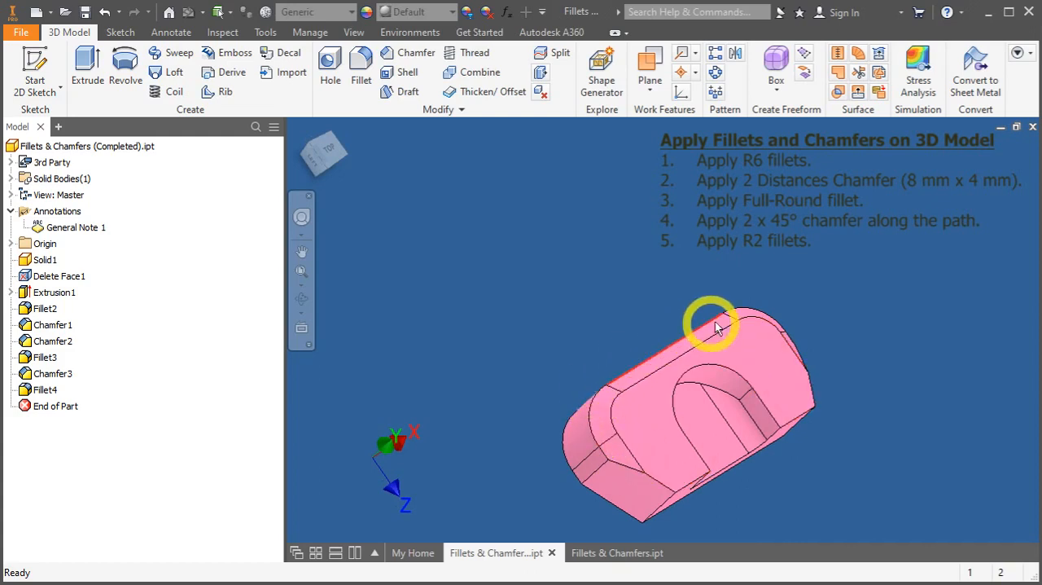
pyautogui.moveTo(714, 326); pyautogui.dragTo(765, 316)
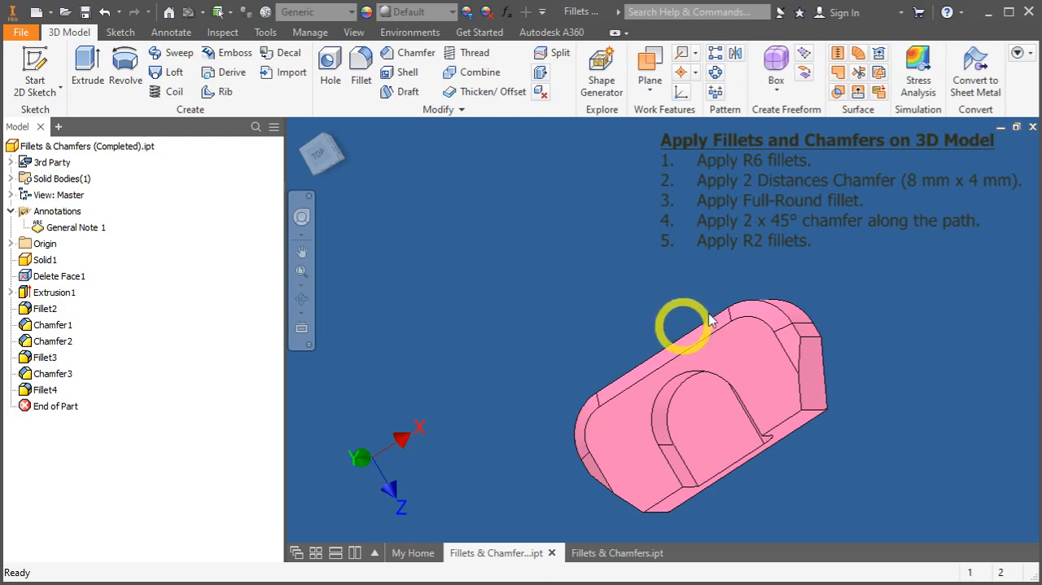
pyautogui.moveTo(684, 322); pyautogui.dragTo(905, 226)
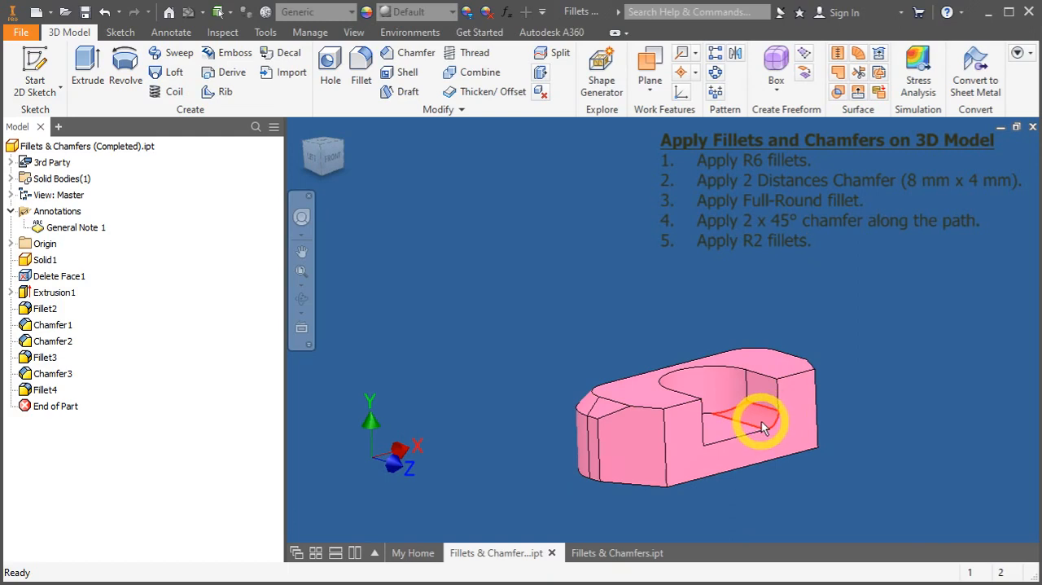
pyautogui.moveTo(766, 423); pyautogui.dragTo(671, 426)
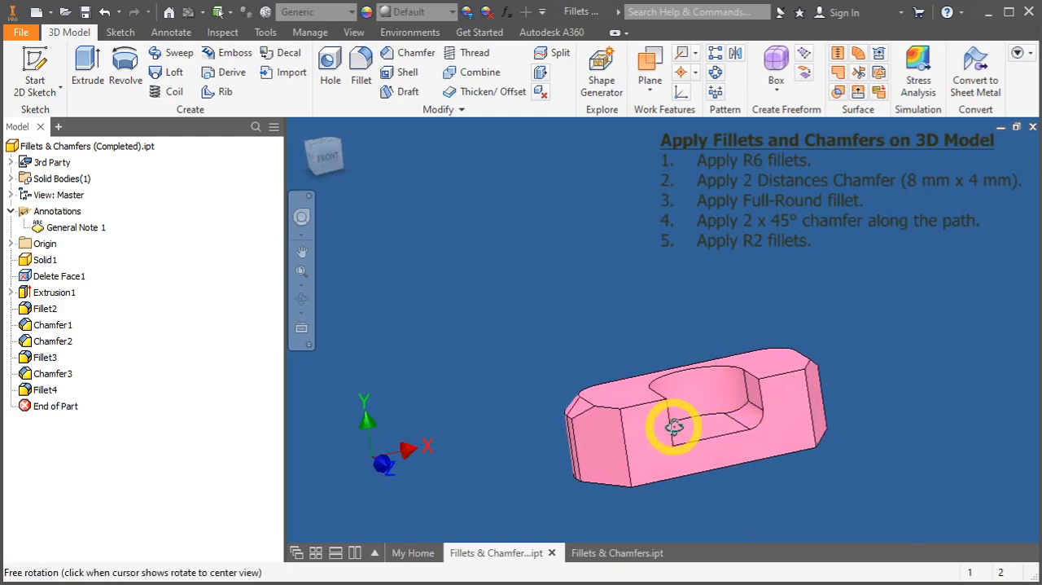
pyautogui.moveTo(674, 426); pyautogui.dragTo(652, 420)
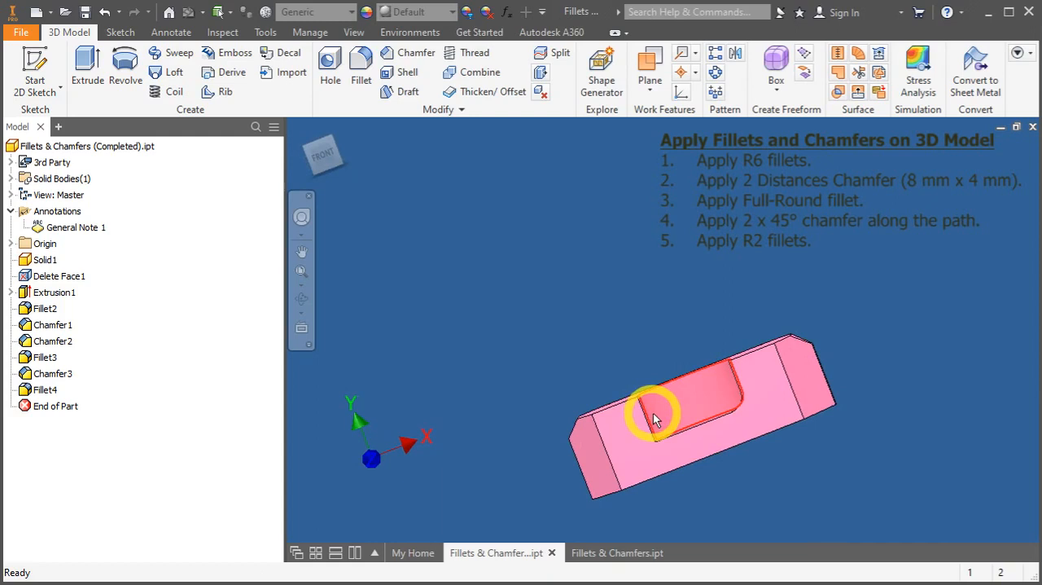
pyautogui.click(615, 552)
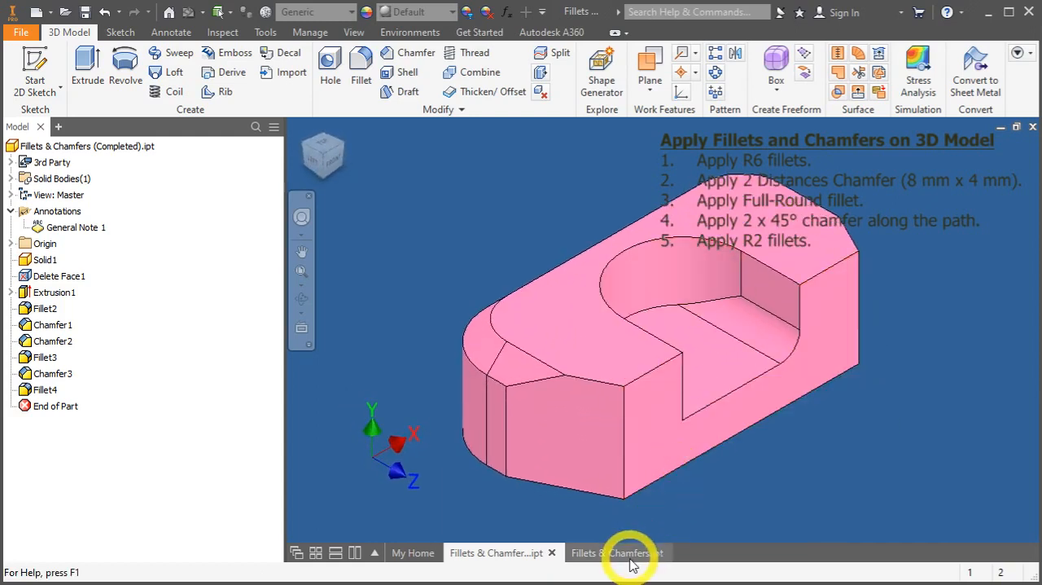
# Switch to the unfinished Fillets & Chamfers.ipt document and orbit the block slightly.
pyautogui.click(616, 552)
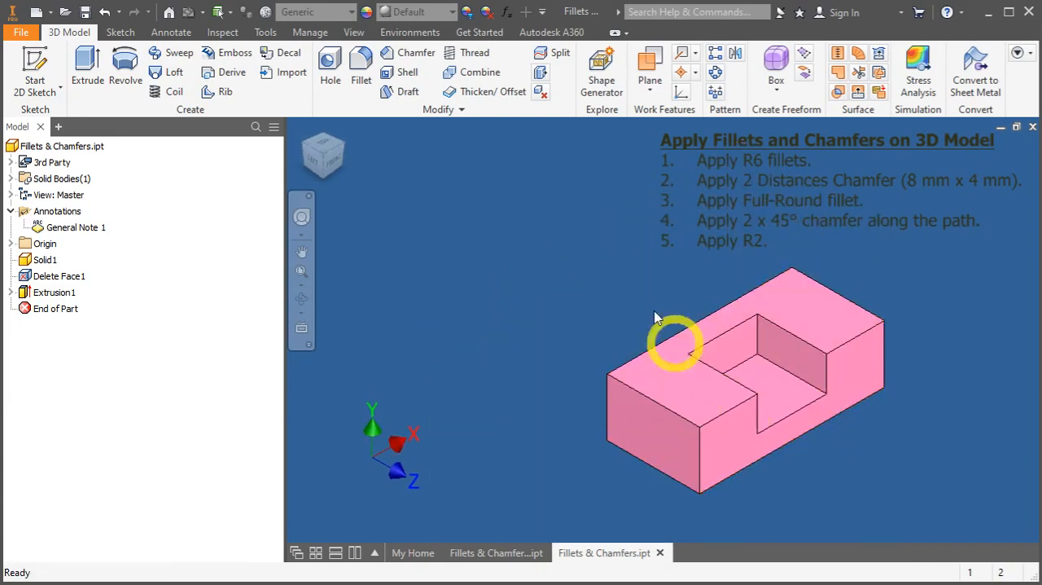
pyautogui.moveTo(676, 342); pyautogui.dragTo(681, 421)
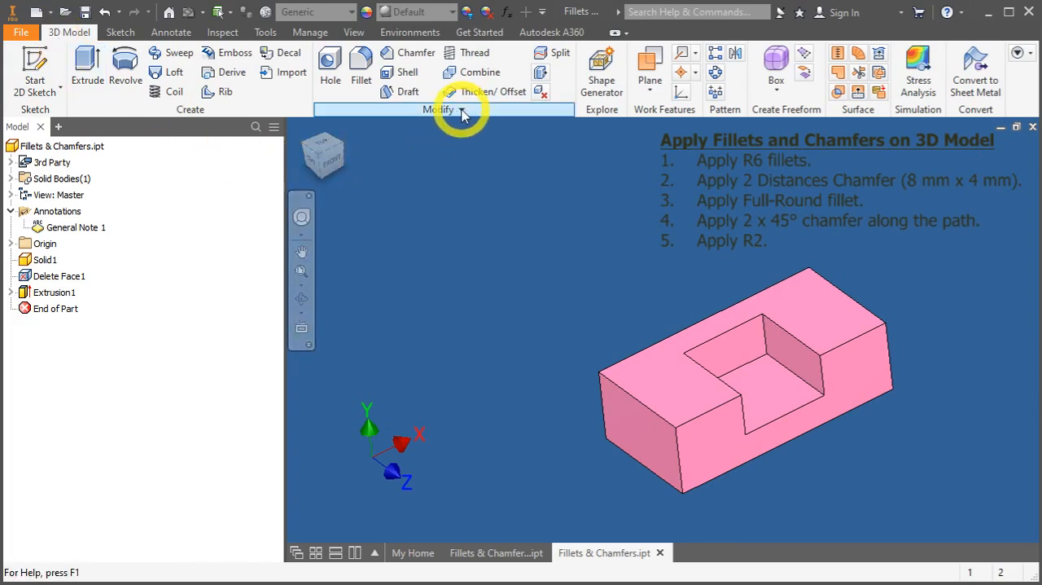
pyautogui.moveTo(361, 80)
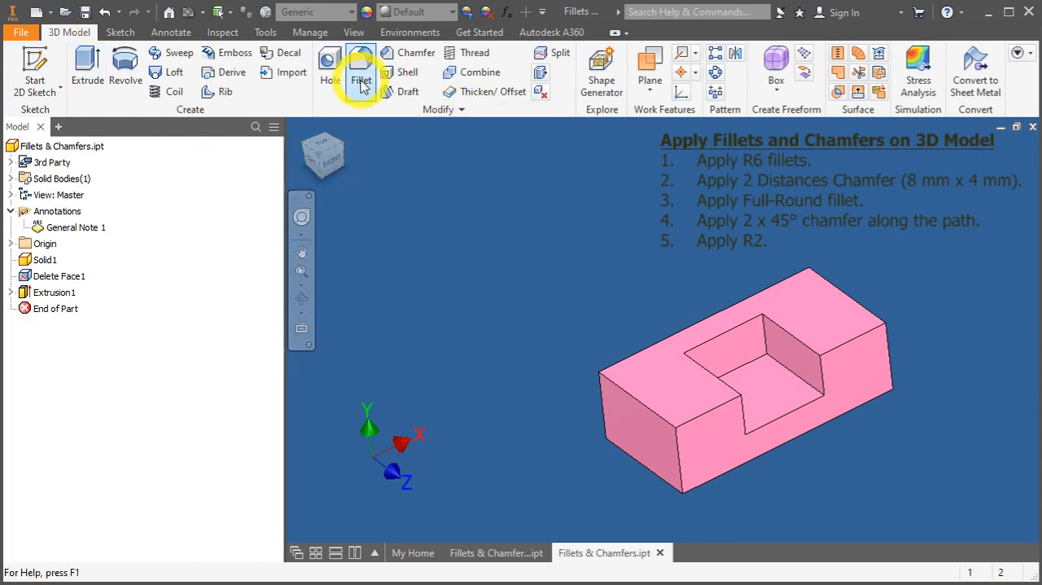
pyautogui.click(361, 80)
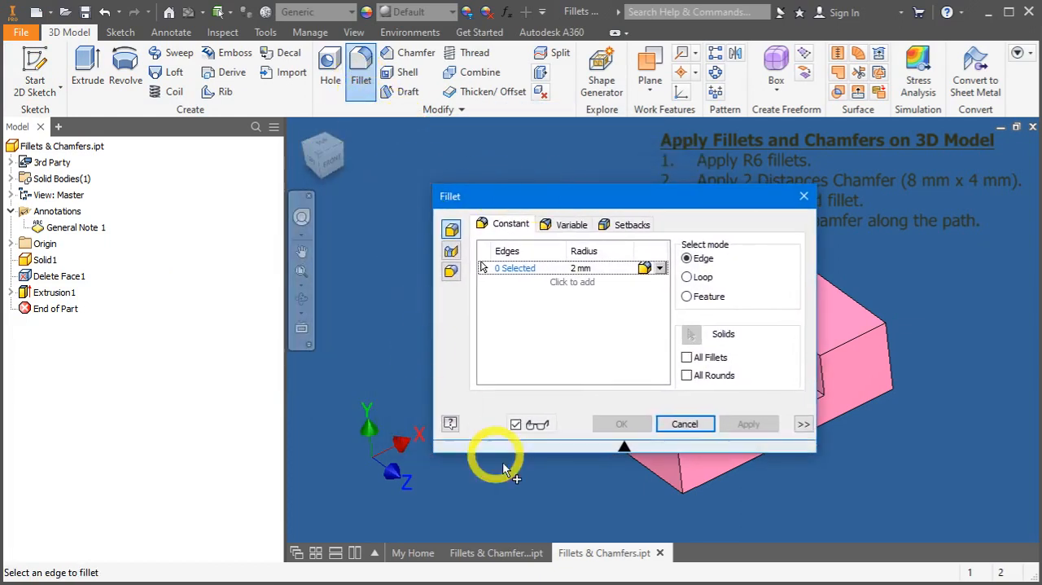
pyautogui.moveTo(349, 415)
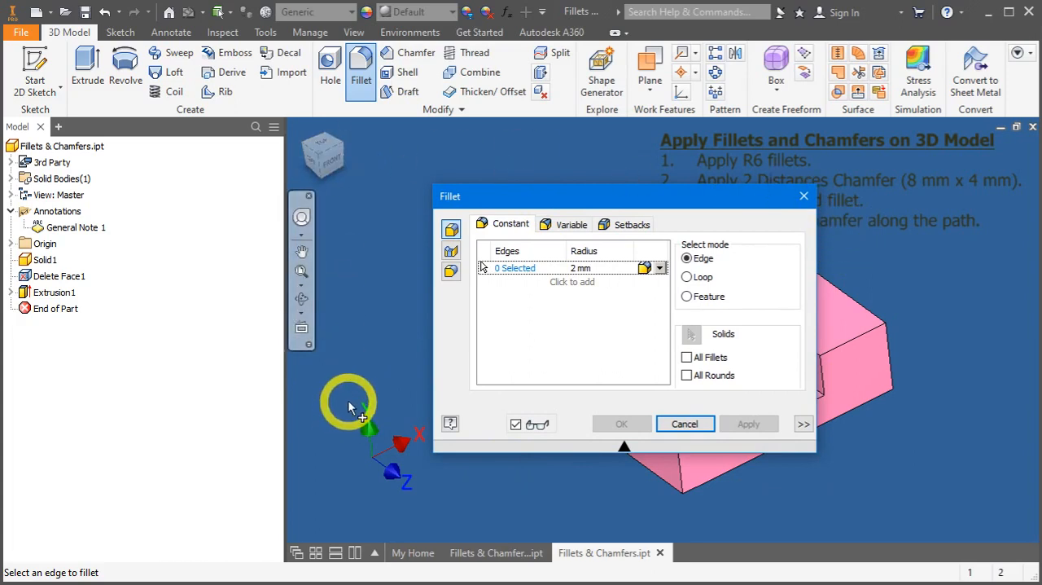
pyautogui.moveTo(360, 401)
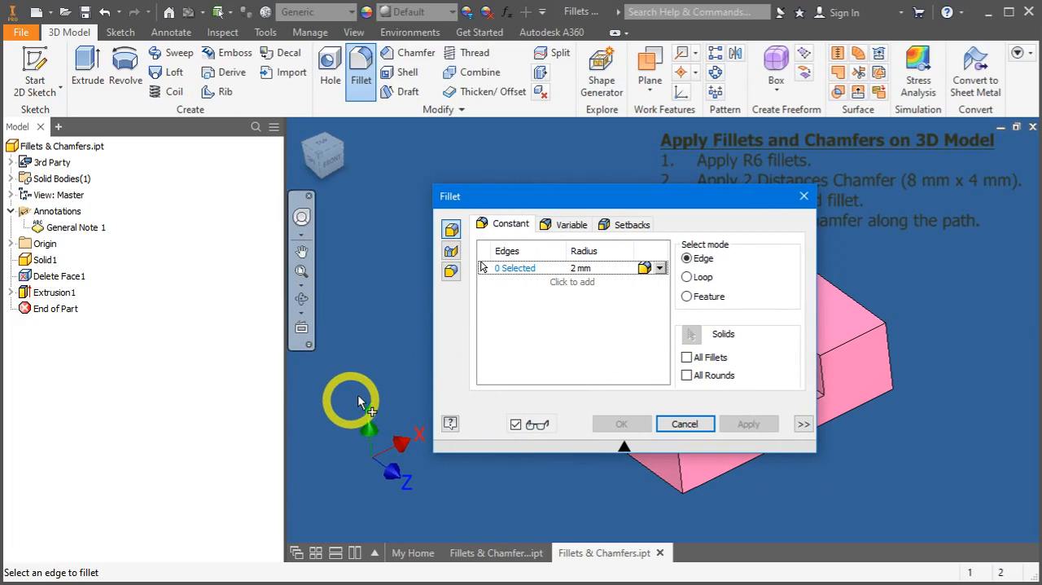
pyautogui.click(684, 424)
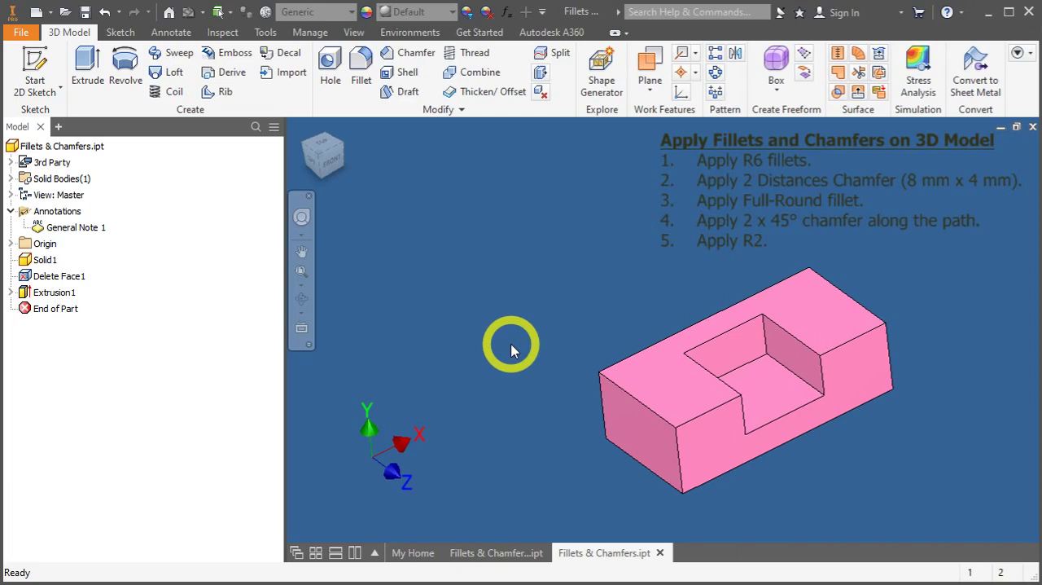
# Start the Fillet command and browse face, full-round and edge modes, ending on Edge Fillet.
pyautogui.click(362, 72)
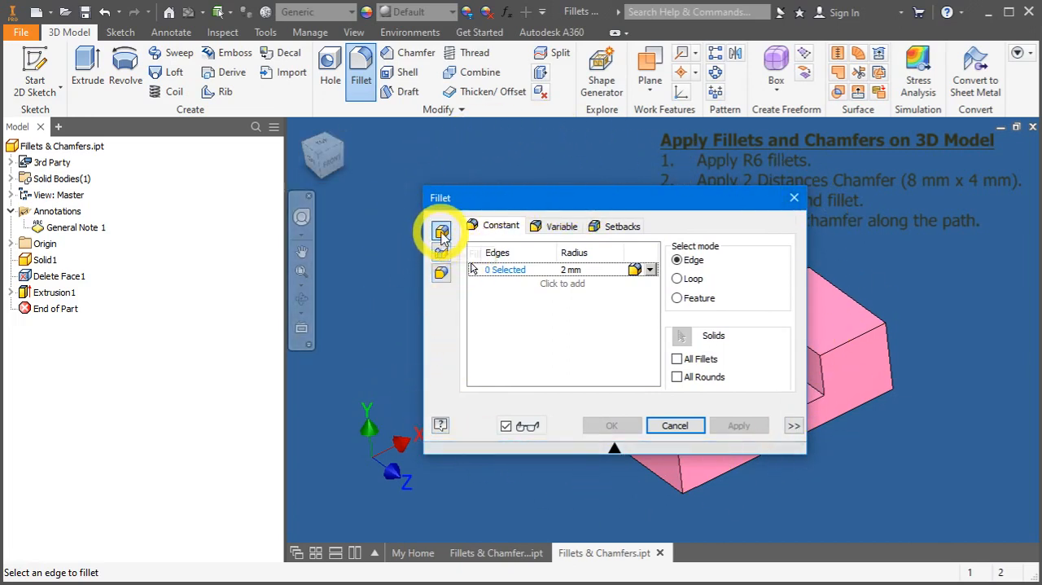
pyautogui.moveTo(439, 235)
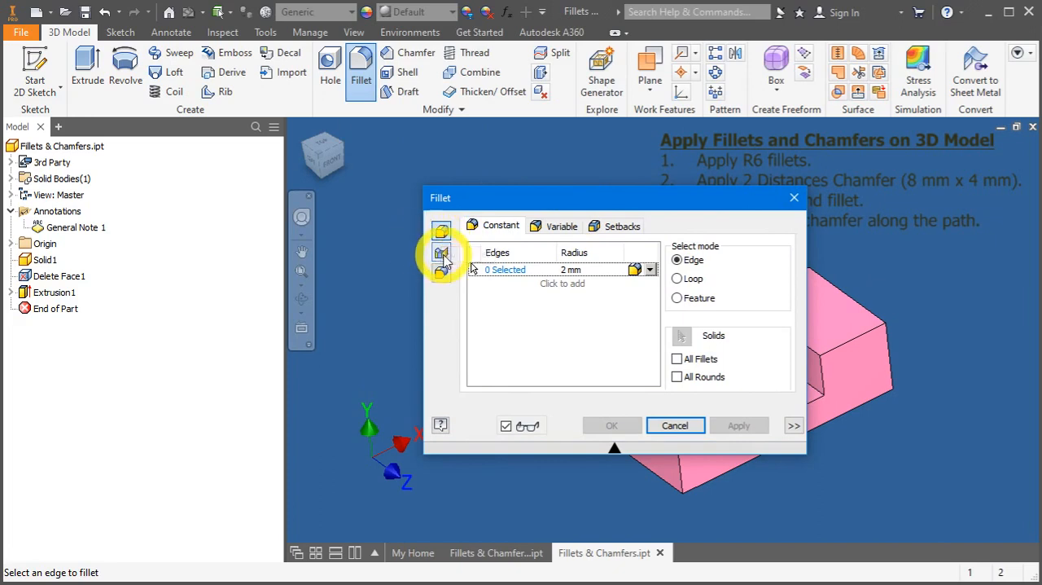
pyautogui.click(442, 254)
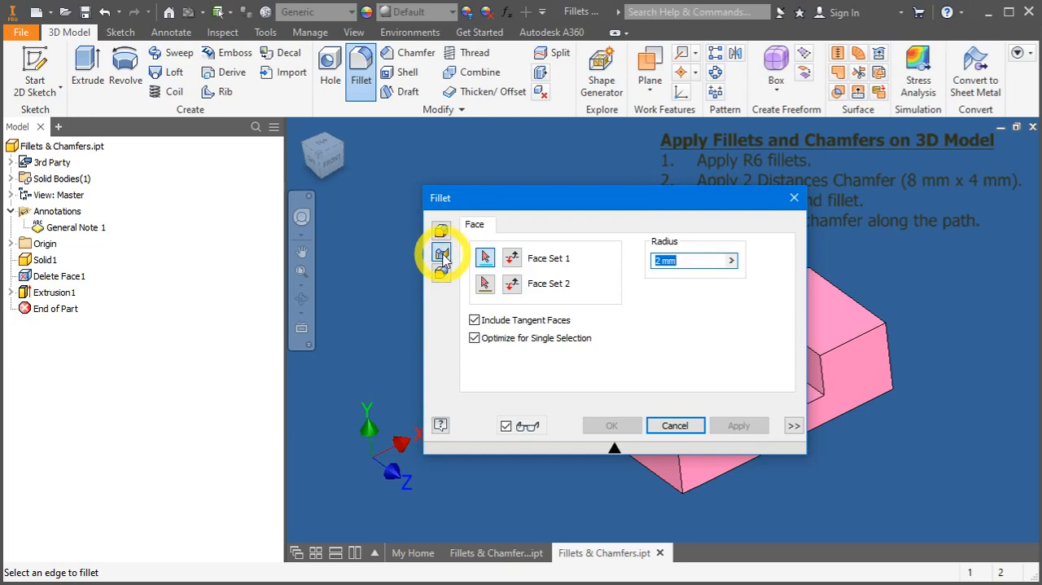
pyautogui.moveTo(439, 273)
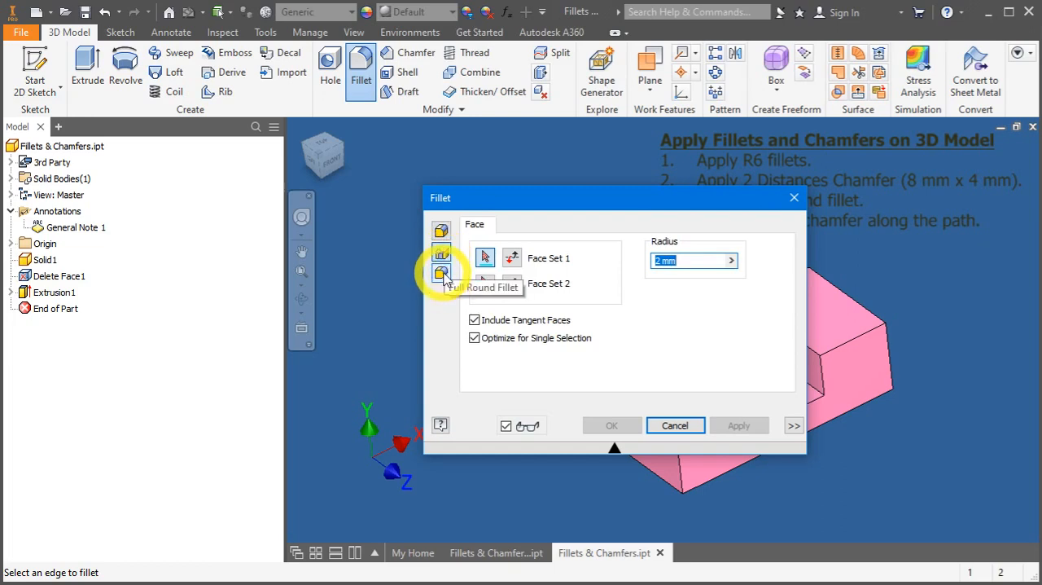
pyautogui.click(441, 274)
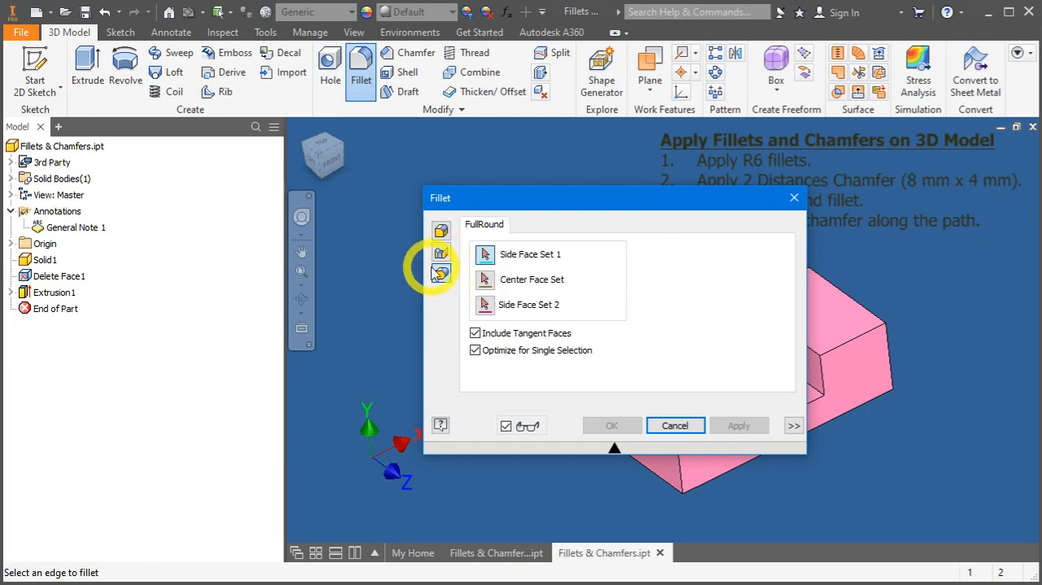
pyautogui.moveTo(430, 273)
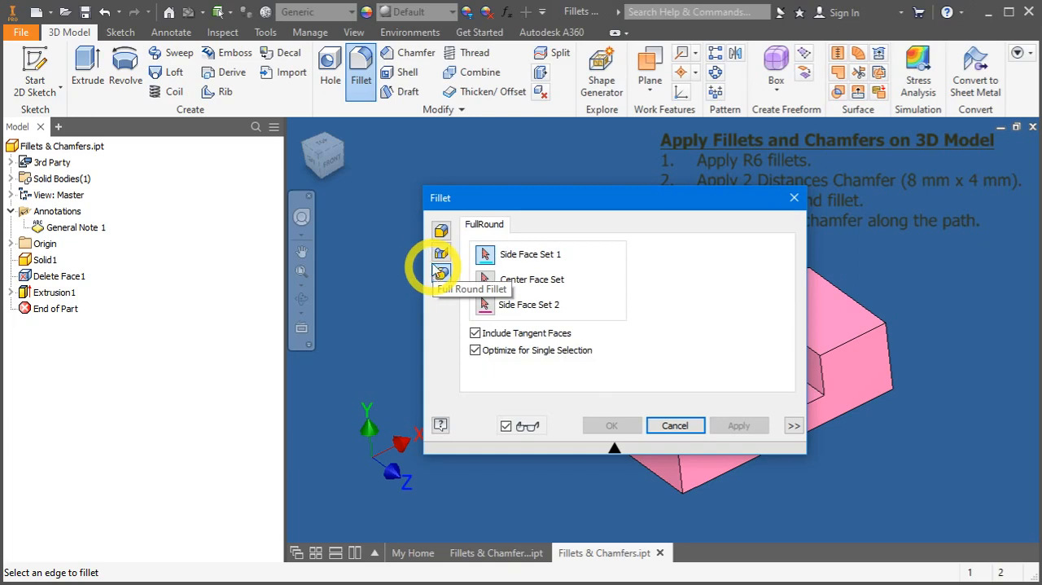
pyautogui.click(440, 231)
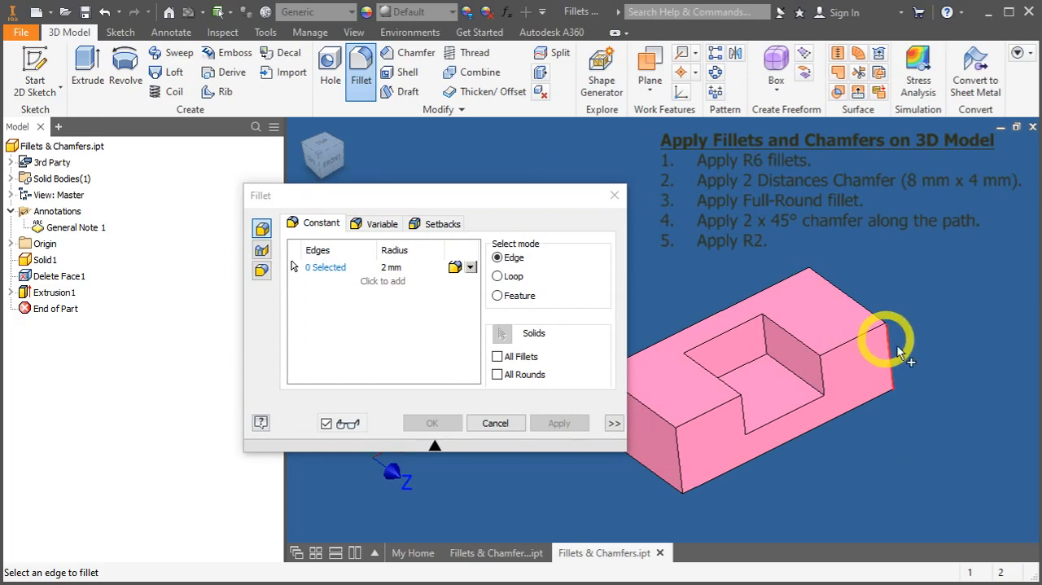
# Pick the block's right vertical edge and set the fillet radius to 5 mm.
pyautogui.click(886, 339)
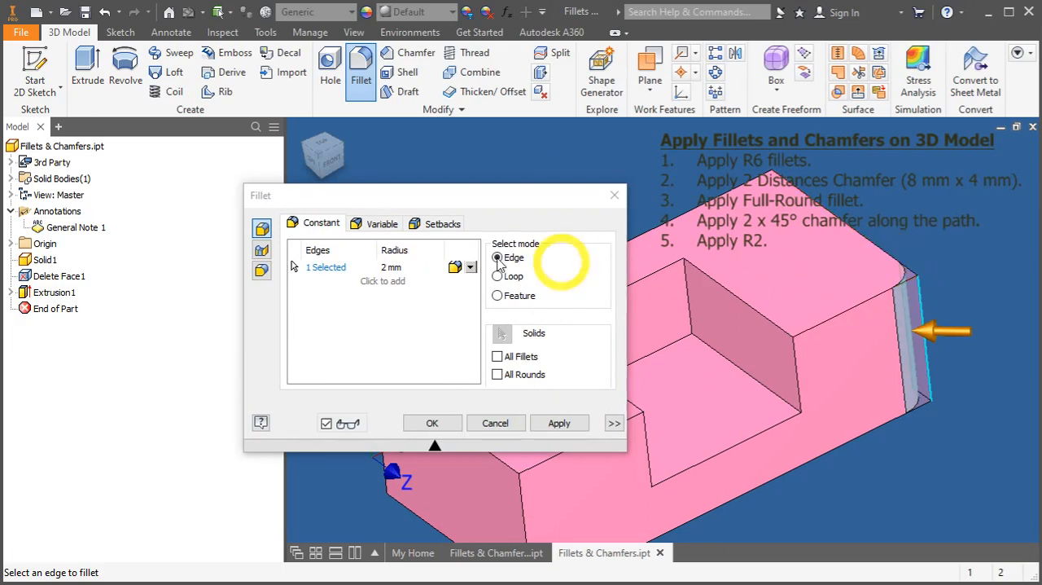
pyautogui.click(392, 267)
pyautogui.write('5')
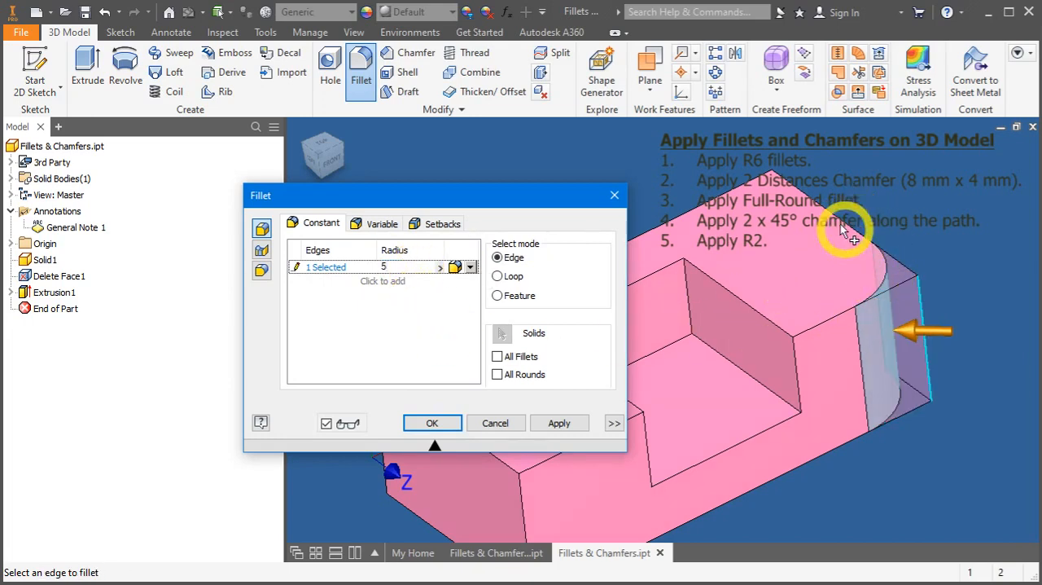
pyautogui.moveTo(847, 334)
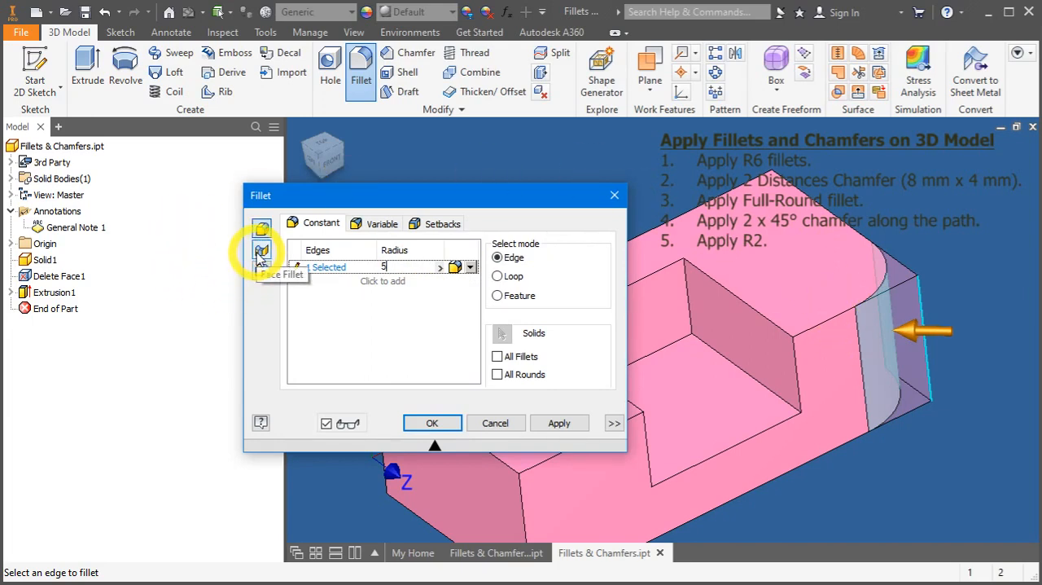
# Switch to a Face Fillet between two faces with a 2 mm radius.
pyautogui.click(261, 250)
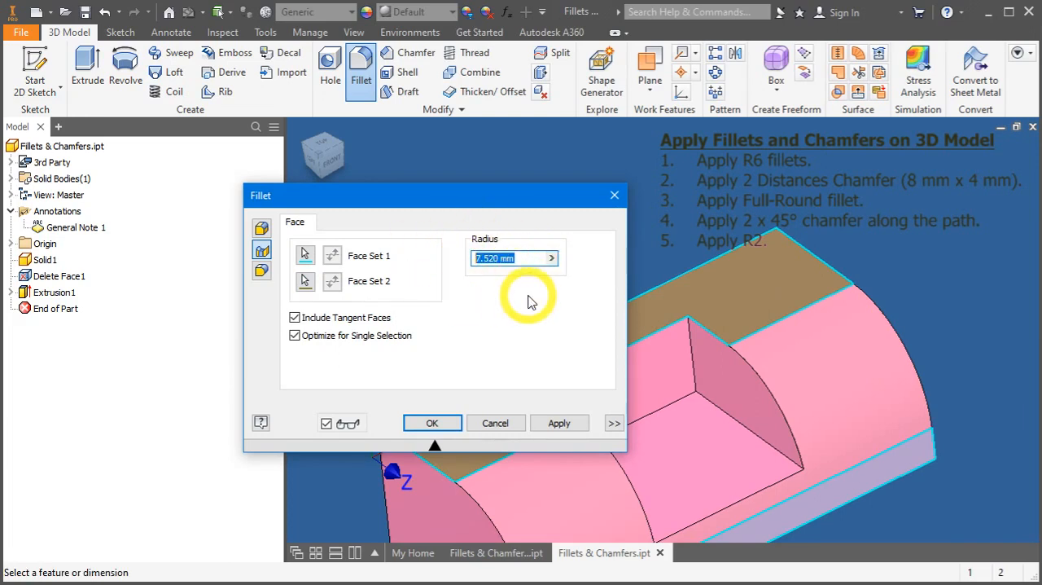
pyautogui.write('2')
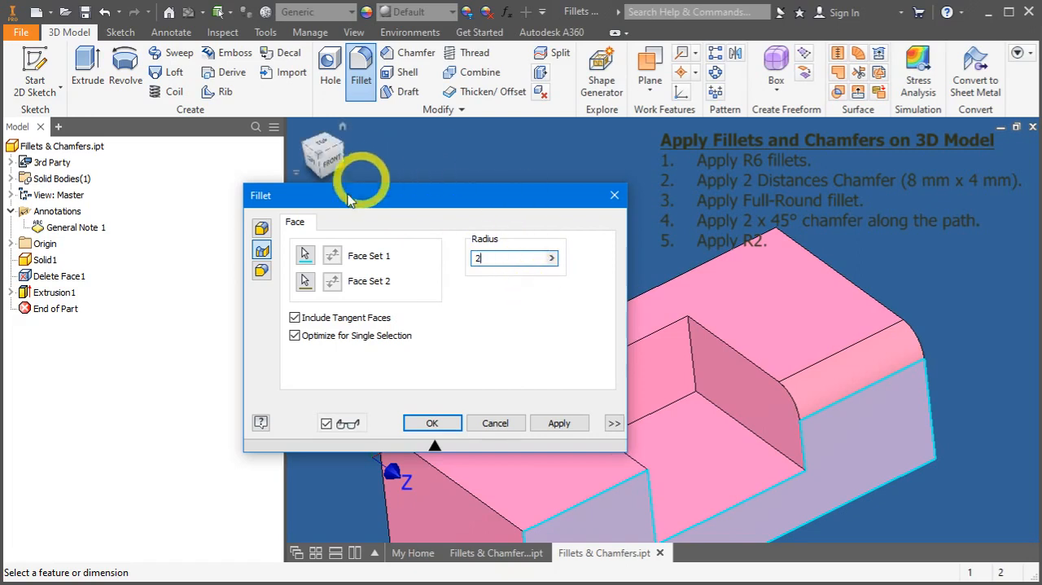
pyautogui.moveTo(260, 270)
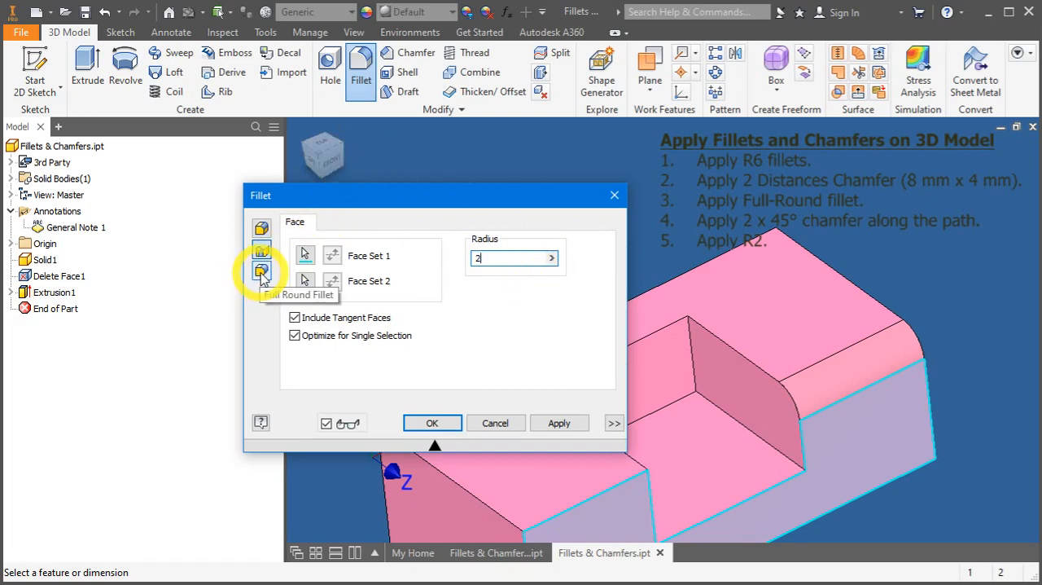
# Preview a Full Round Fillet across the block's end faces, then cancel without applying it.
pyautogui.click(260, 270)
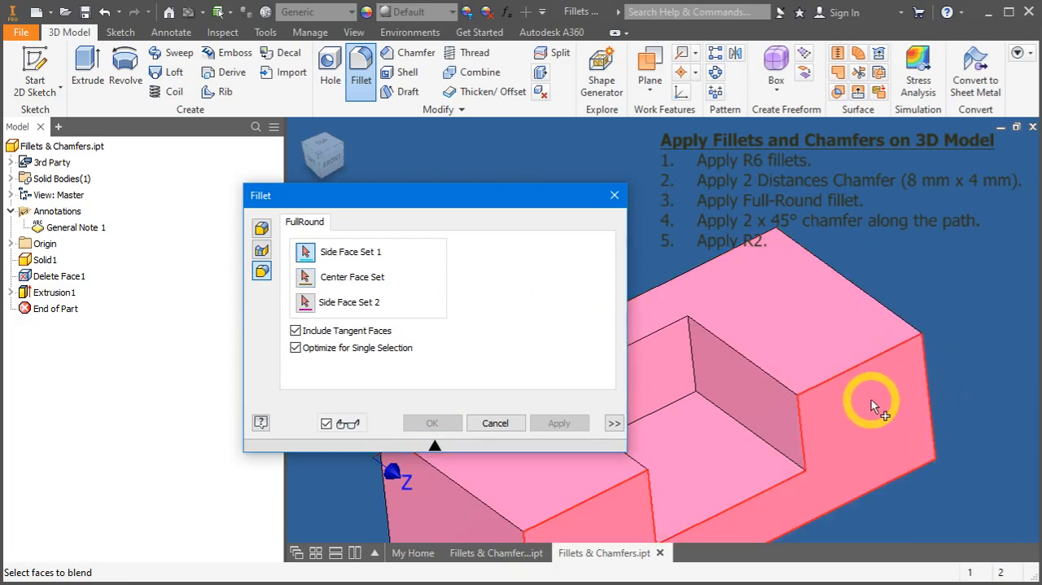
pyautogui.click(871, 404)
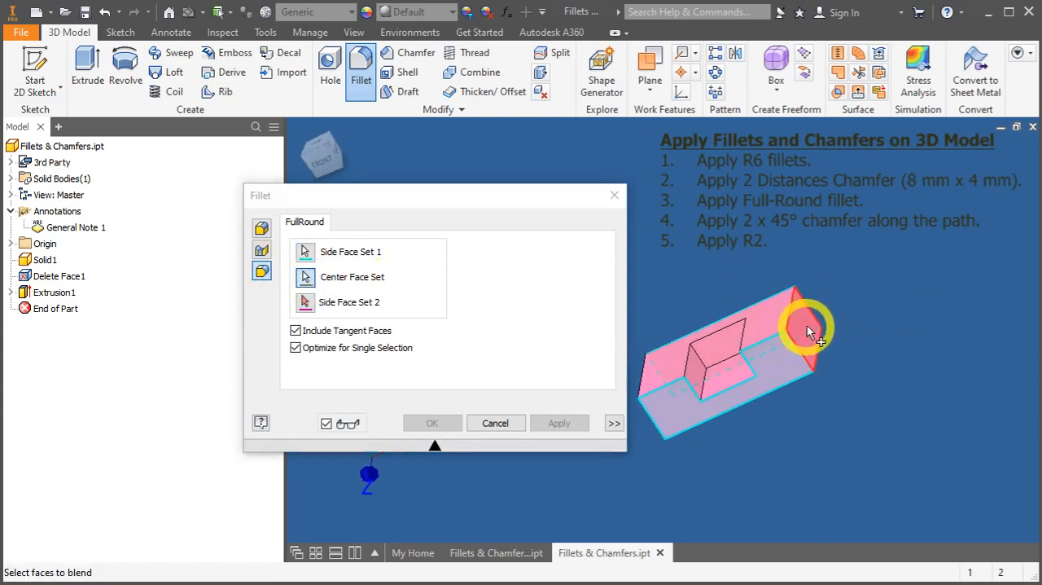
pyautogui.moveTo(806, 325); pyautogui.dragTo(746, 347)
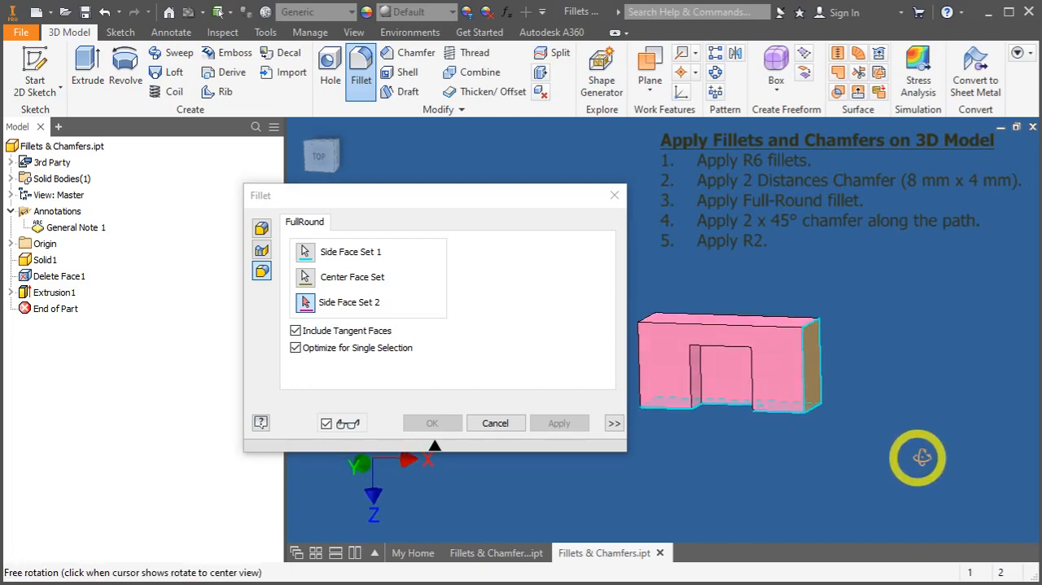
pyautogui.moveTo(918, 456); pyautogui.dragTo(881, 424)
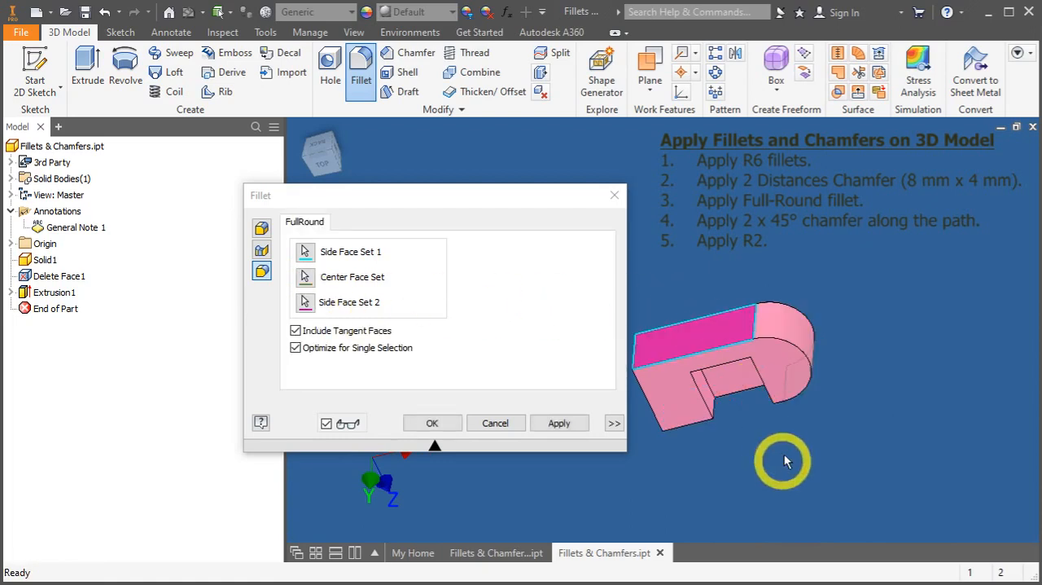
pyautogui.moveTo(782, 459); pyautogui.dragTo(765, 329)
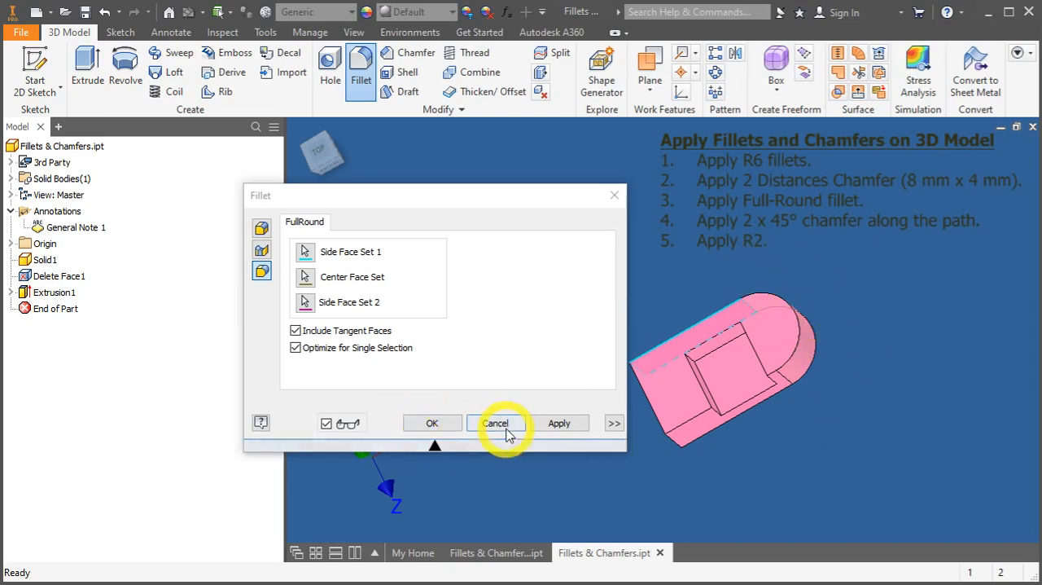
pyautogui.click(495, 423)
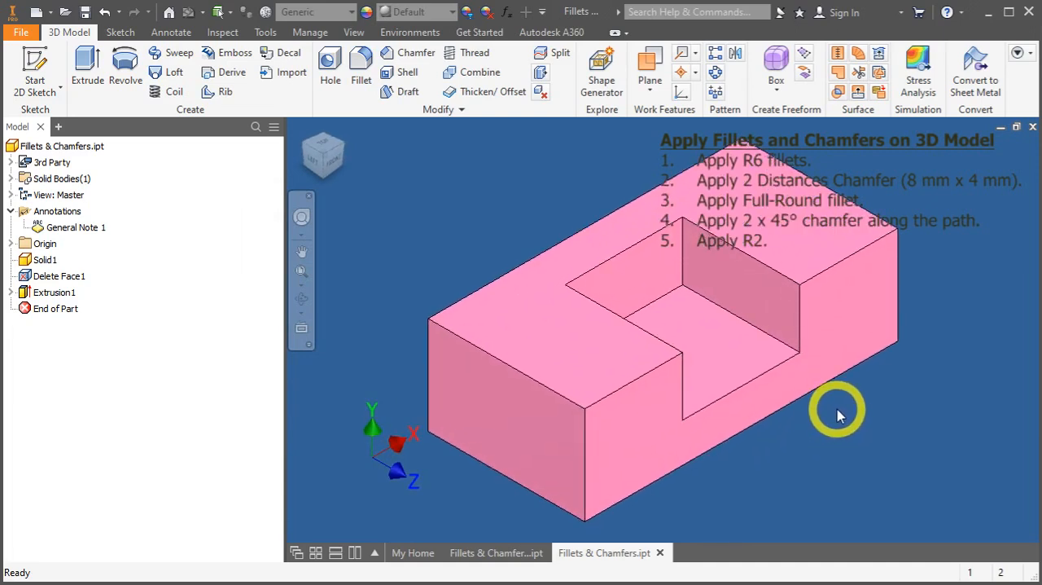
pyautogui.moveTo(841, 409)
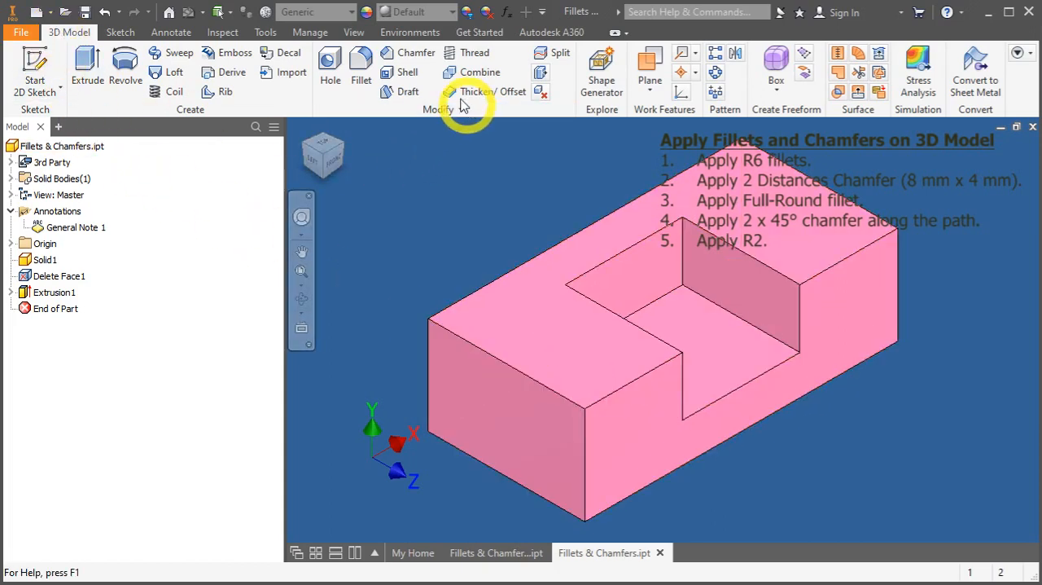
pyautogui.moveTo(411, 52)
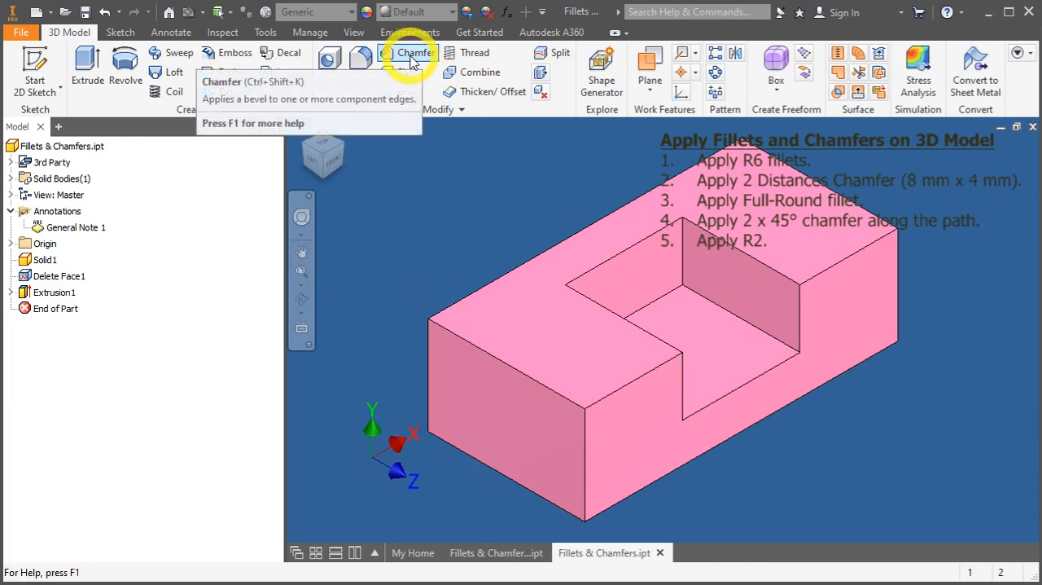
# Start the Chamfer command, move its dialog aside and pan toward the block's far corner.
pyautogui.click(411, 59)
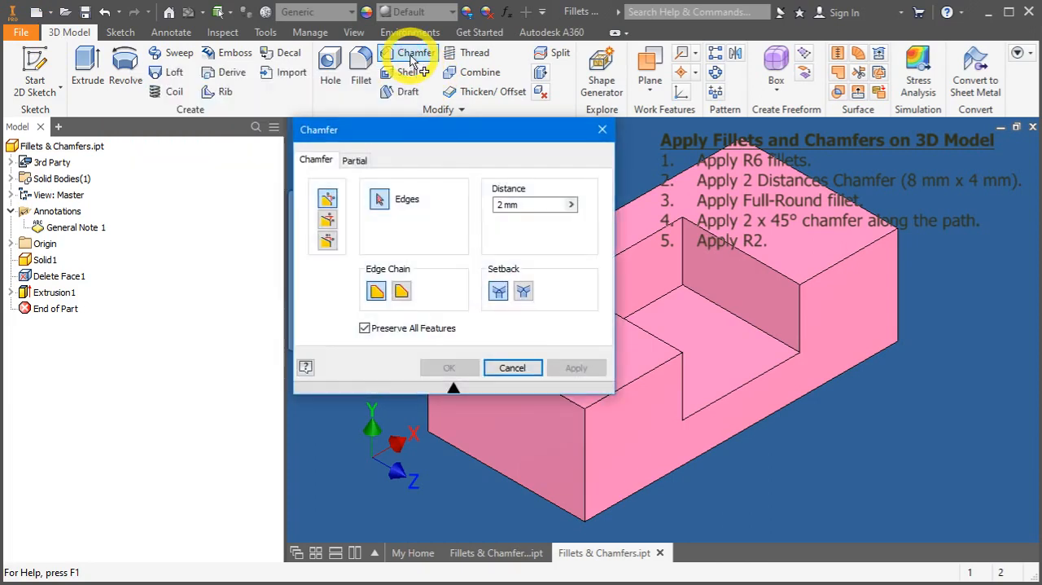
pyautogui.moveTo(452, 129); pyautogui.dragTo(528, 178)
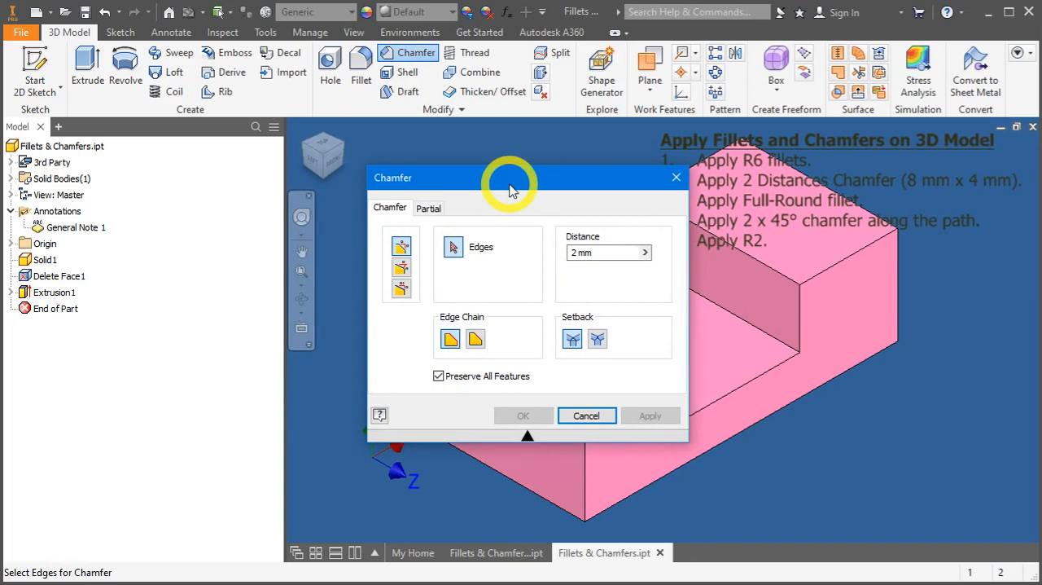
pyautogui.moveTo(401, 247)
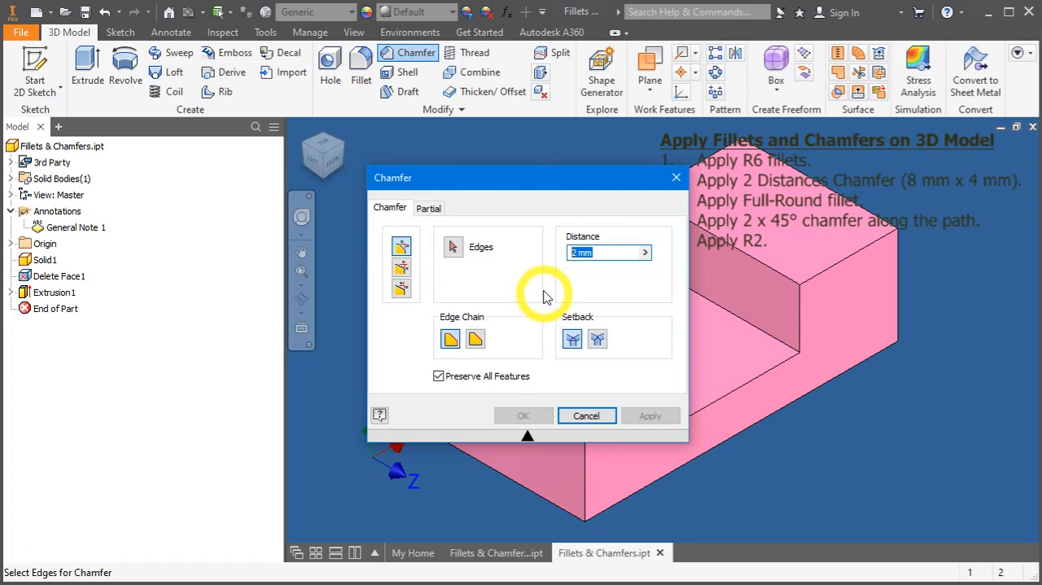
pyautogui.moveTo(899, 290)
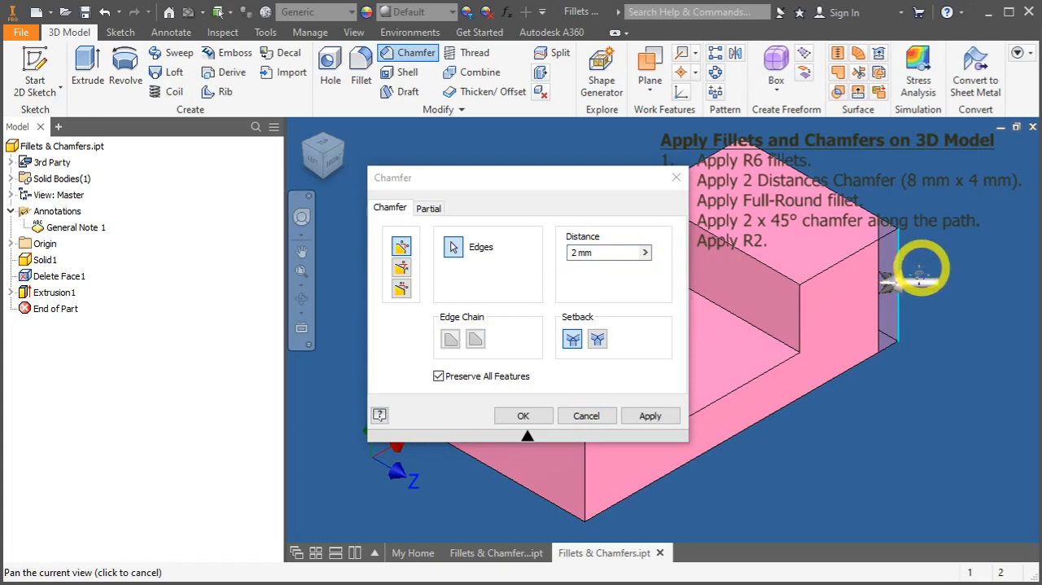
pyautogui.moveTo(920, 269); pyautogui.dragTo(925, 366)
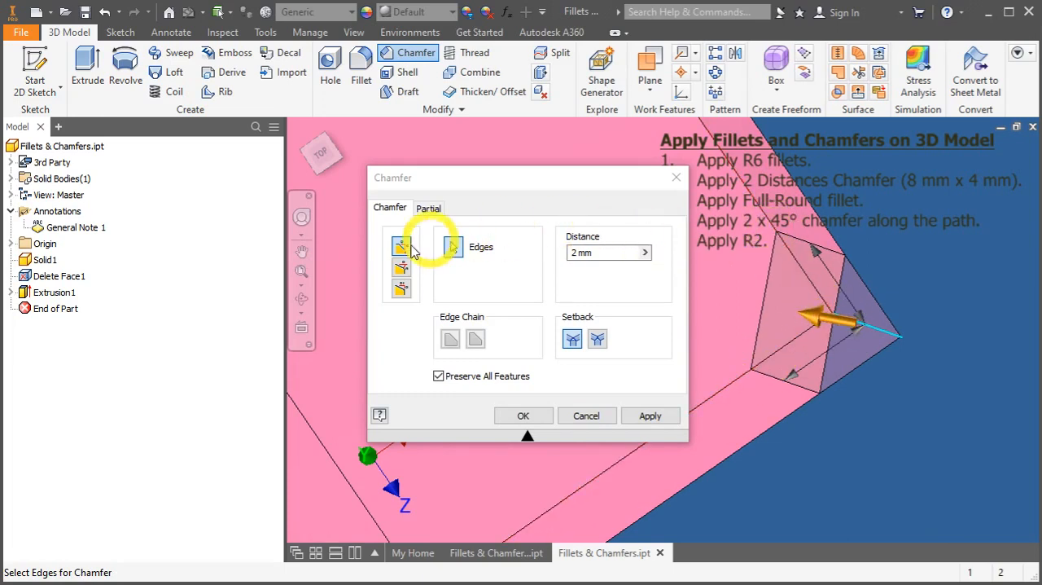
pyautogui.moveTo(400, 267)
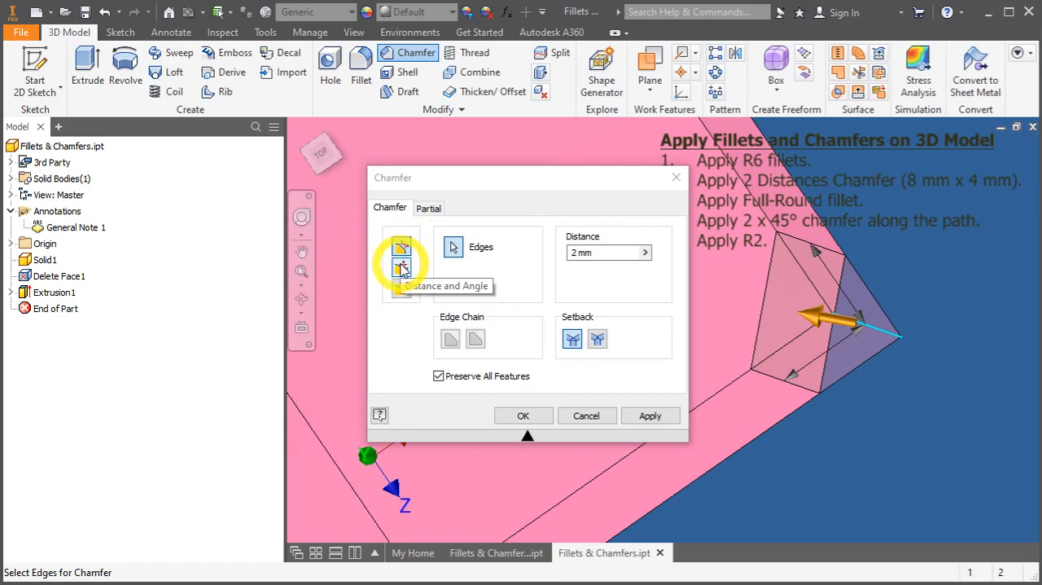
# Preview a Distance-and-Angle chamfer at 2 mm and 30° on an edge, then cancel it.
pyautogui.click(400, 268)
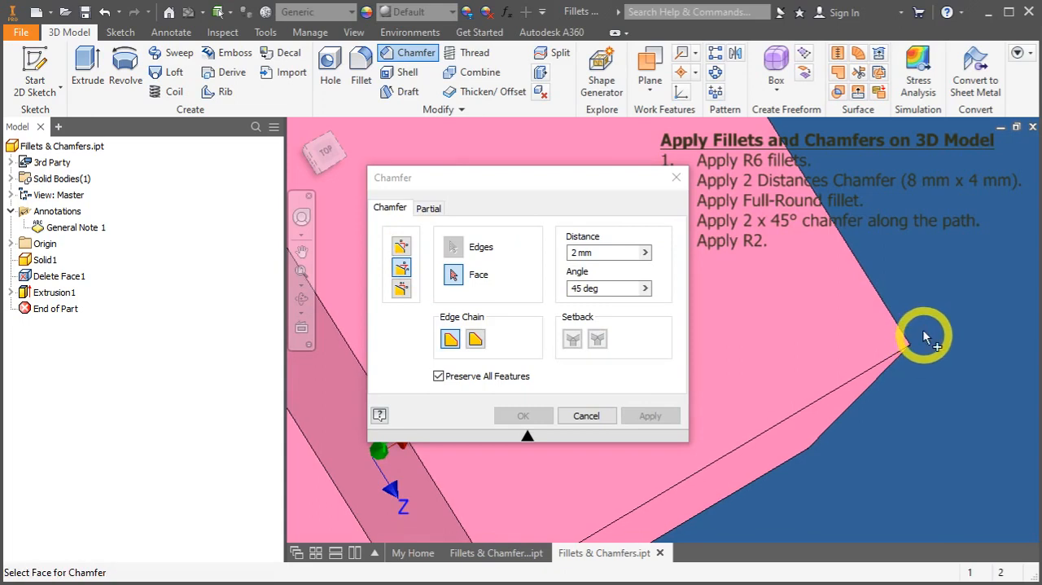
pyautogui.click(603, 287)
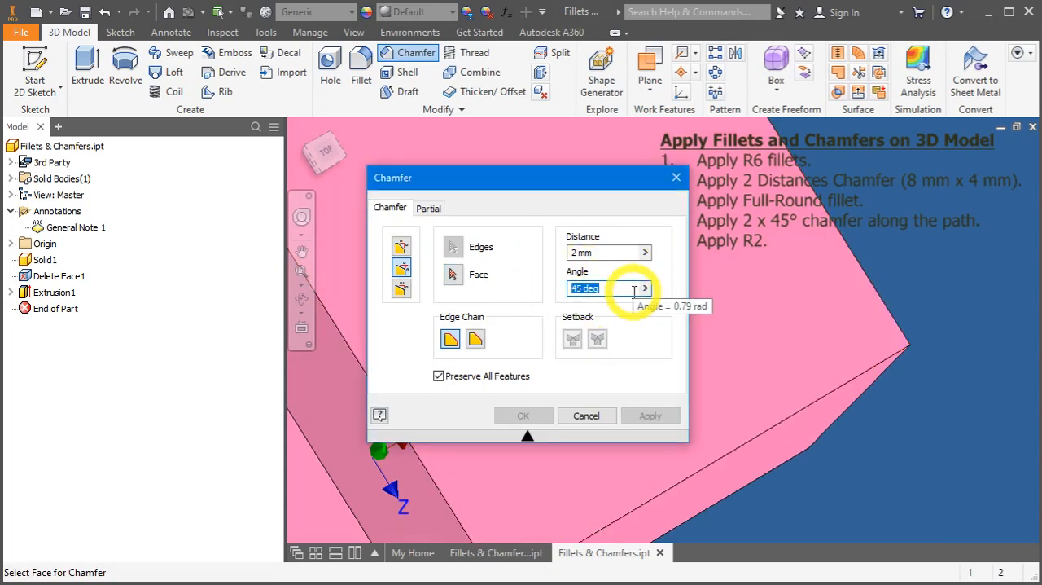
pyautogui.write('30')
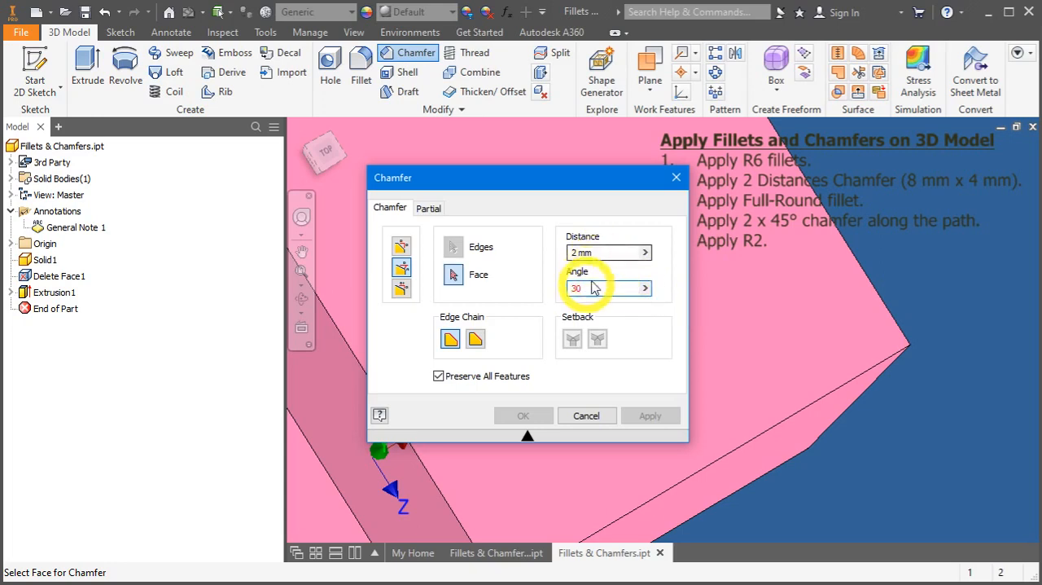
pyautogui.click(818, 433)
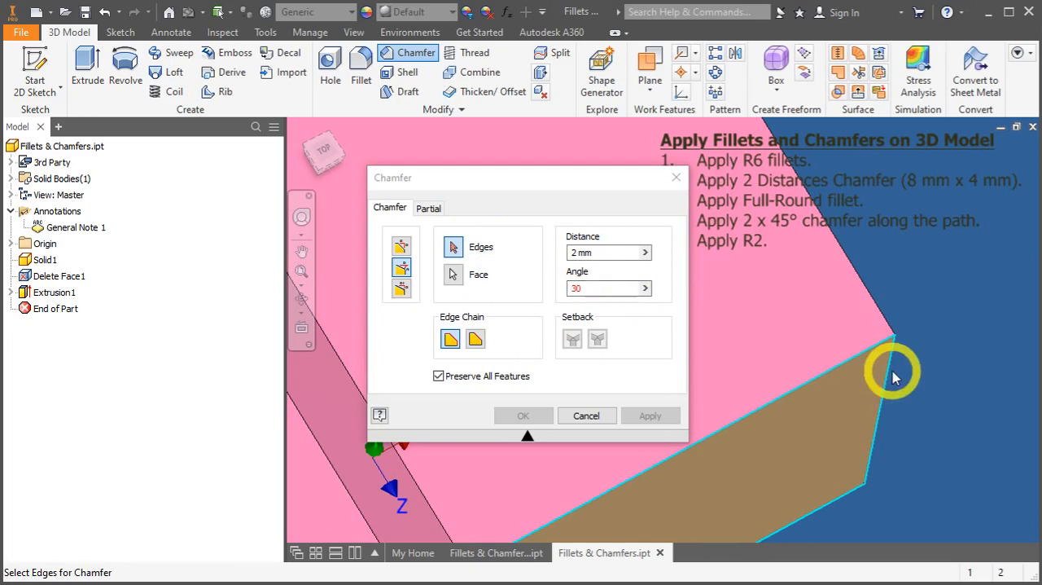
pyautogui.click(892, 373)
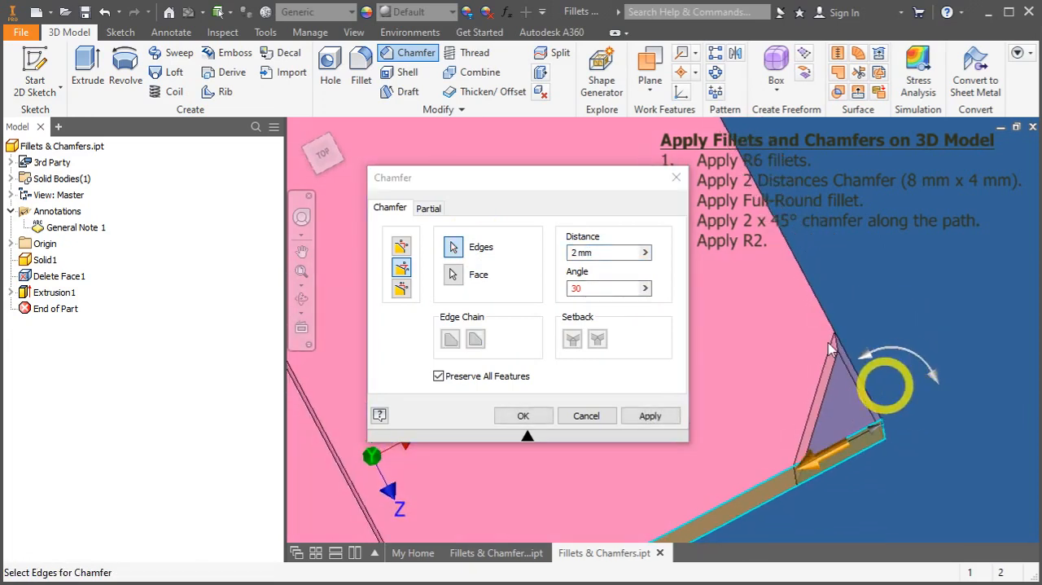
pyautogui.click(589, 286)
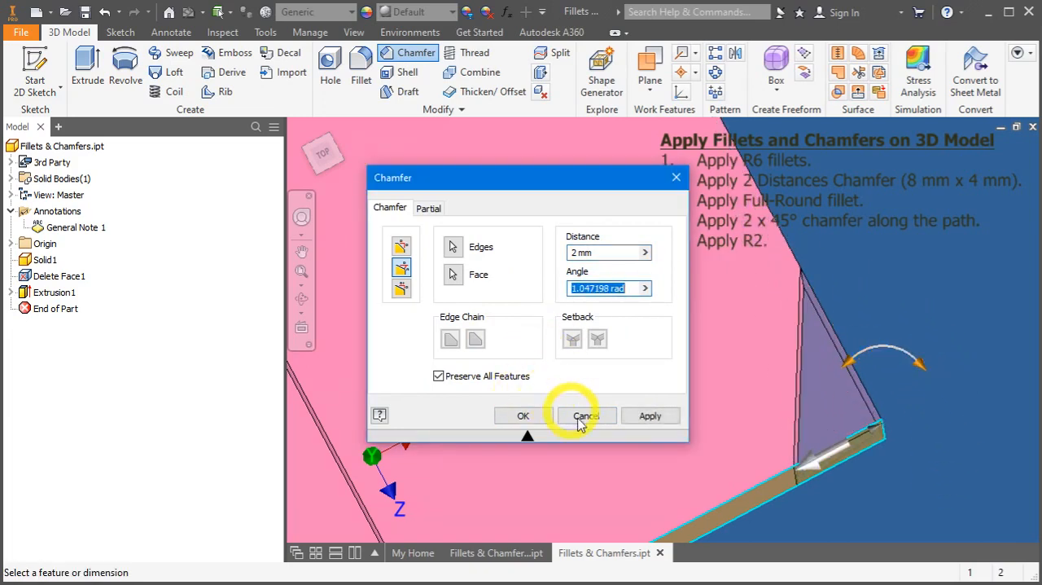
pyautogui.click(585, 415)
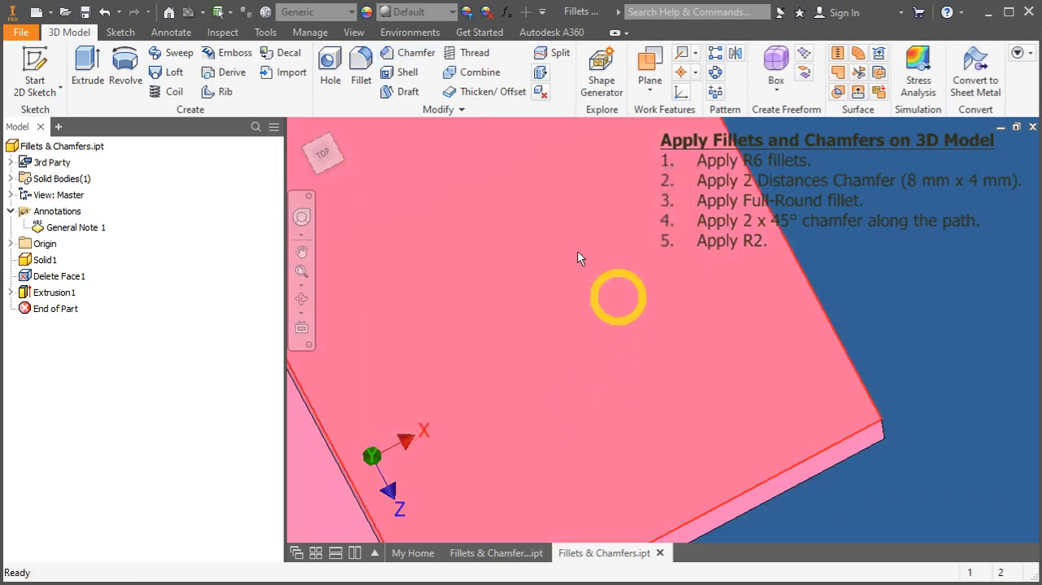
pyautogui.moveTo(459, 175)
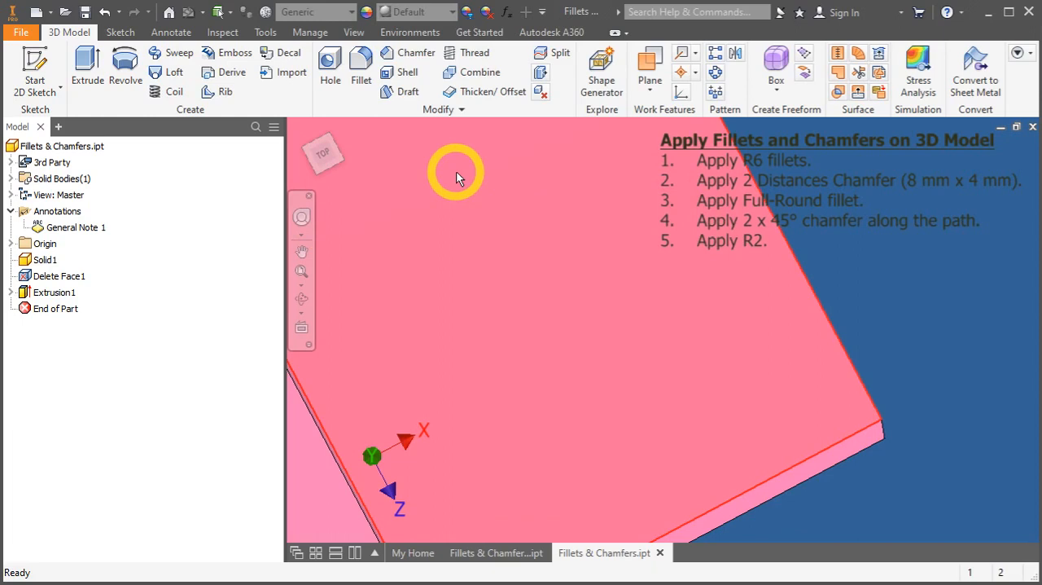
# Preview a Two Distances chamfer with Distance1 of 10 on an edge, then cancel it.
pyautogui.click(391, 52)
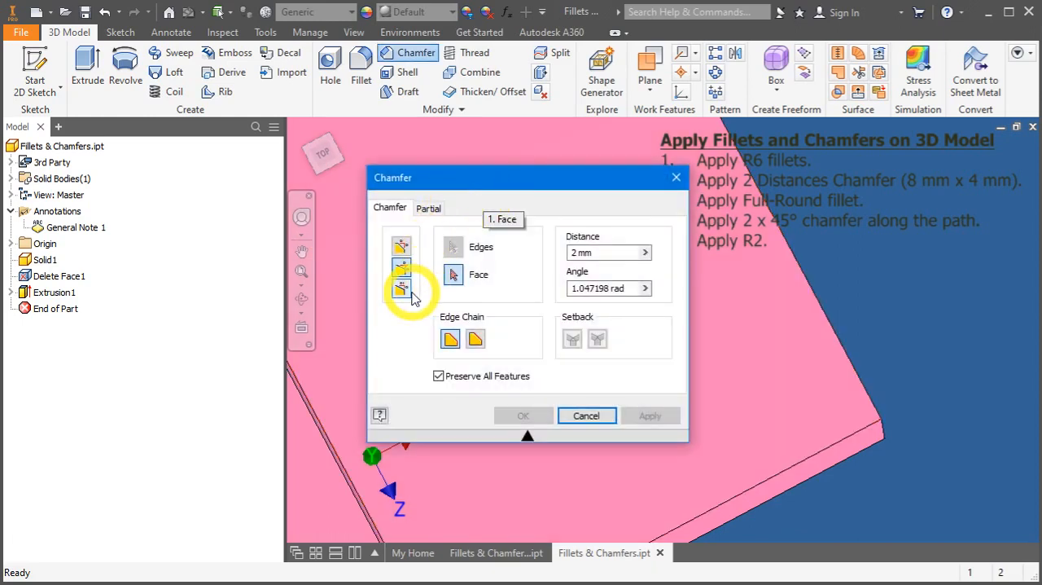
pyautogui.click(401, 290)
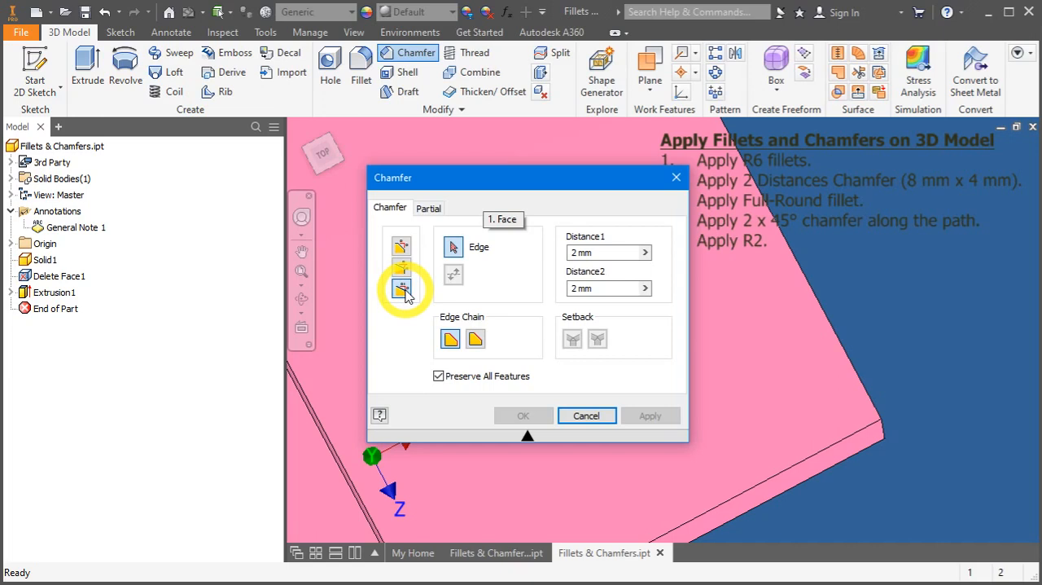
pyautogui.click(401, 290)
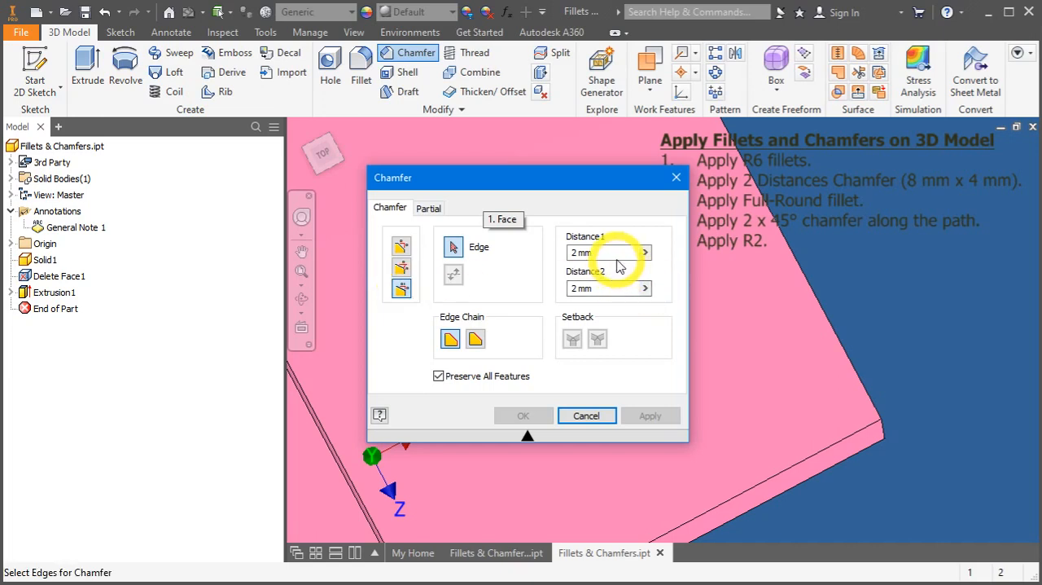
pyautogui.click(599, 253)
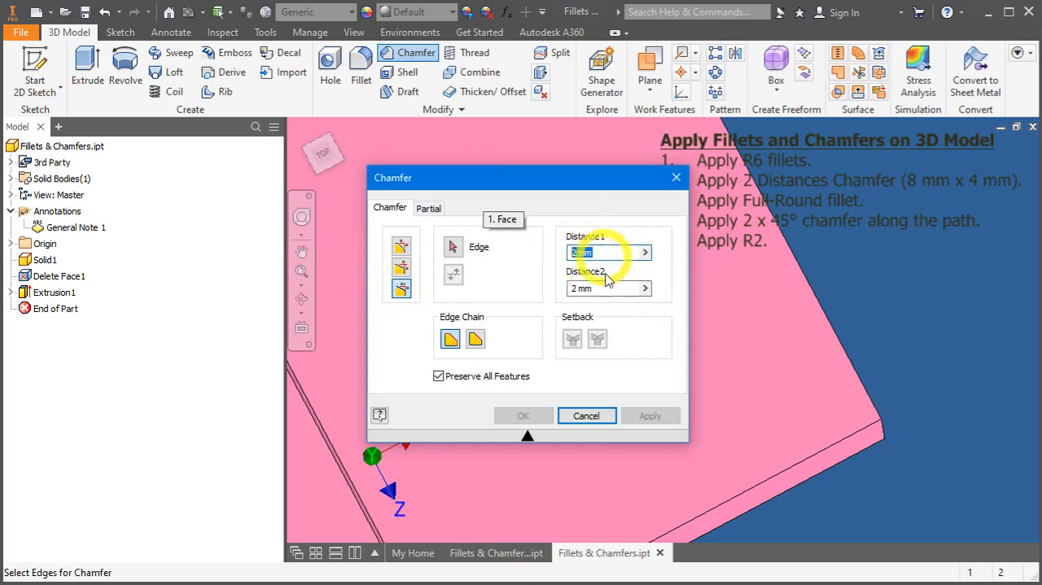
pyautogui.click(602, 286)
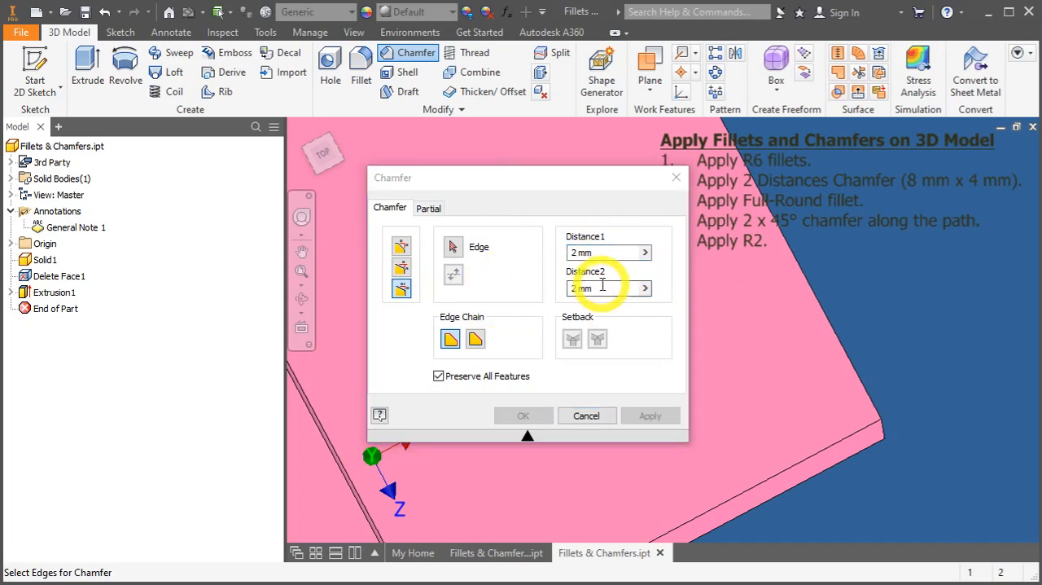
pyautogui.write('10')
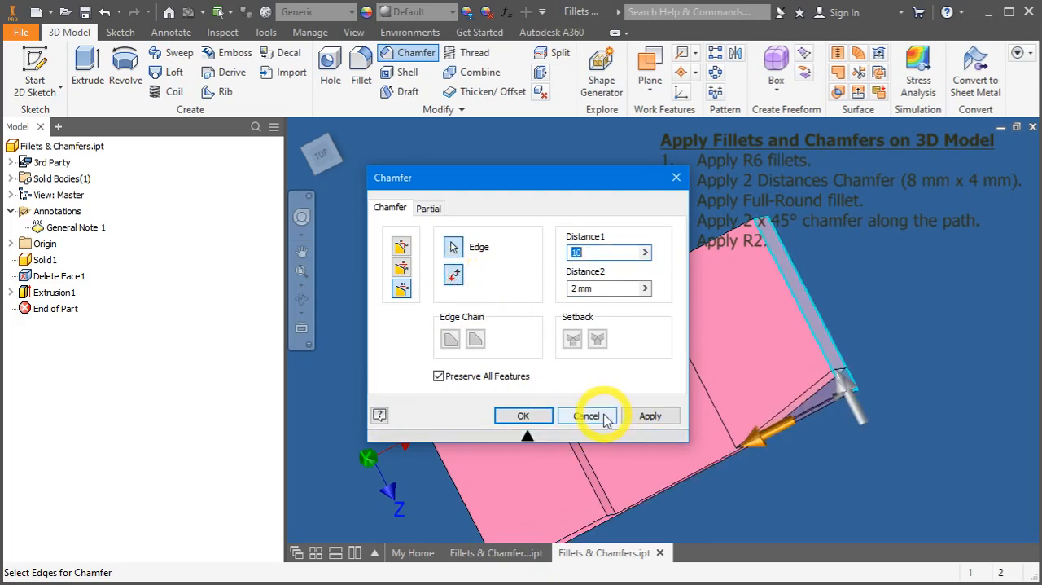
pyautogui.click(586, 415)
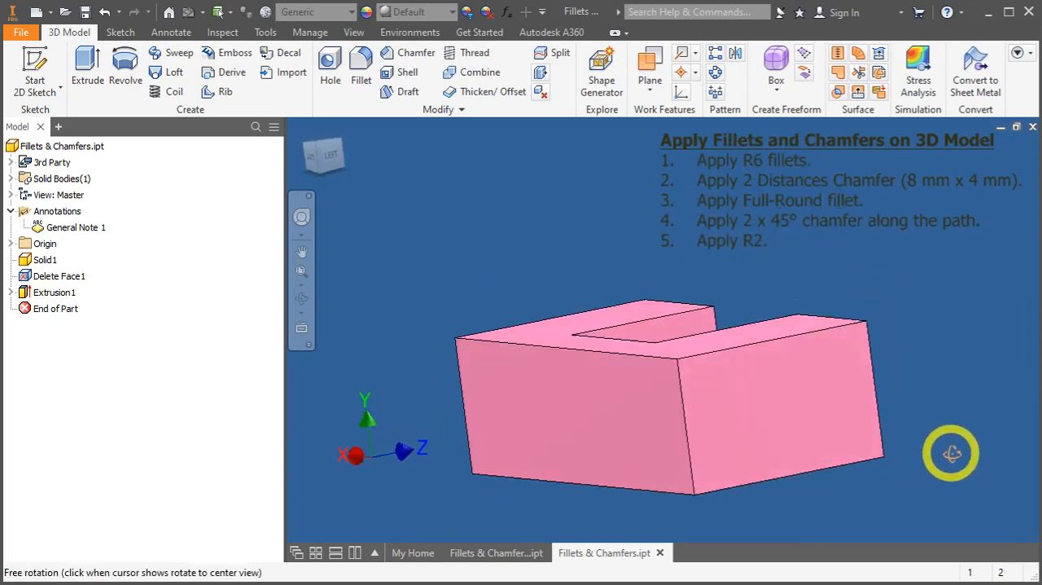
# Apply an R6 fillet to the two vertical corner edges at one end of the block.
pyautogui.moveTo(951, 453); pyautogui.dragTo(964, 399)
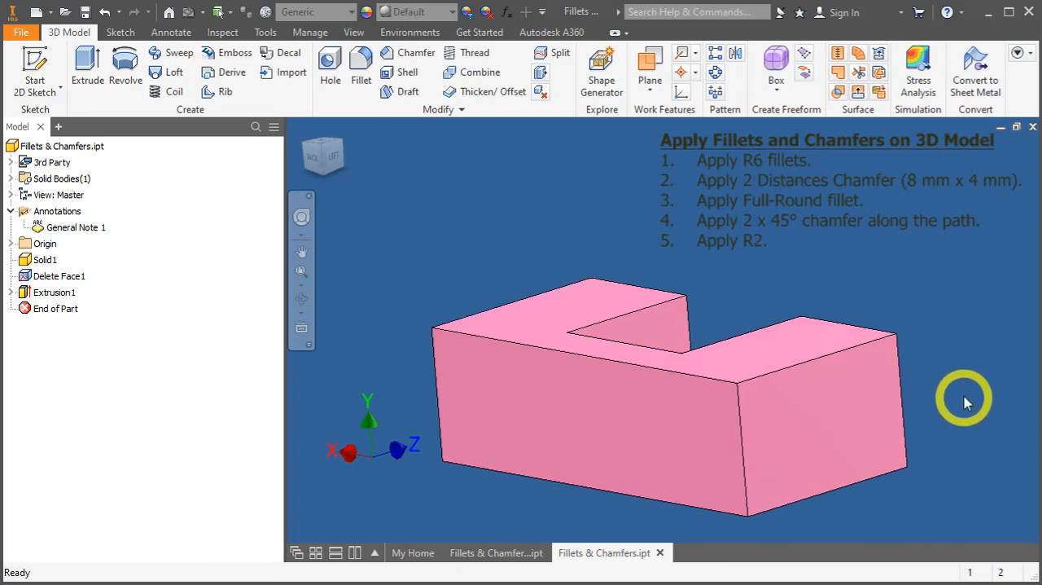
pyautogui.click(362, 65)
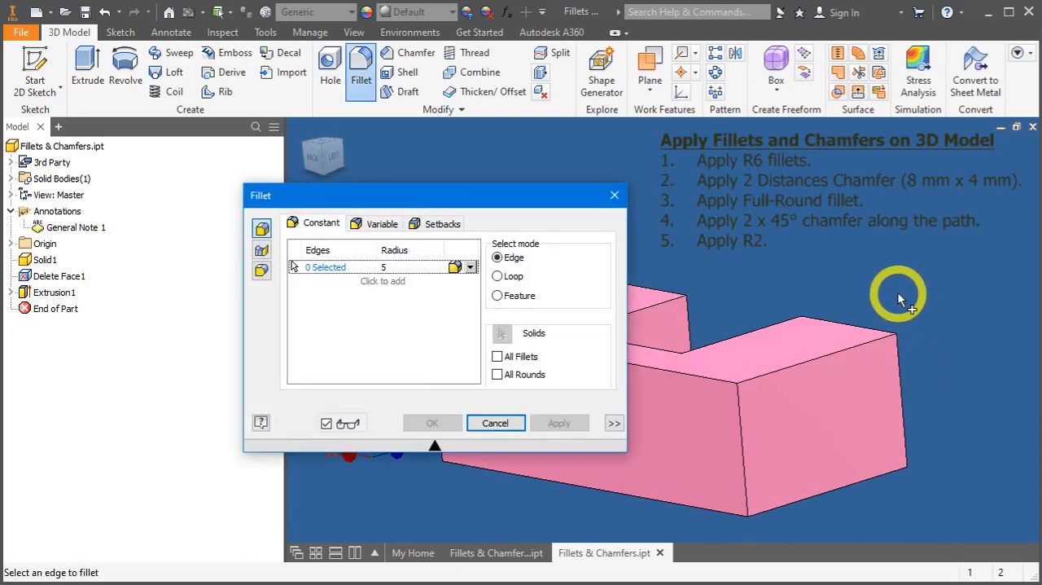
pyautogui.moveTo(435, 195); pyautogui.dragTo(340, 196)
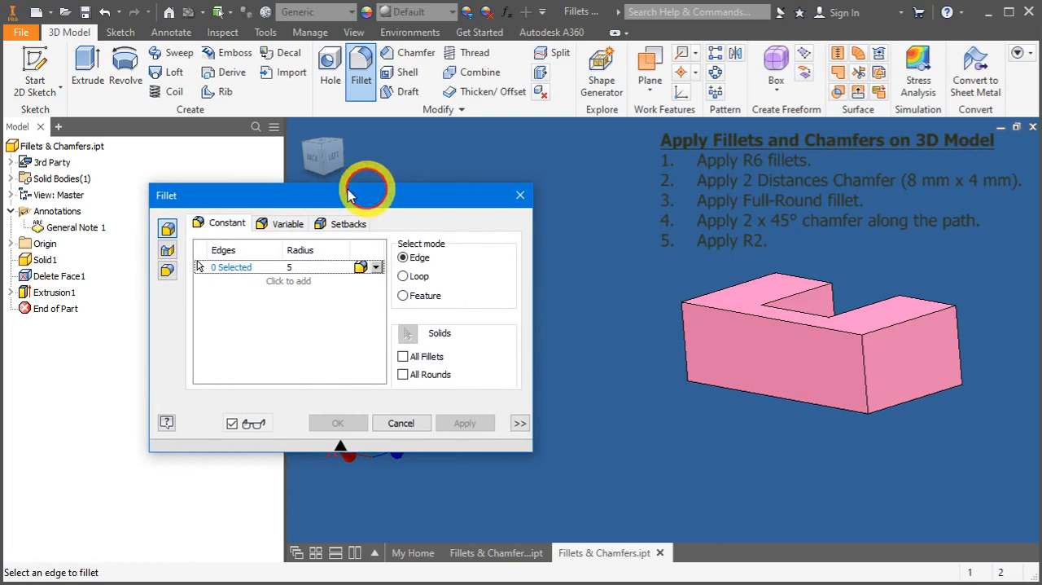
pyautogui.moveTo(350, 195); pyautogui.dragTo(313, 196)
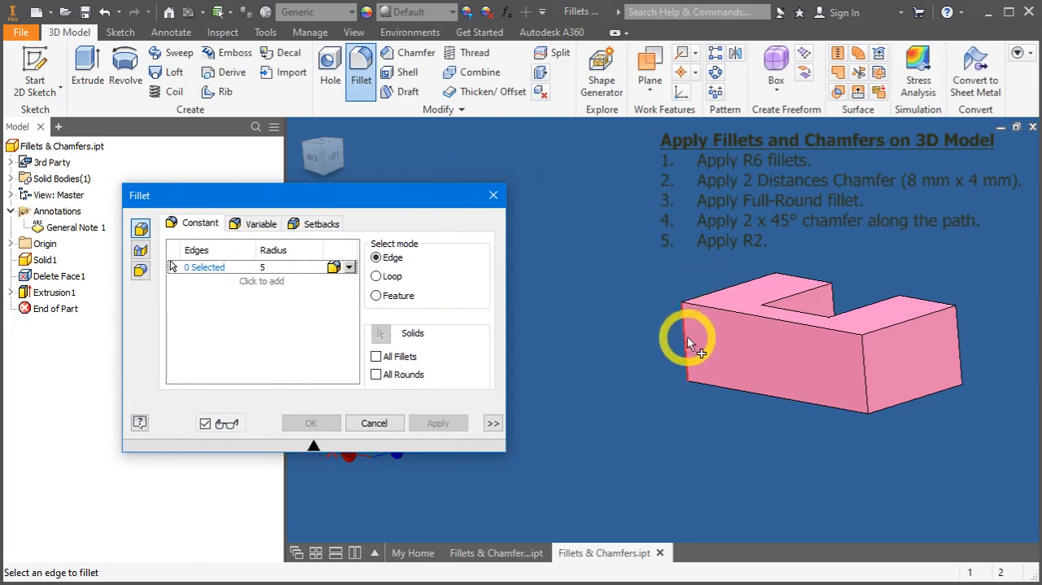
pyautogui.click(690, 338)
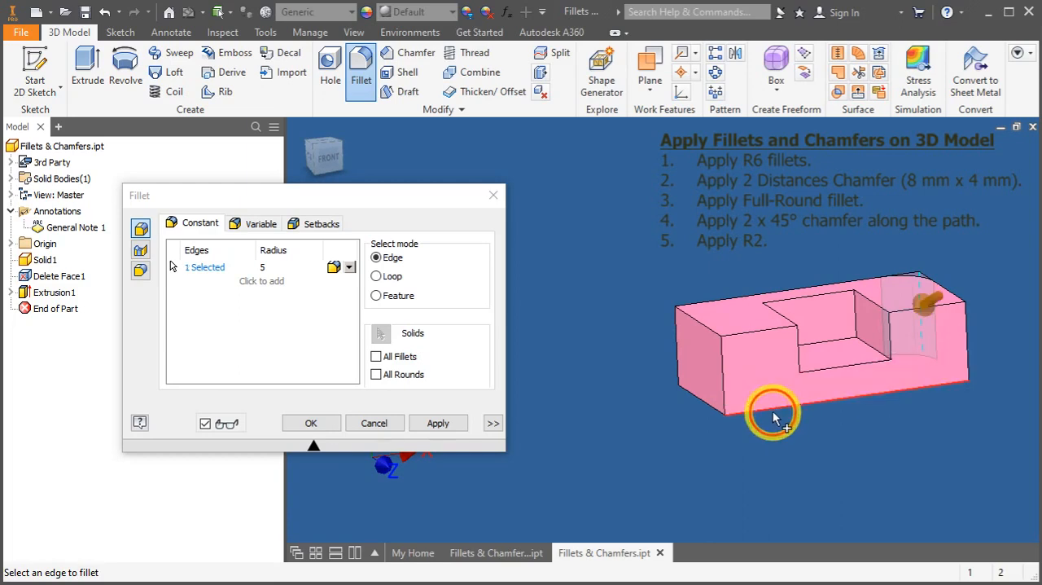
pyautogui.moveTo(774, 417); pyautogui.dragTo(749, 456)
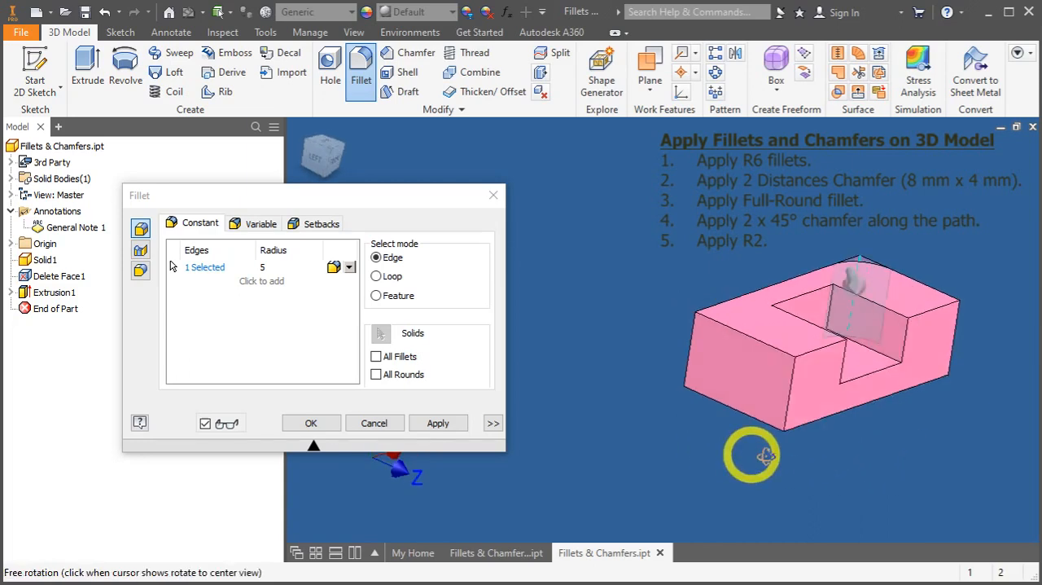
pyautogui.moveTo(749, 456); pyautogui.dragTo(888, 452)
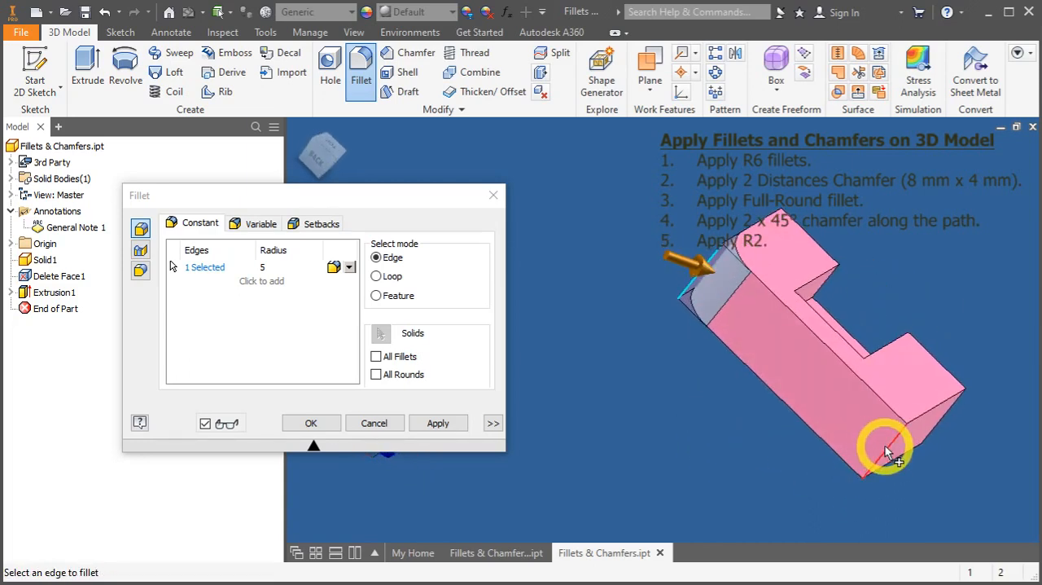
pyautogui.click(886, 453)
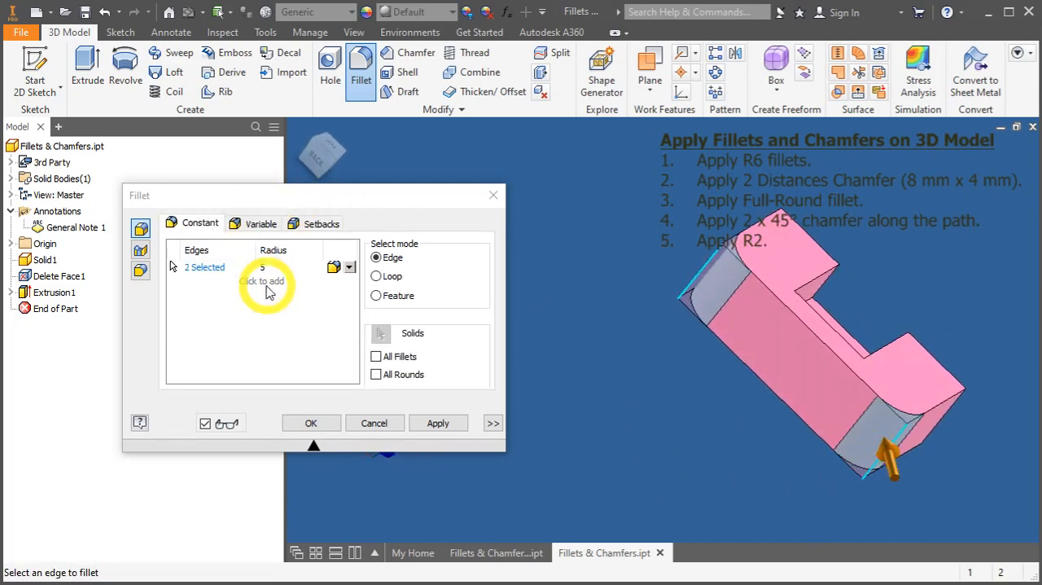
pyautogui.click(263, 267)
pyautogui.write('6')
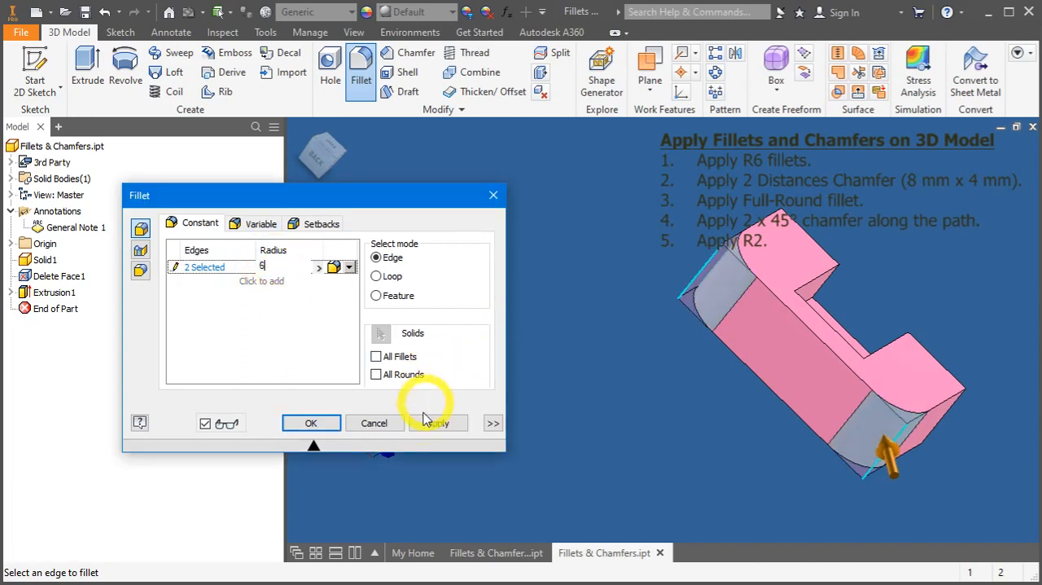
pyautogui.click(311, 423)
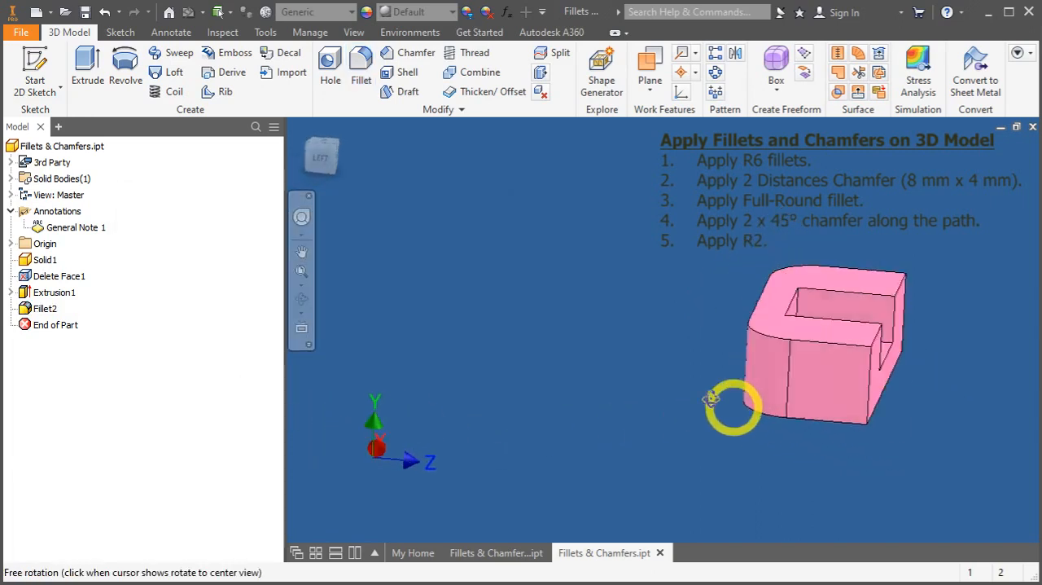
# Apply an 8 mm by 4 mm two-distance chamfer to the vertical corner edge at one end.
pyautogui.moveTo(713, 399); pyautogui.dragTo(708, 380)
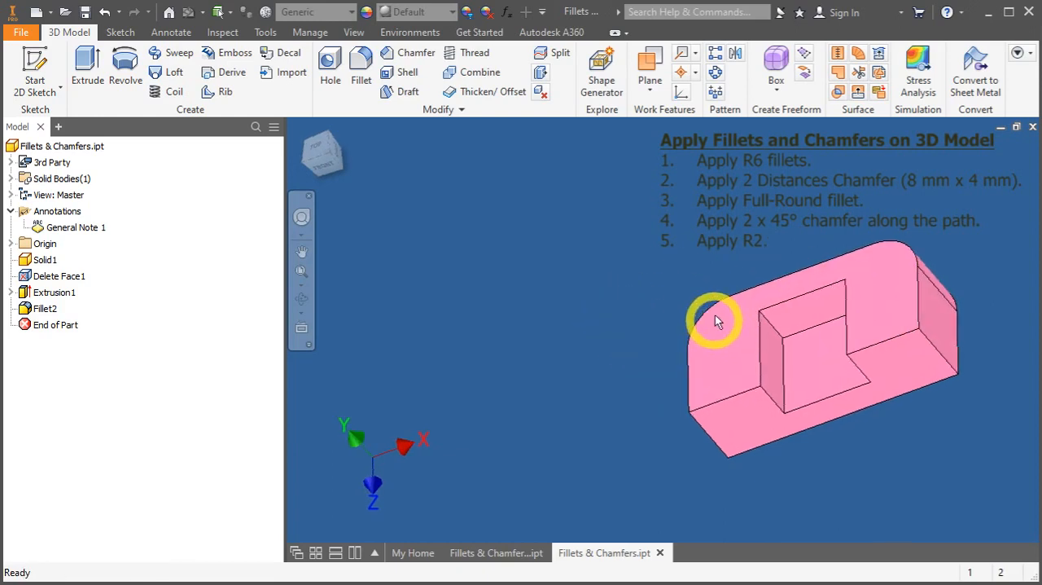
pyautogui.moveTo(716, 323); pyautogui.dragTo(855, 452)
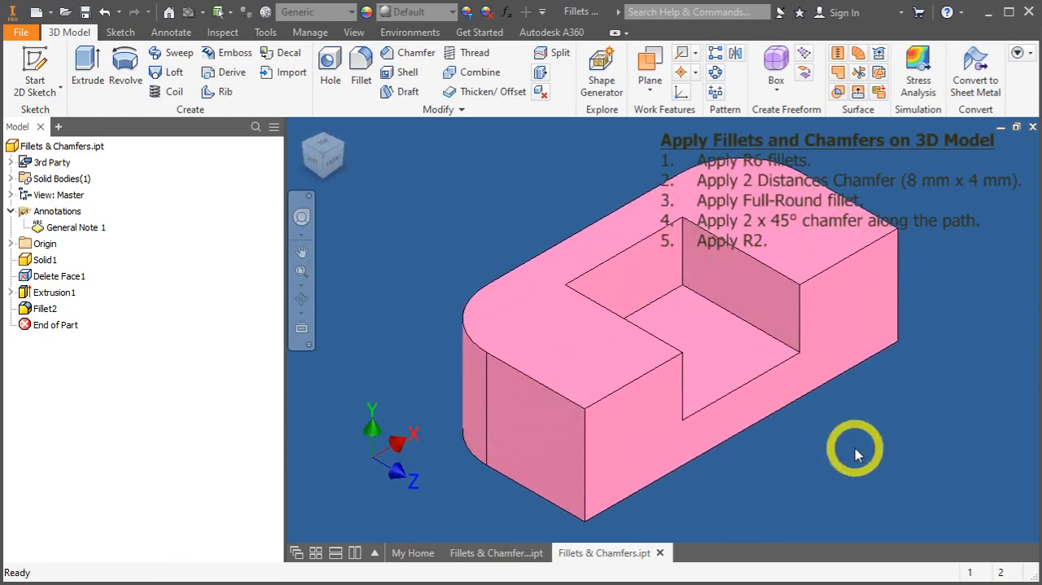
pyautogui.click(390, 52)
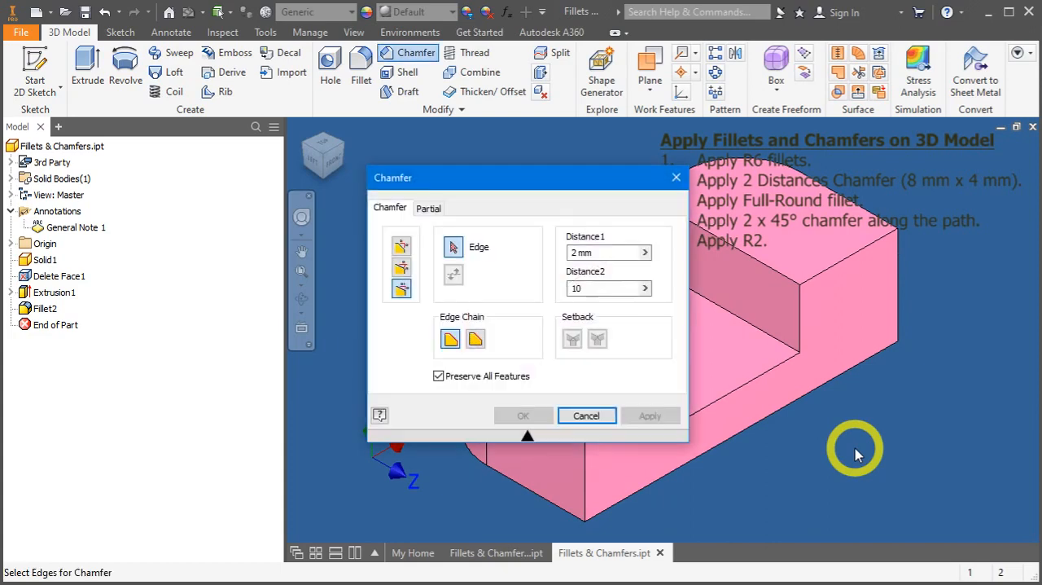
pyautogui.moveTo(401, 288)
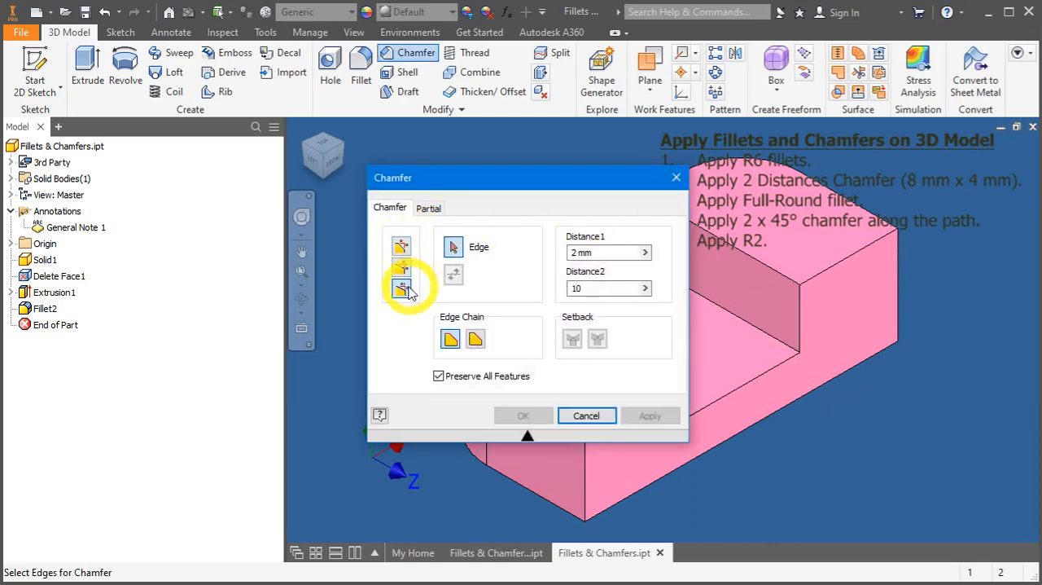
pyautogui.moveTo(404, 290)
pyautogui.write('8')
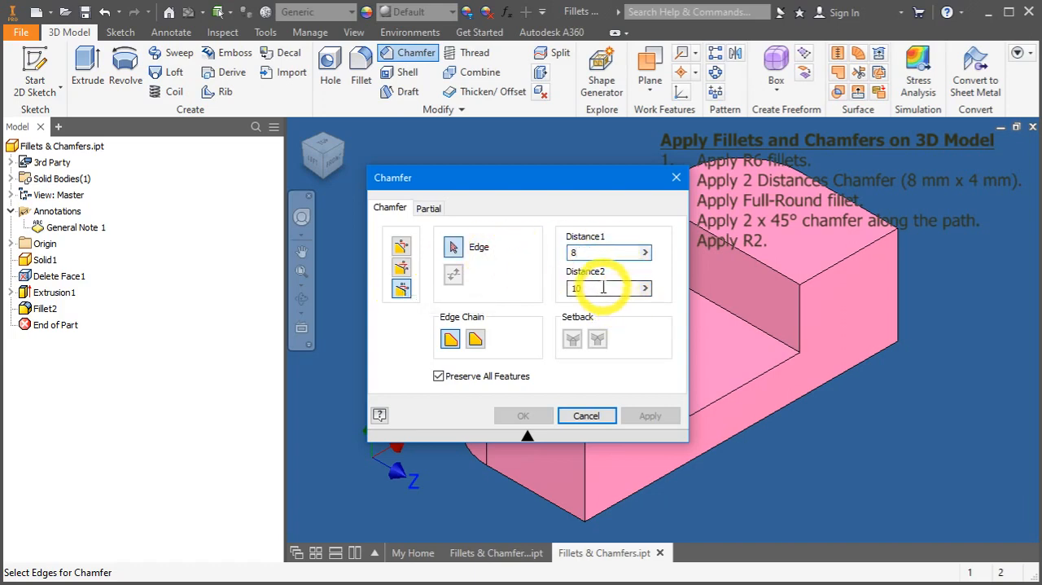
pyautogui.write('4')
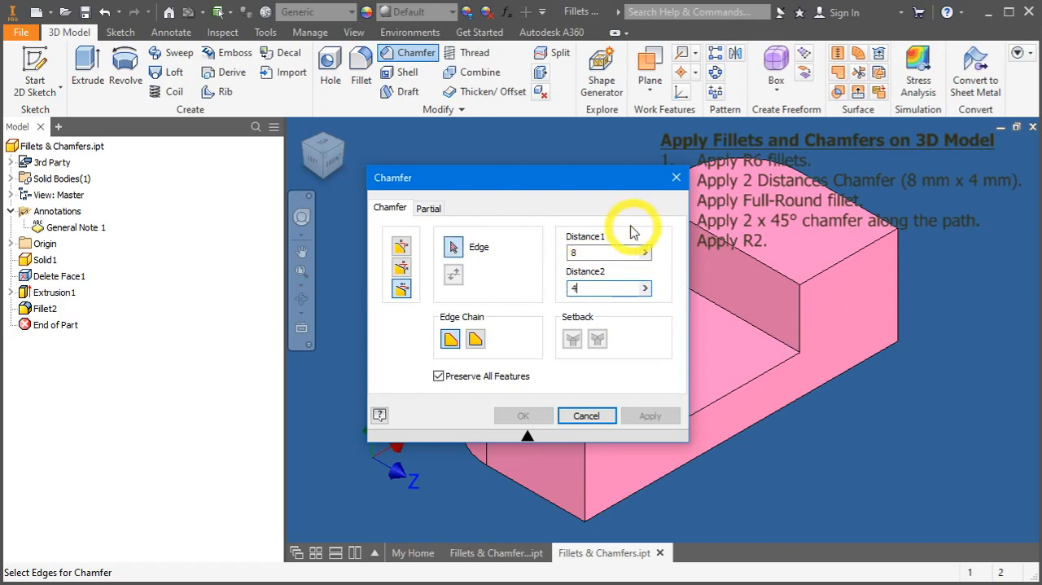
pyautogui.moveTo(528, 176); pyautogui.dragTo(308, 174)
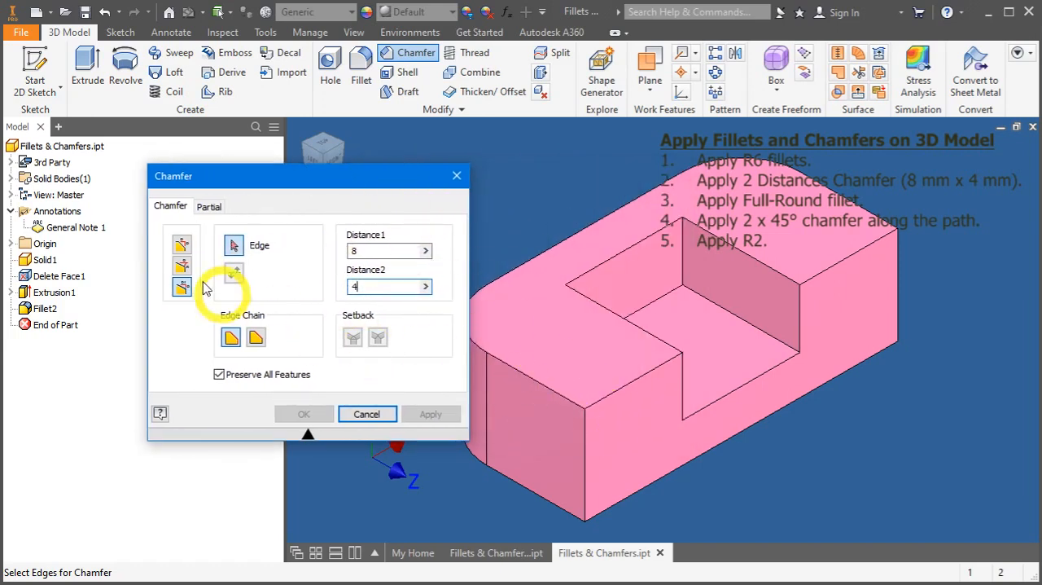
pyautogui.click(234, 245)
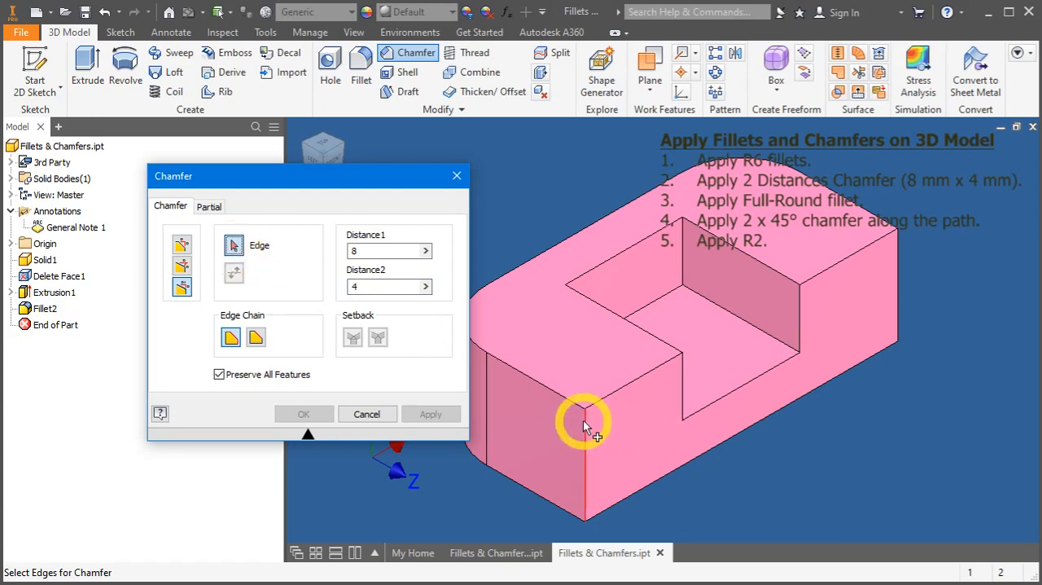
pyautogui.click(583, 425)
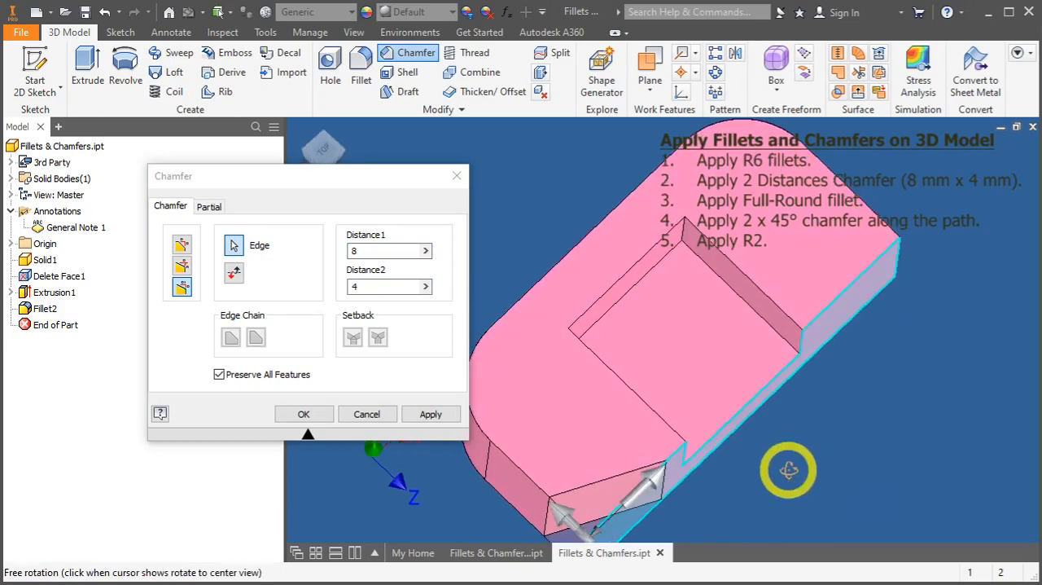
pyautogui.moveTo(788, 469); pyautogui.dragTo(796, 420)
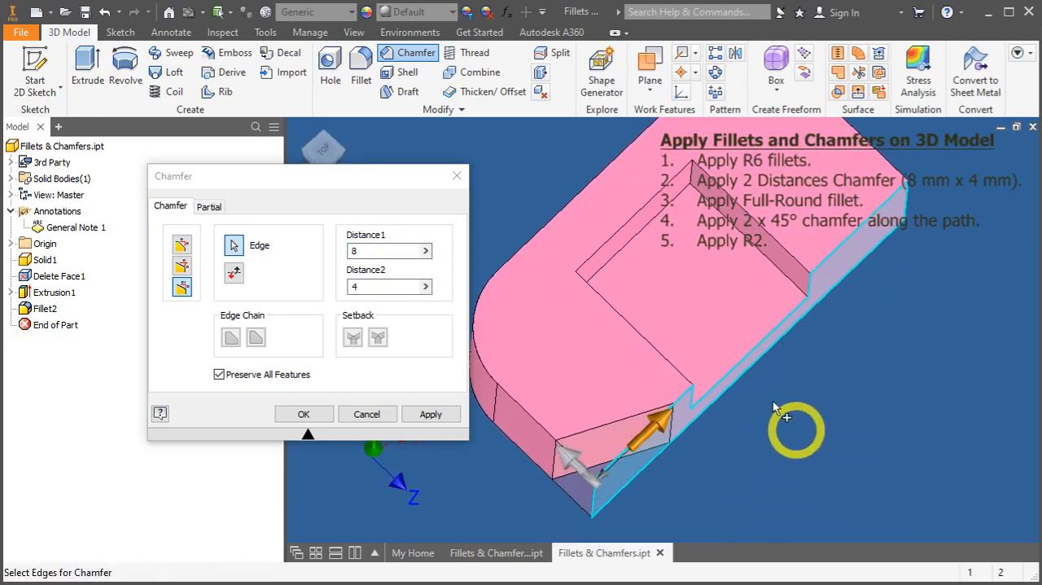
pyautogui.click(235, 274)
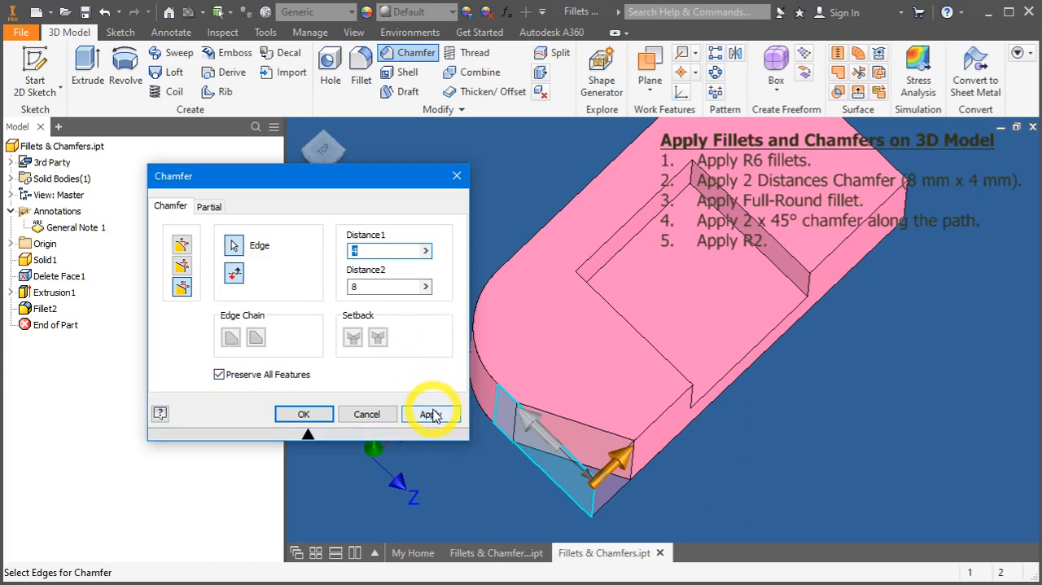
pyautogui.click(429, 414)
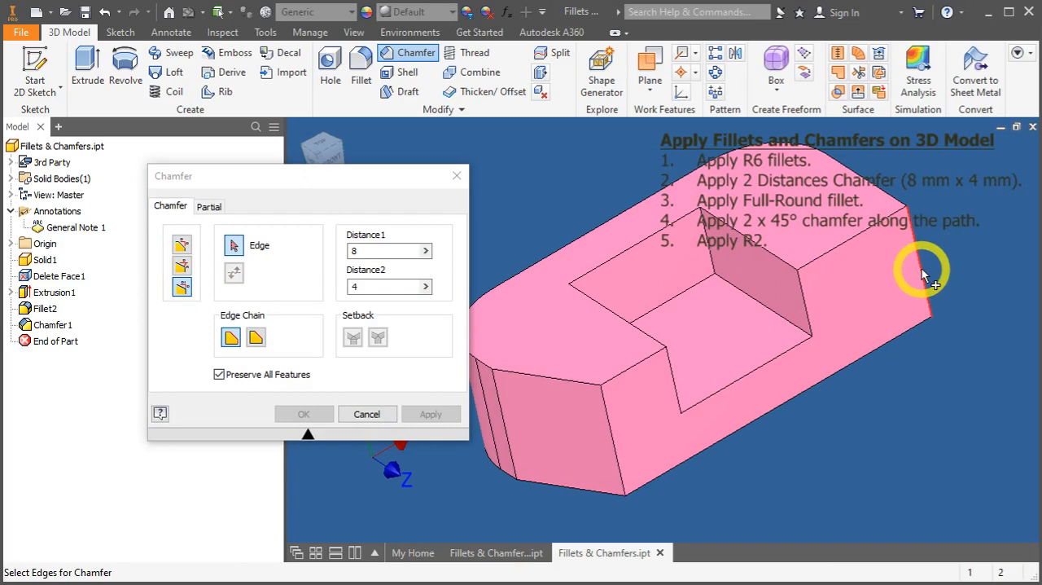
# Add the same 8 by 4 chamfer to the corner edge at the opposite end.
pyautogui.click(922, 276)
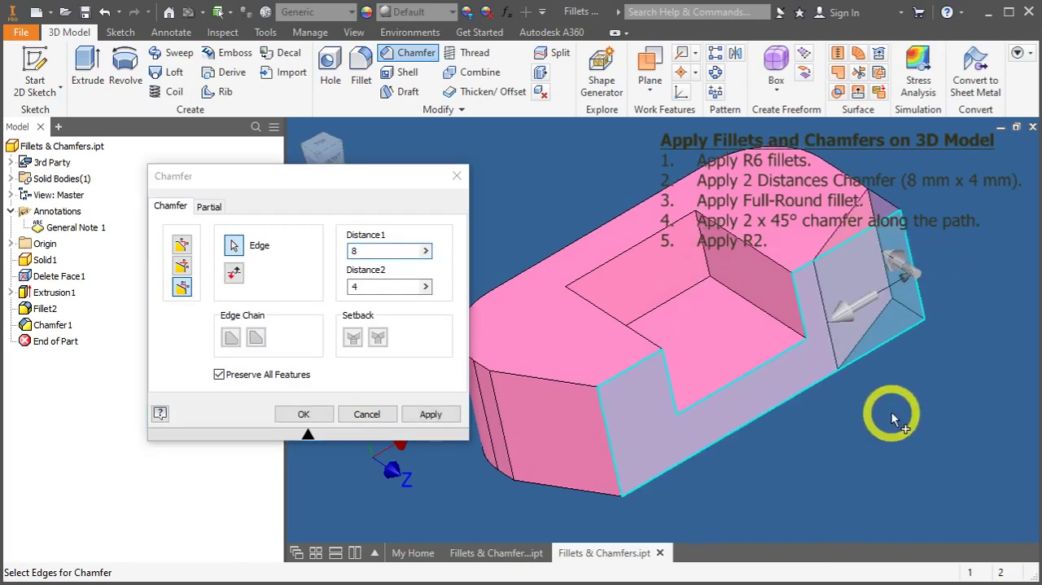
pyautogui.click(235, 274)
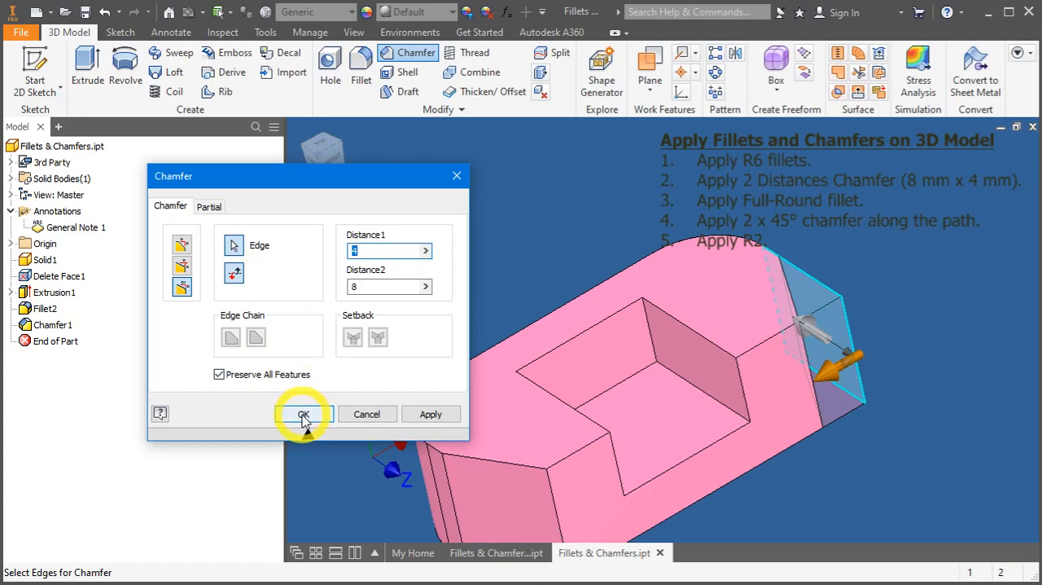
pyautogui.click(303, 414)
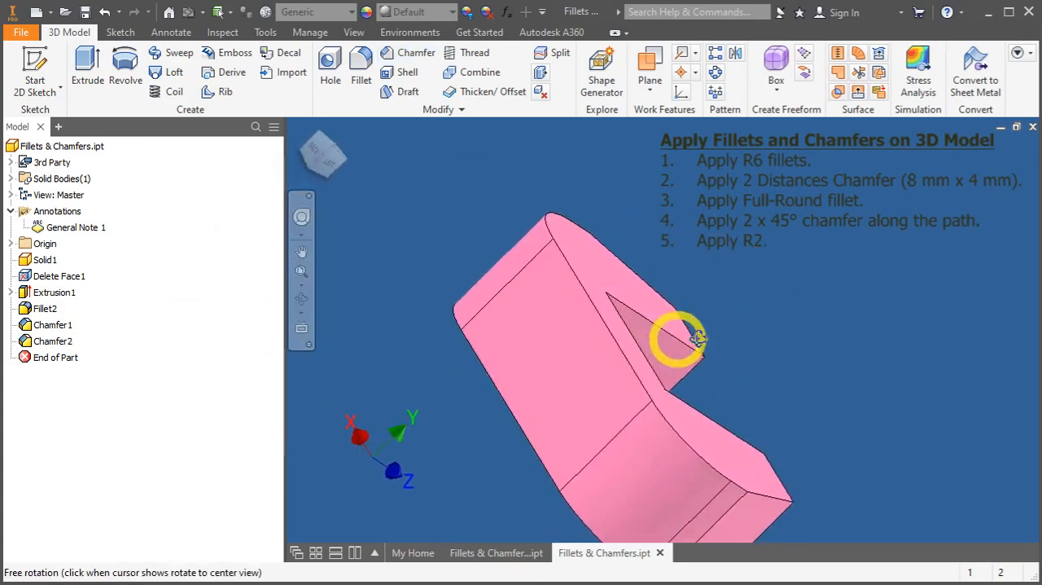
pyautogui.moveTo(684, 338); pyautogui.dragTo(513, 326)
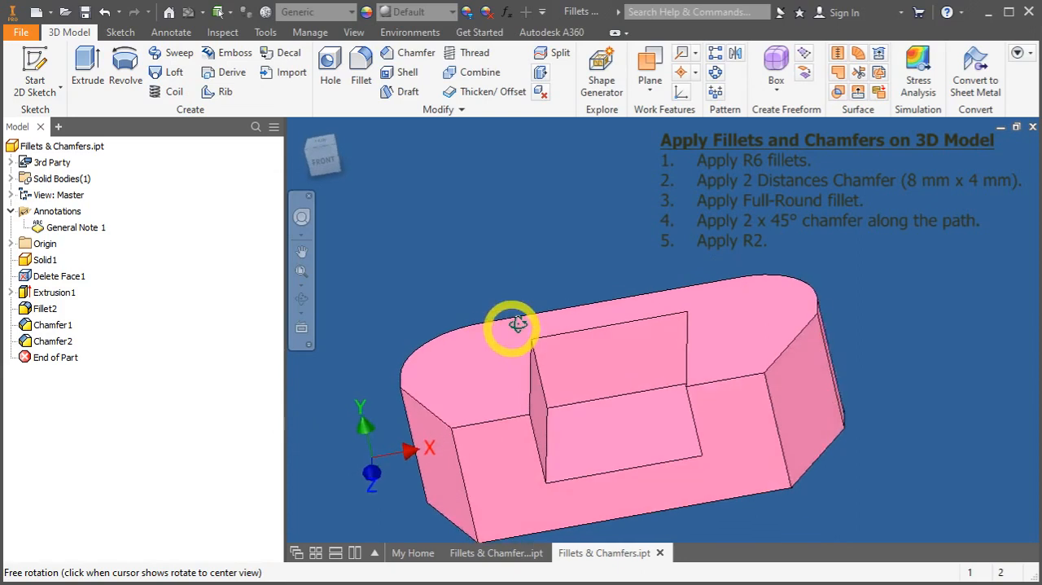
pyautogui.moveTo(511, 326); pyautogui.dragTo(782, 219)
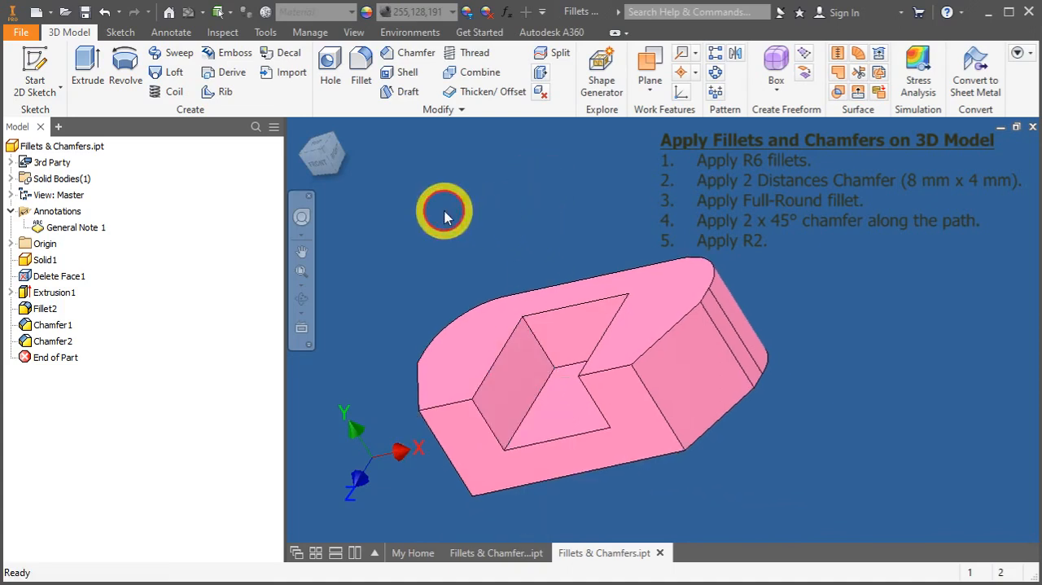
pyautogui.moveTo(443, 211); pyautogui.dragTo(505, 248)
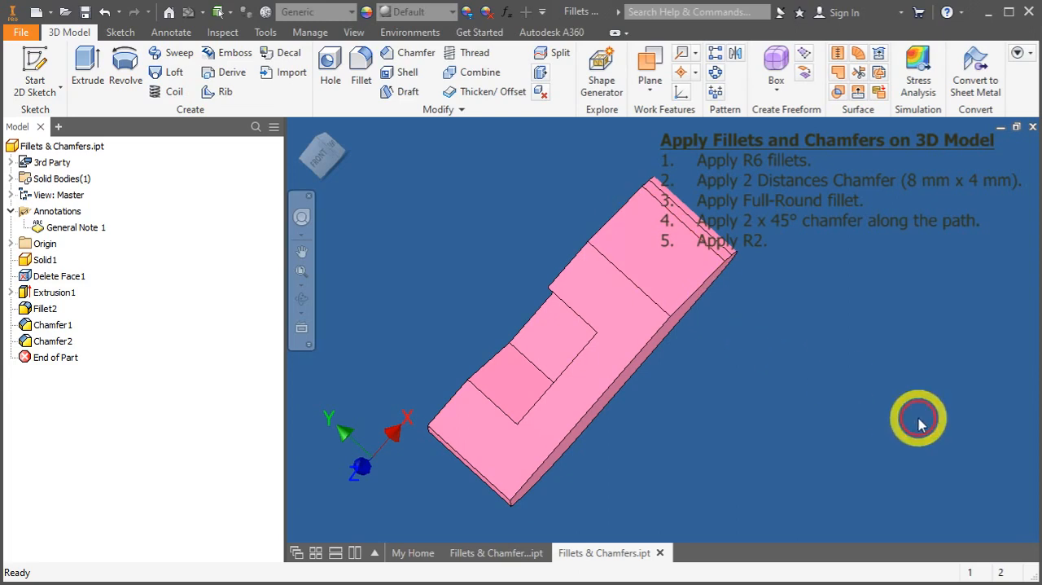
pyautogui.click(362, 65)
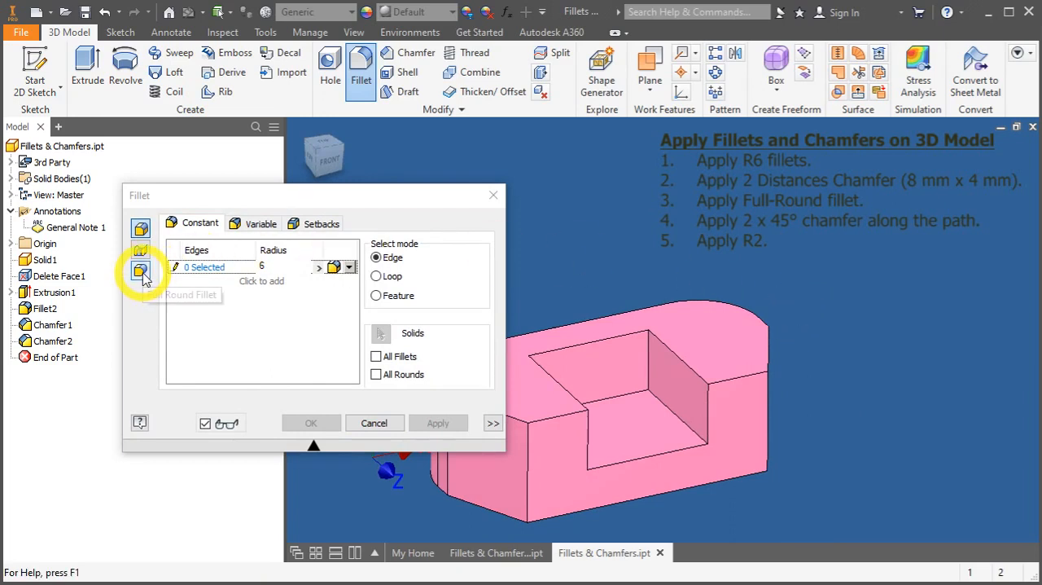
pyautogui.moveTo(140, 270)
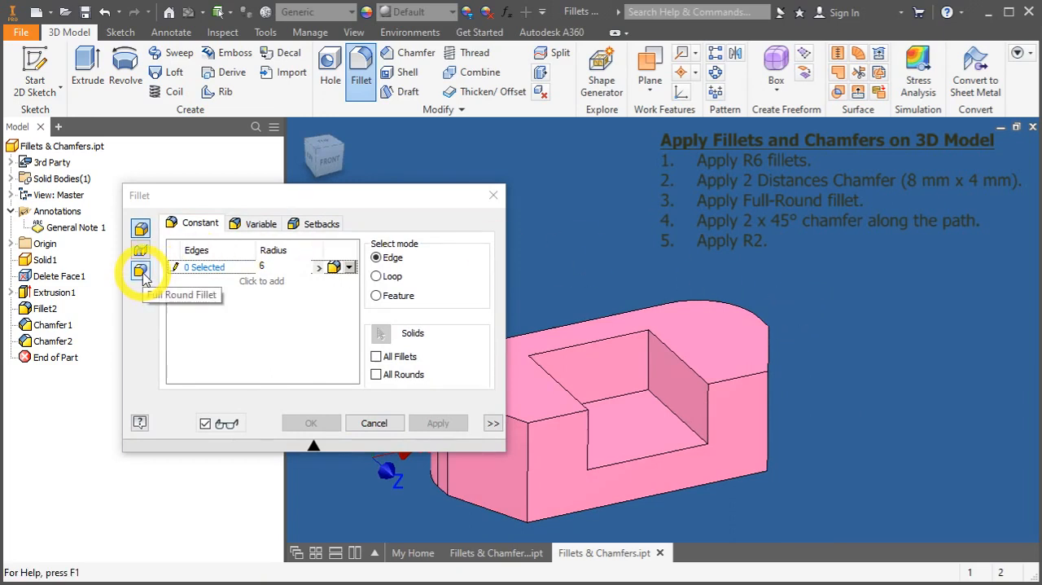
# Blend the slot's end faces with a Full Round Fillet and confirm it as Fillet3.
pyautogui.click(140, 270)
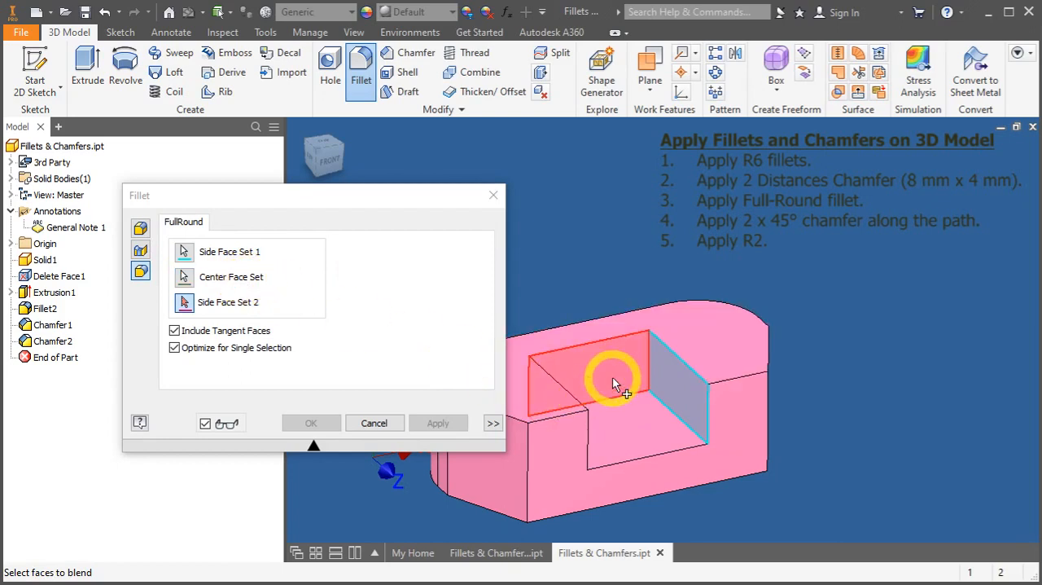
pyautogui.moveTo(618, 382); pyautogui.dragTo(723, 394)
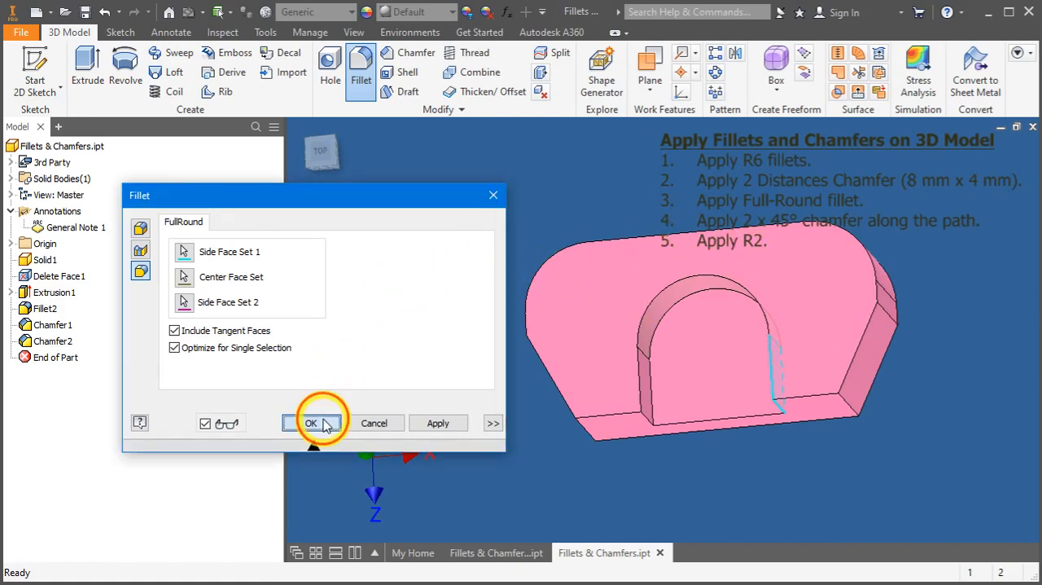
pyautogui.click(312, 423)
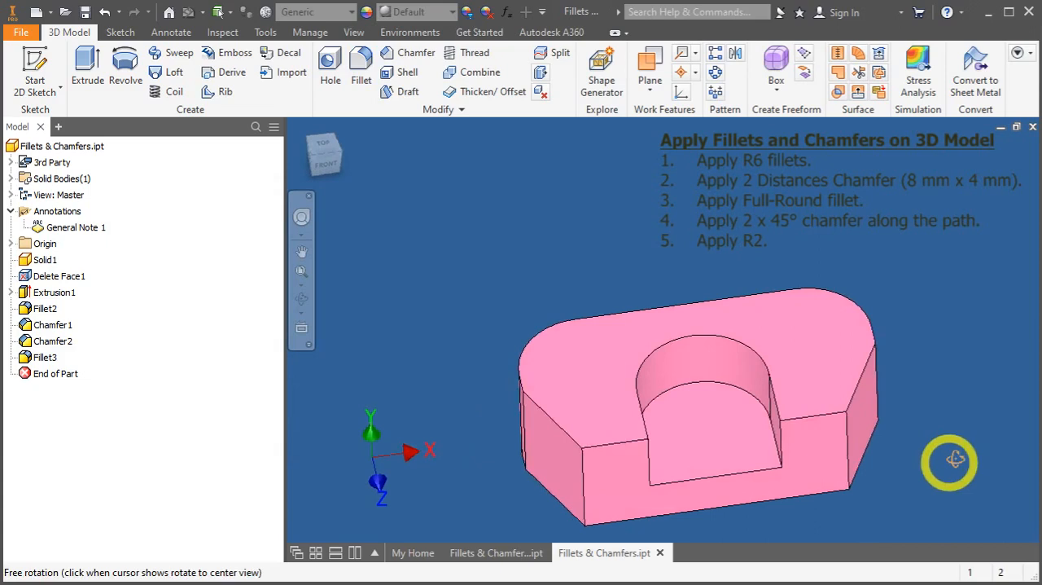
pyautogui.moveTo(948, 462); pyautogui.dragTo(943, 456)
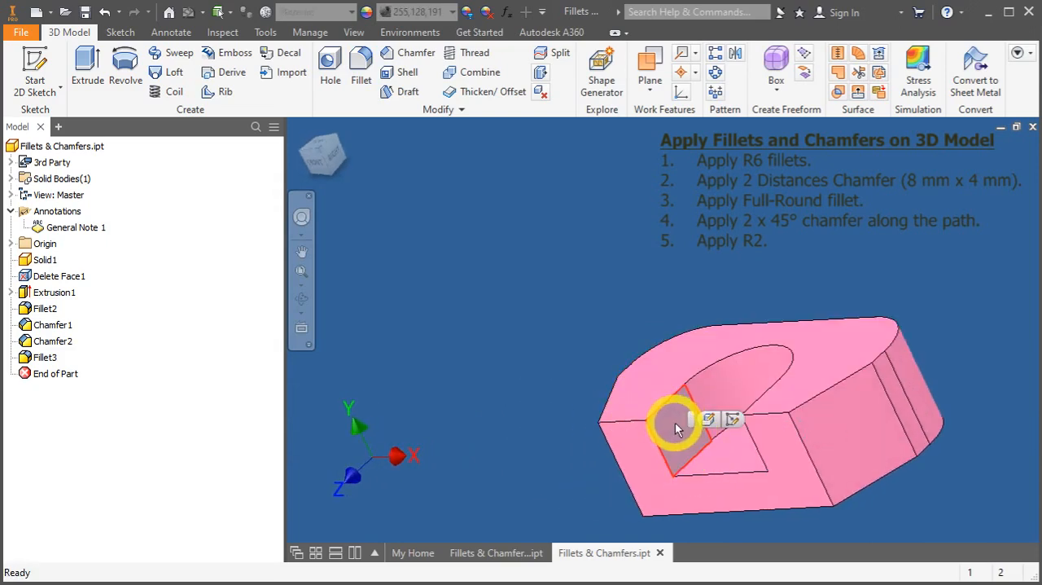
pyautogui.moveTo(676, 426); pyautogui.dragTo(741, 394)
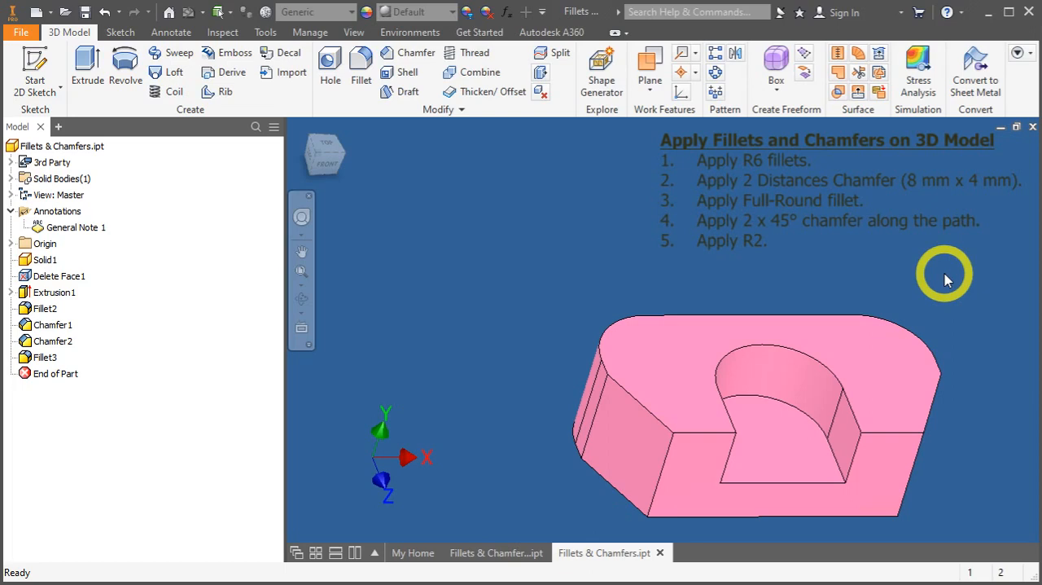
# Run a 2 mm equal-distance chamfer along the curved top edge chain of the block.
pyautogui.click(407, 52)
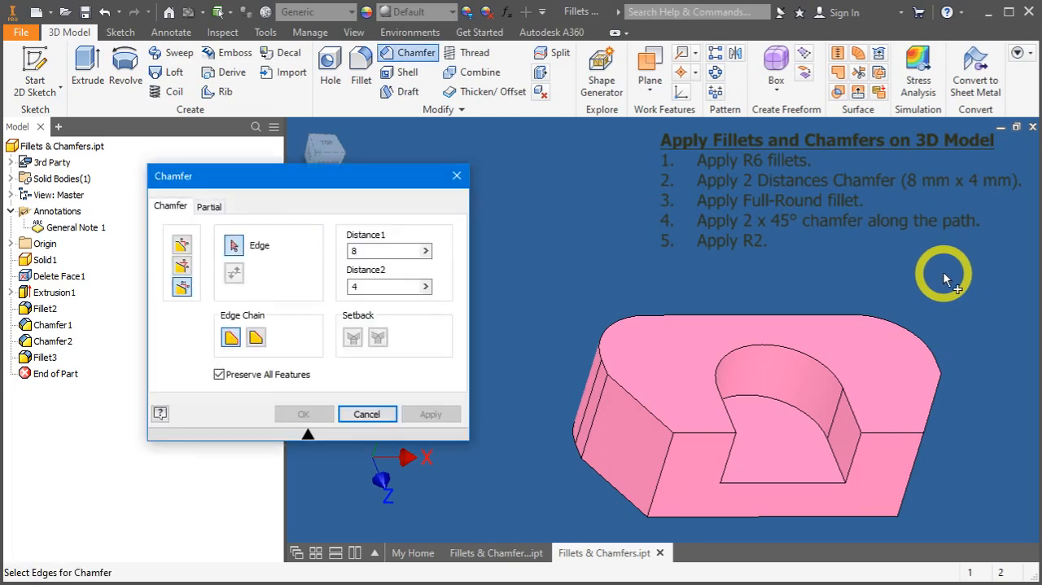
pyautogui.moveTo(596, 357)
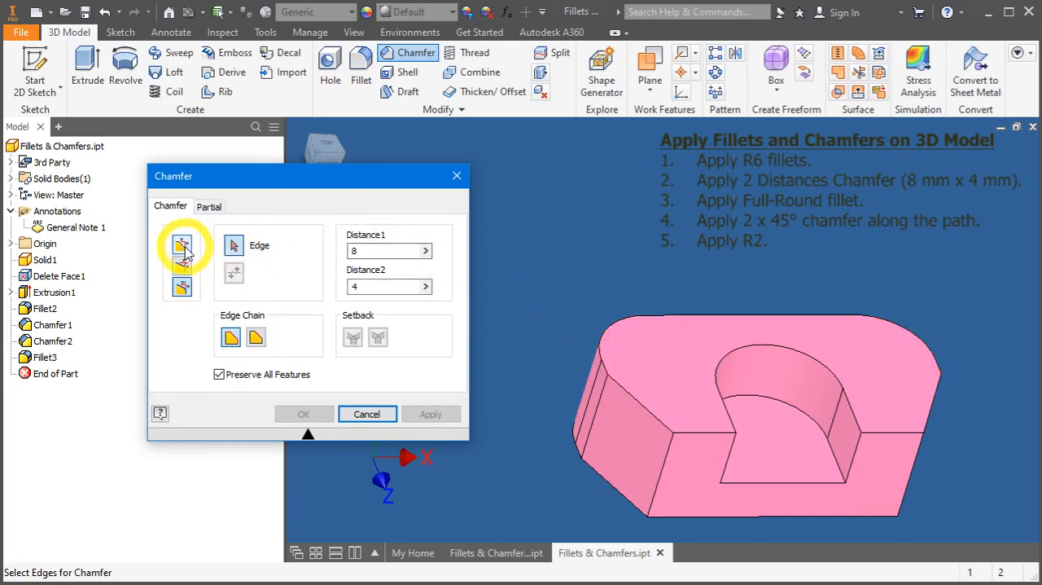
pyautogui.click(182, 246)
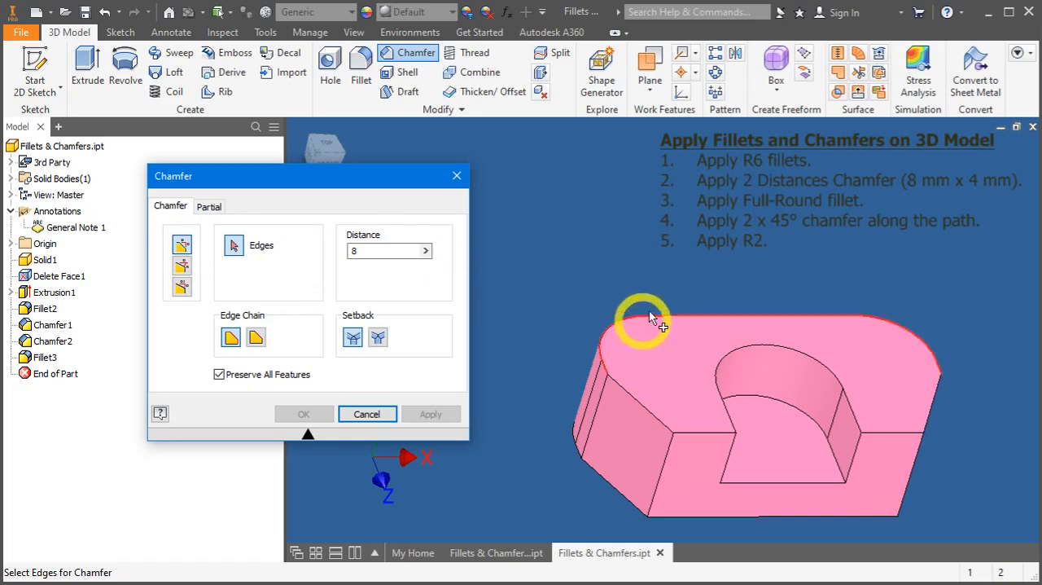
pyautogui.moveTo(602, 362)
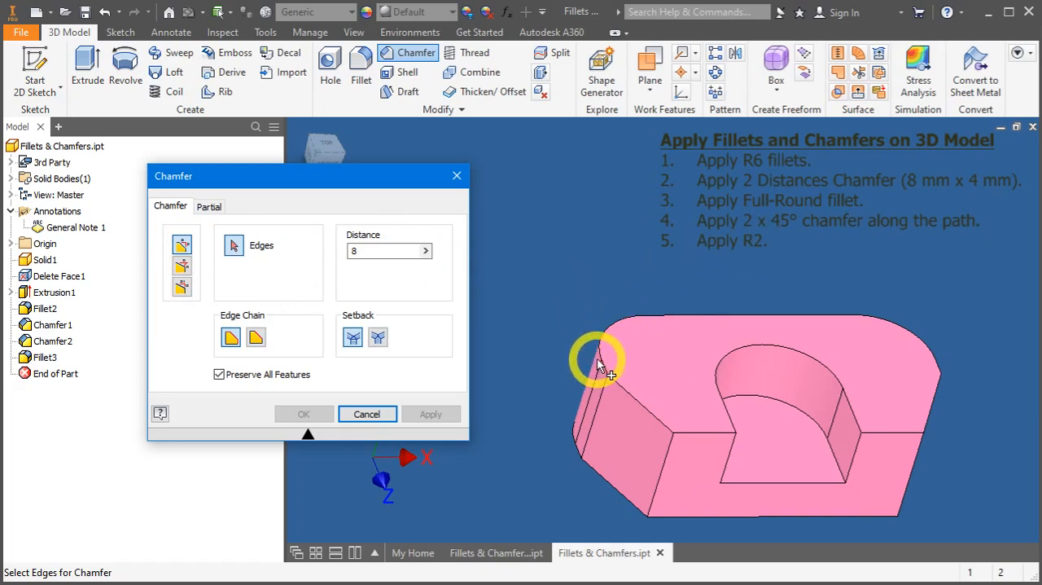
pyautogui.click(596, 371)
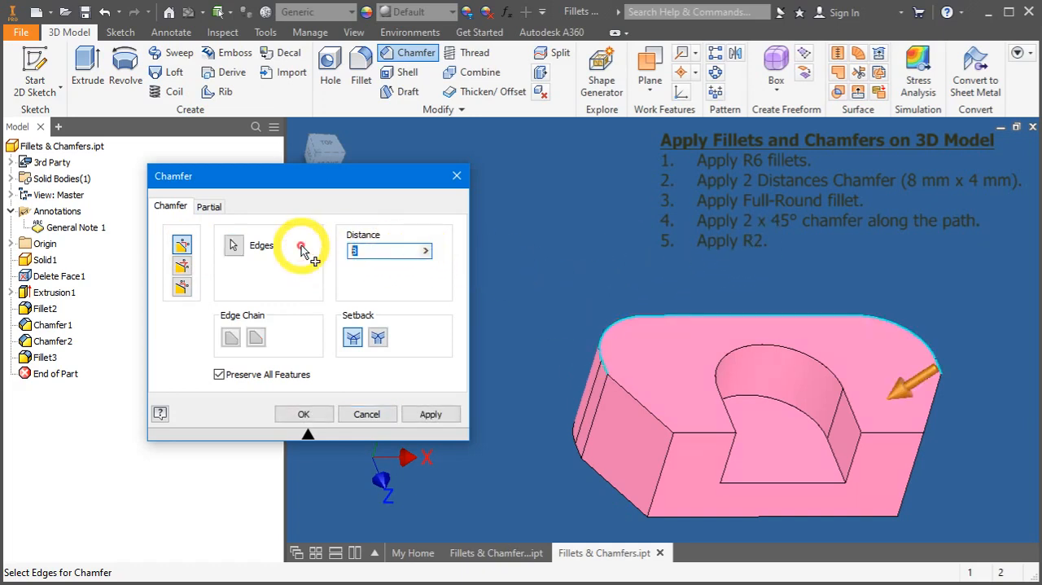
pyautogui.click(430, 413)
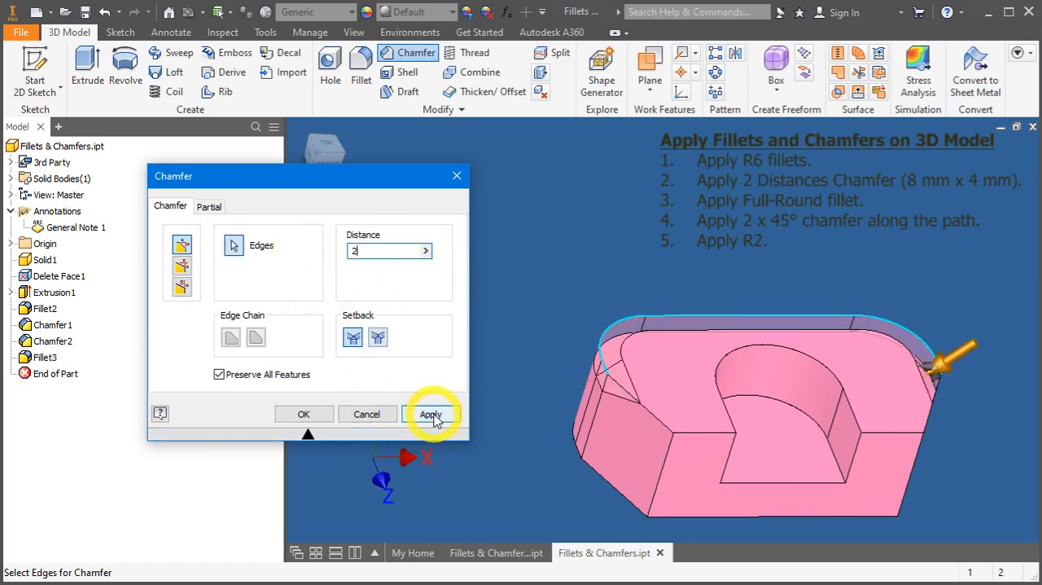
pyautogui.click(430, 414)
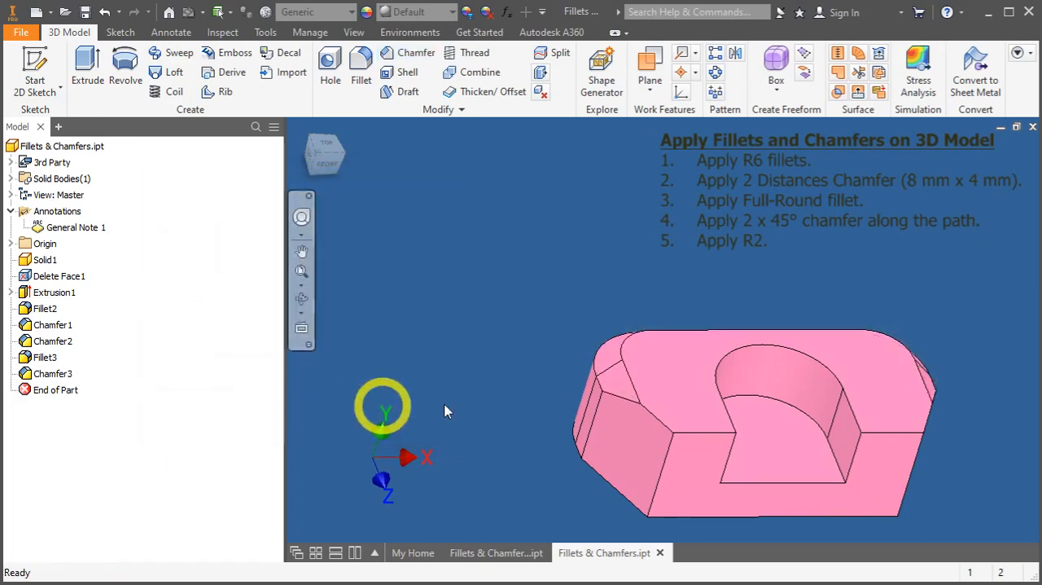
pyautogui.moveTo(383, 410); pyautogui.dragTo(521, 453)
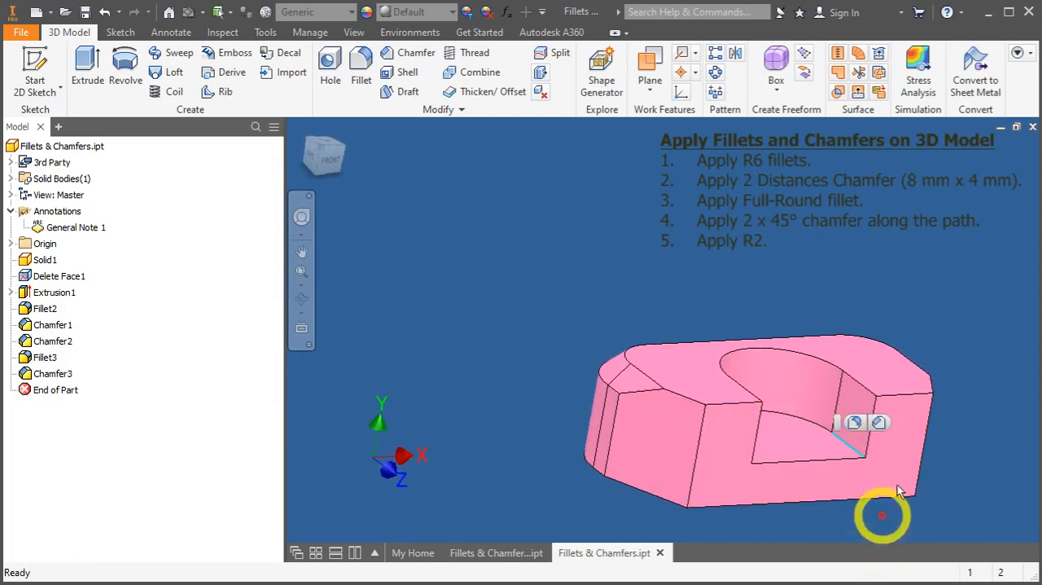
pyautogui.moveTo(882, 514); pyautogui.dragTo(490, 260)
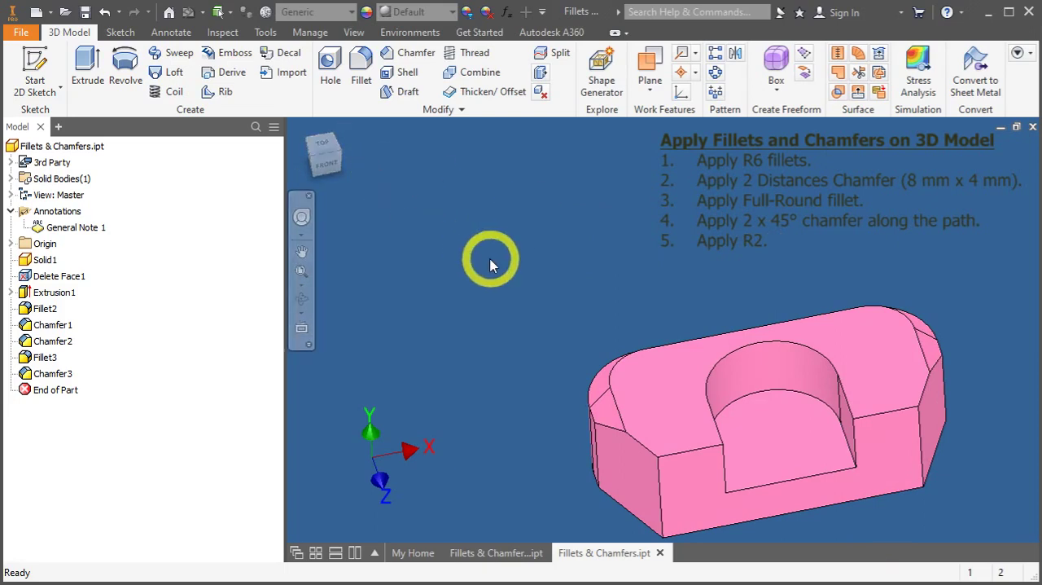
pyautogui.click(362, 65)
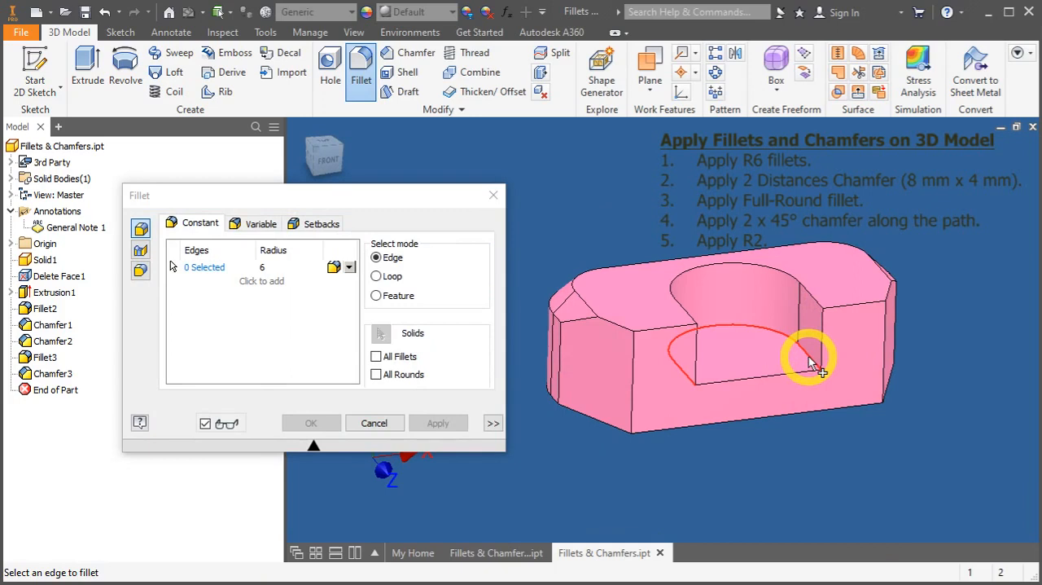
pyautogui.click(811, 361)
pyautogui.write('2')
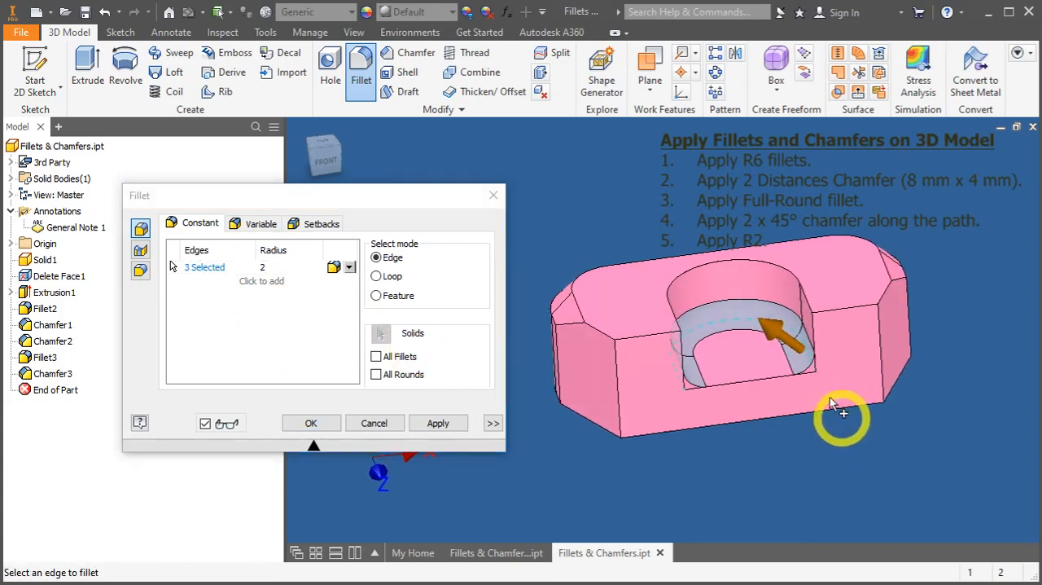
pyautogui.moveTo(788, 307)
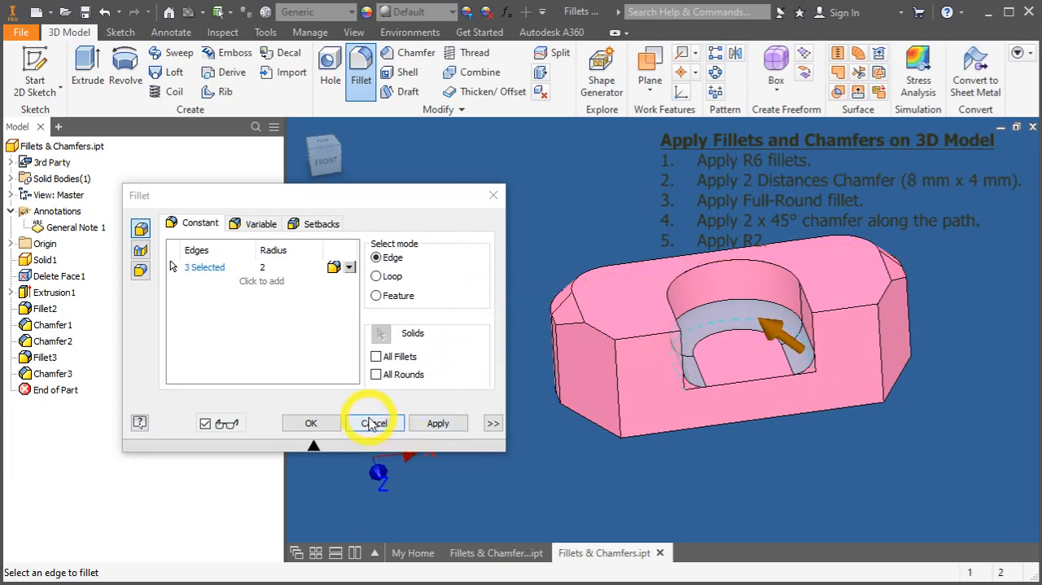
pyautogui.click(374, 423)
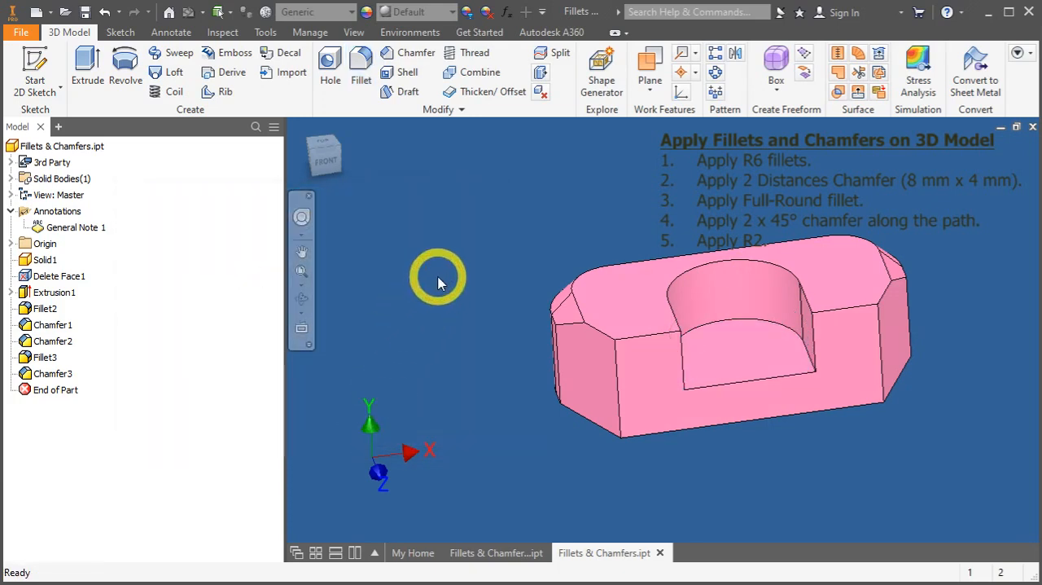
# With Automatic Edge Chain off, fillet a single lower slot edge at radius 2 mm.
pyautogui.click(362, 65)
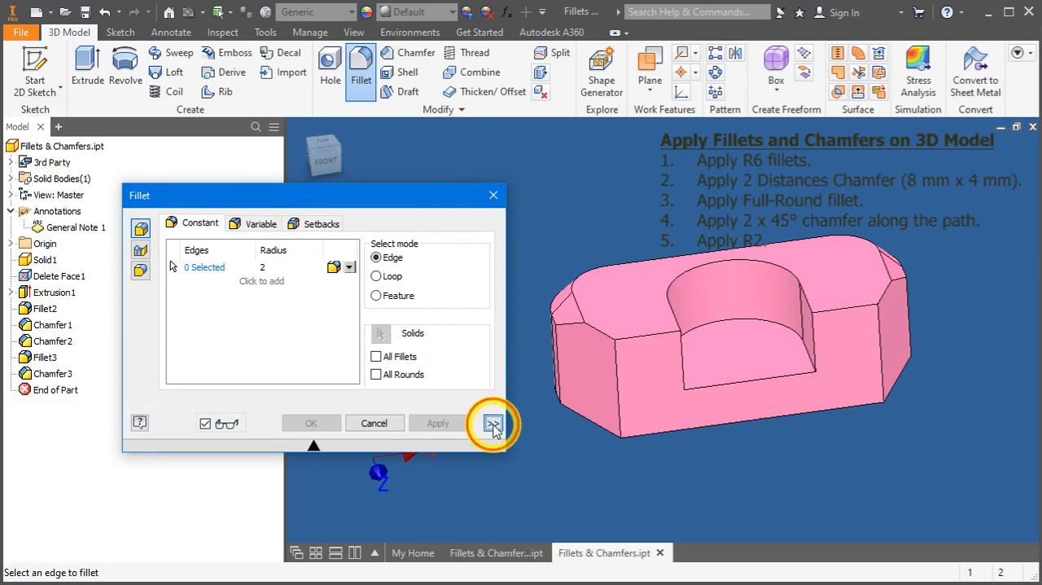
pyautogui.click(492, 424)
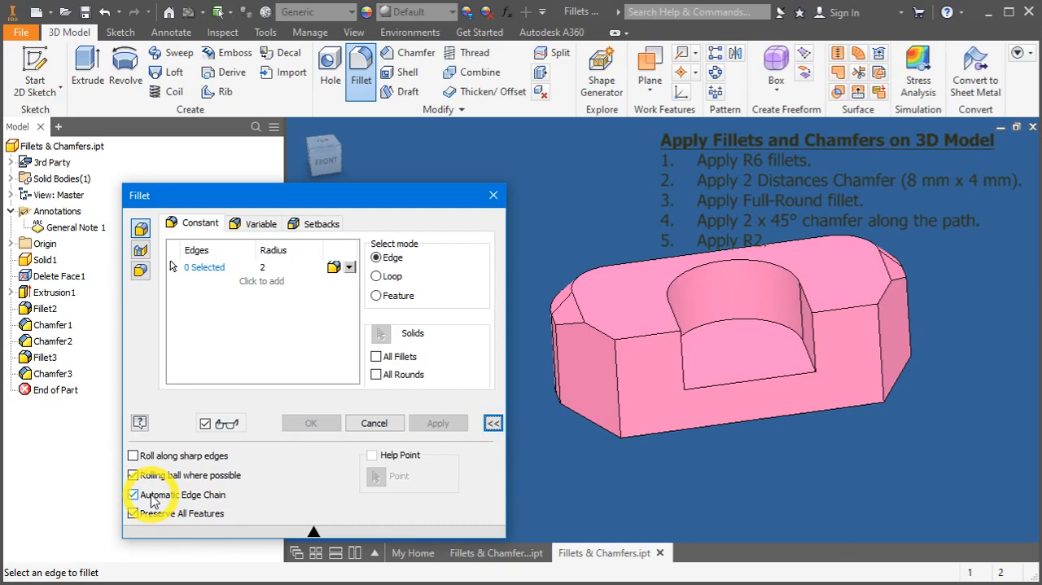
pyautogui.click(135, 495)
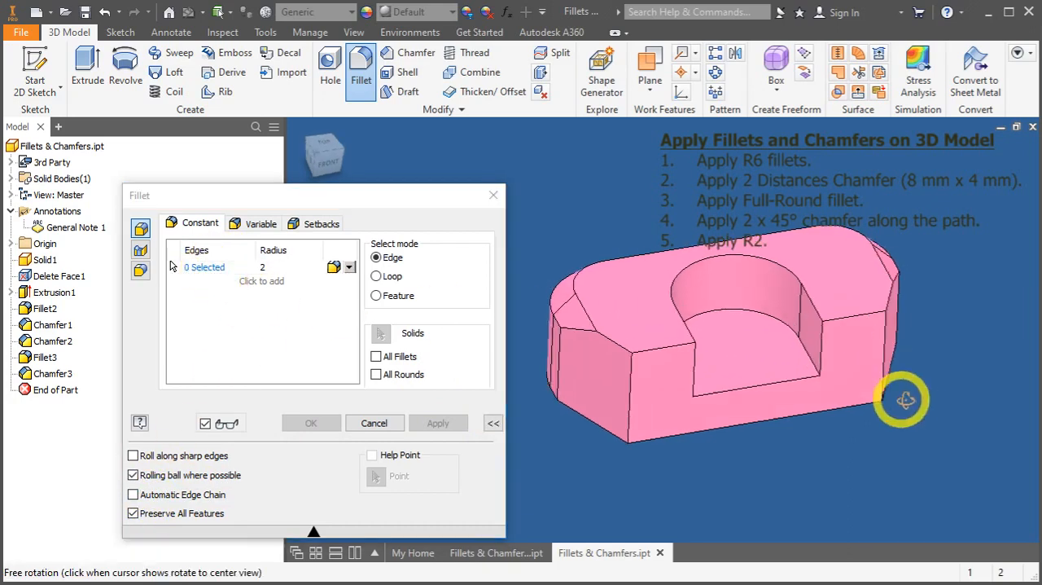
pyautogui.moveTo(902, 399); pyautogui.dragTo(814, 366)
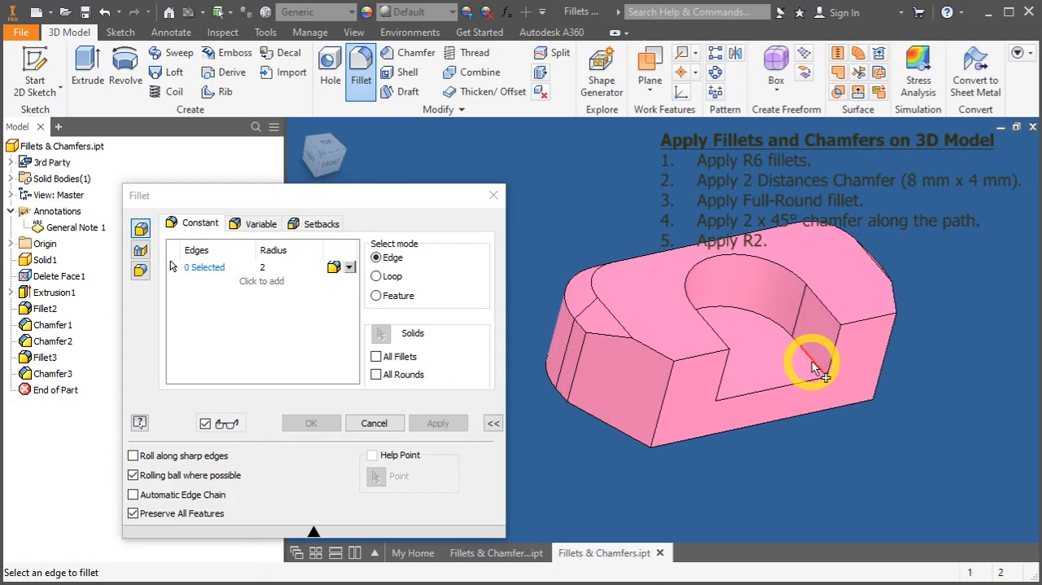
pyautogui.click(811, 367)
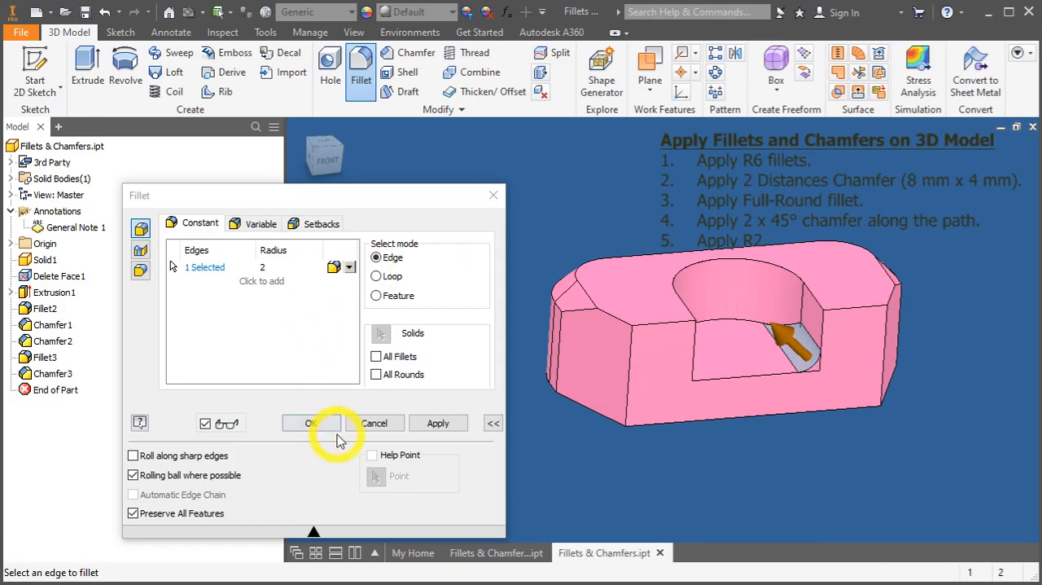
pyautogui.click(310, 423)
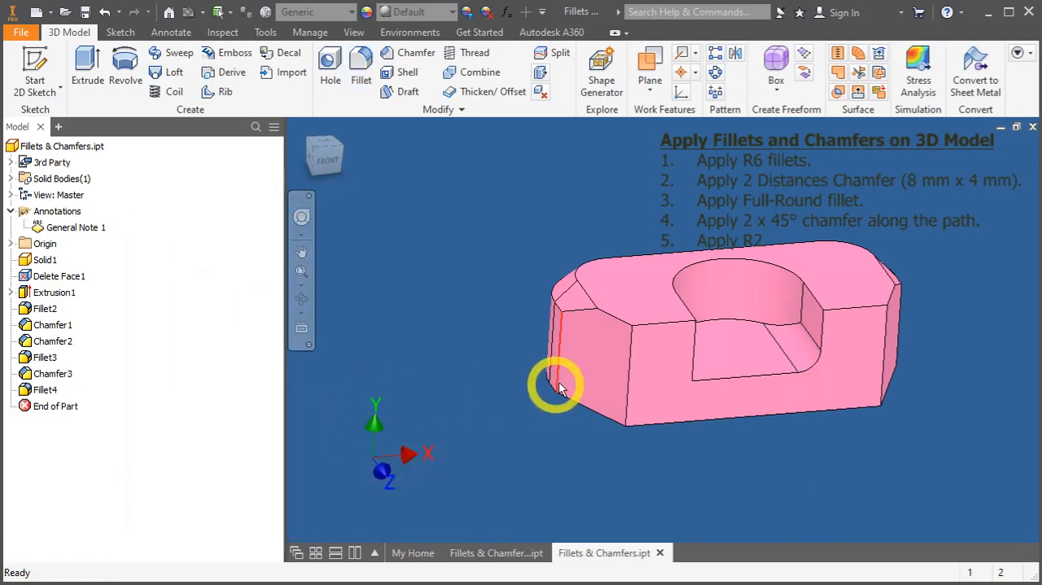
pyautogui.moveTo(648, 466)
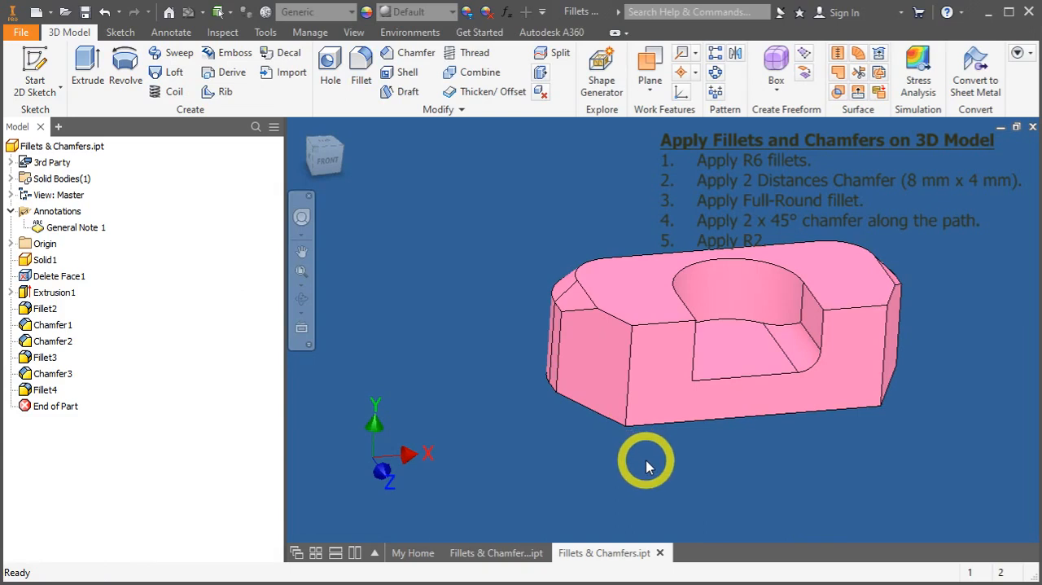